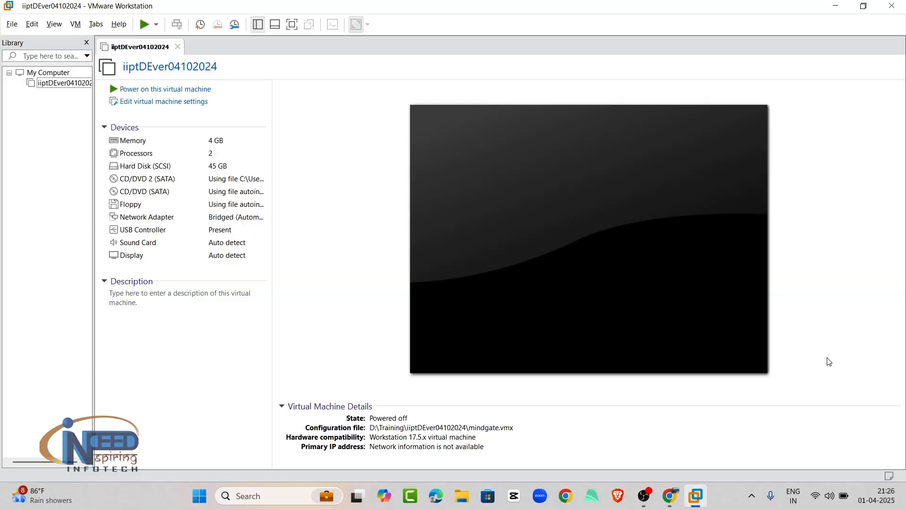
{"action": "mouse_move", "coordinate": [110, 6]}
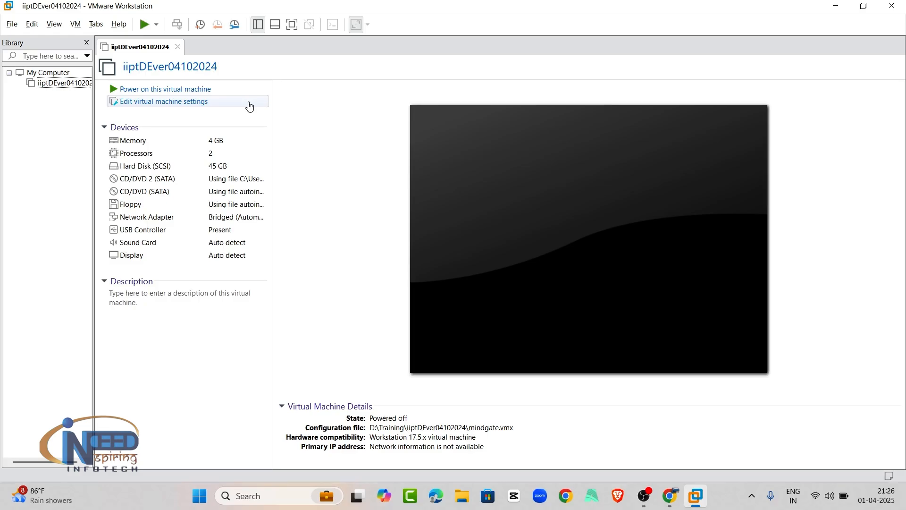
{"action": "mouse_move", "coordinate": [160, 6]}
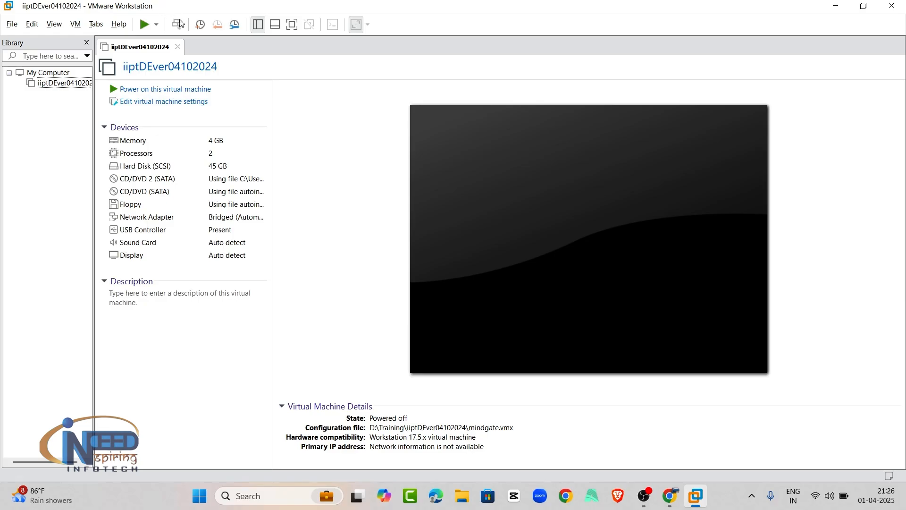
{"action": "mouse_move", "coordinate": [214, 56]}
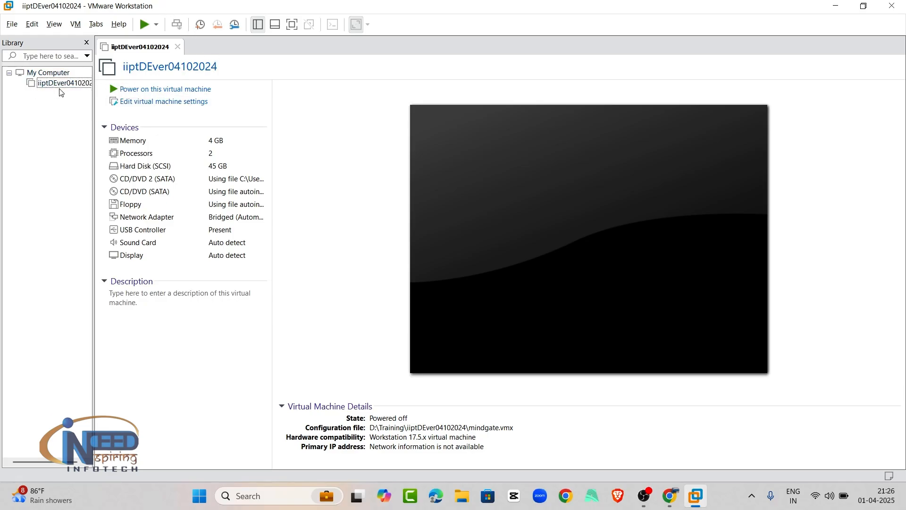
Step: From Programs and Features, select VMware Workstation and start changing its installation
{"action": "left_click", "coordinate": [55, 83]}
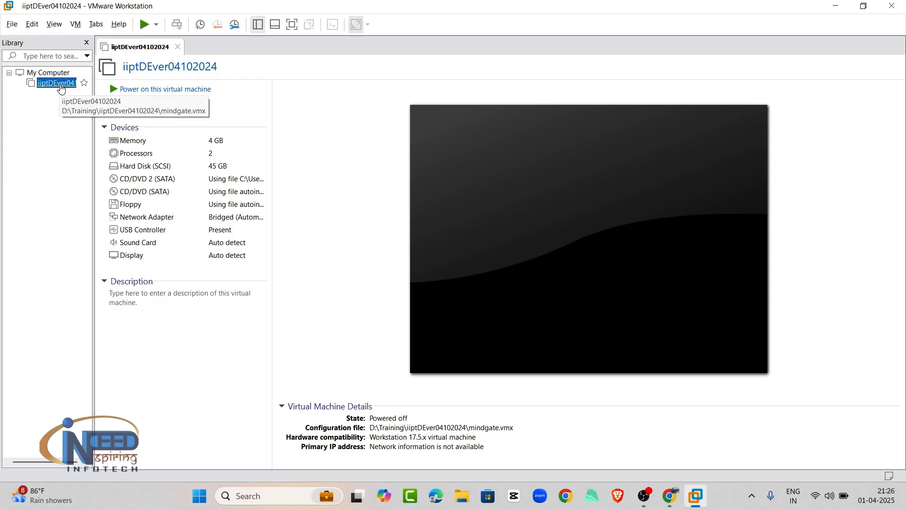
{"action": "mouse_move", "coordinate": [41, 90]}
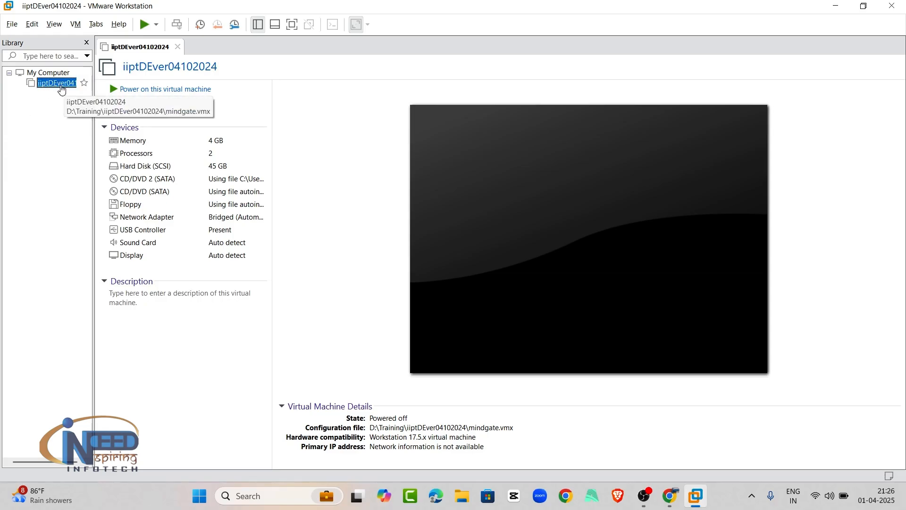
{"action": "mouse_move", "coordinate": [327, 177]}
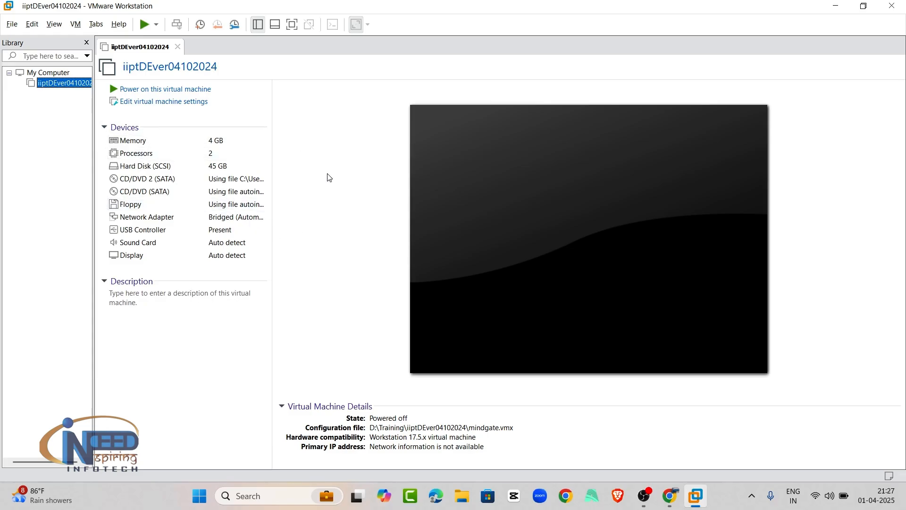
{"action": "mouse_move", "coordinate": [214, 119]}
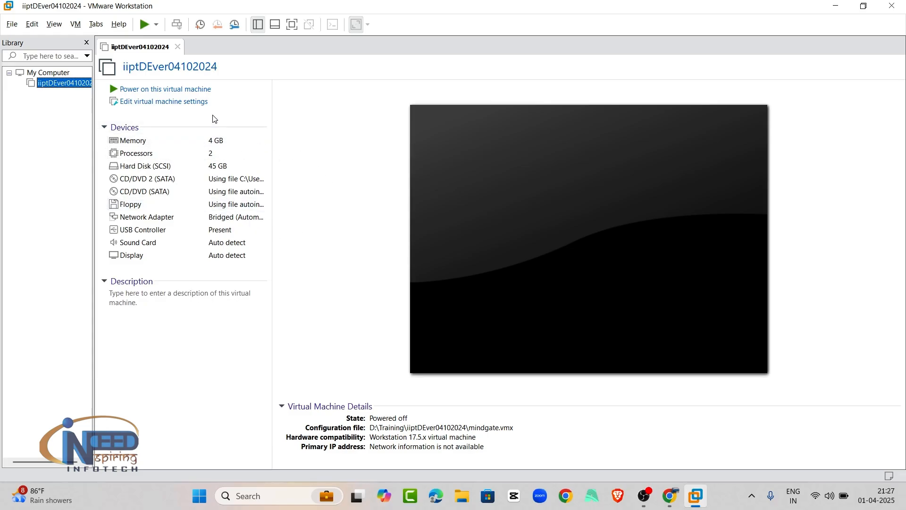
{"action": "mouse_move", "coordinate": [144, 89]}
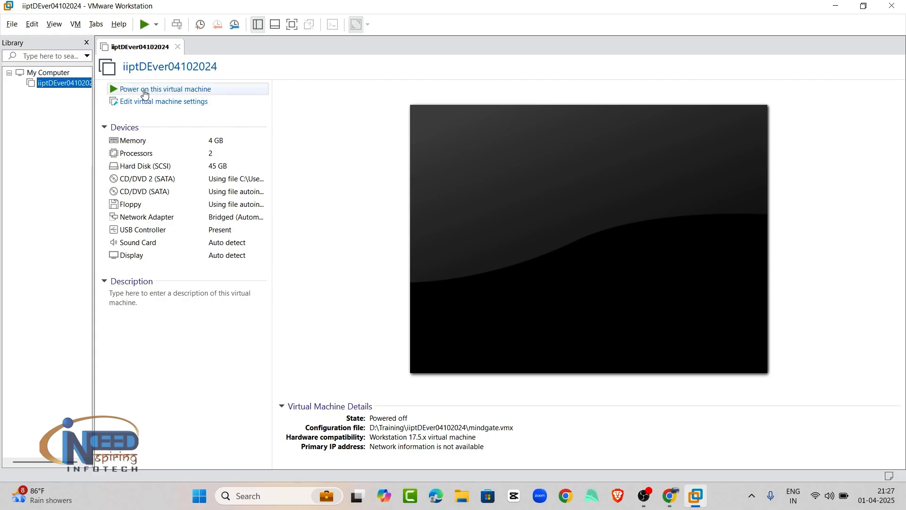
{"action": "mouse_move", "coordinate": [218, 105]}
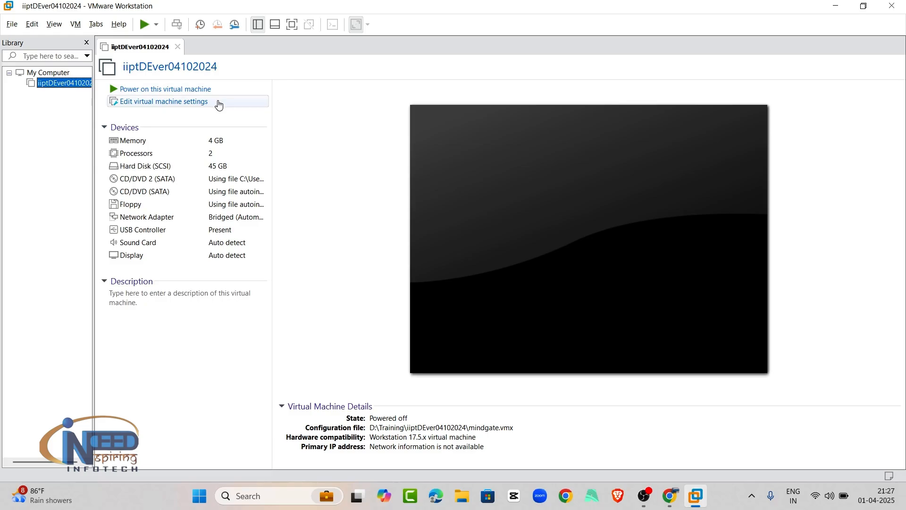
{"action": "mouse_move", "coordinate": [889, 26]}
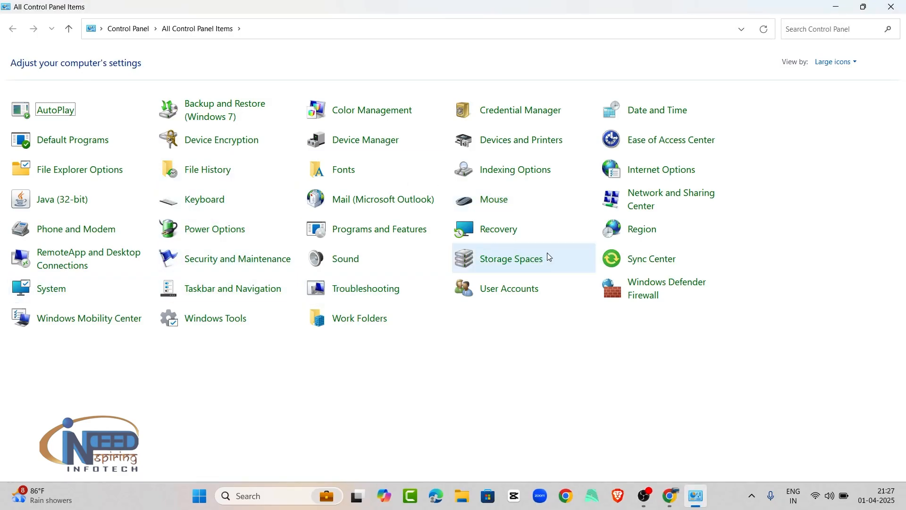
{"action": "mouse_move", "coordinate": [379, 229]}
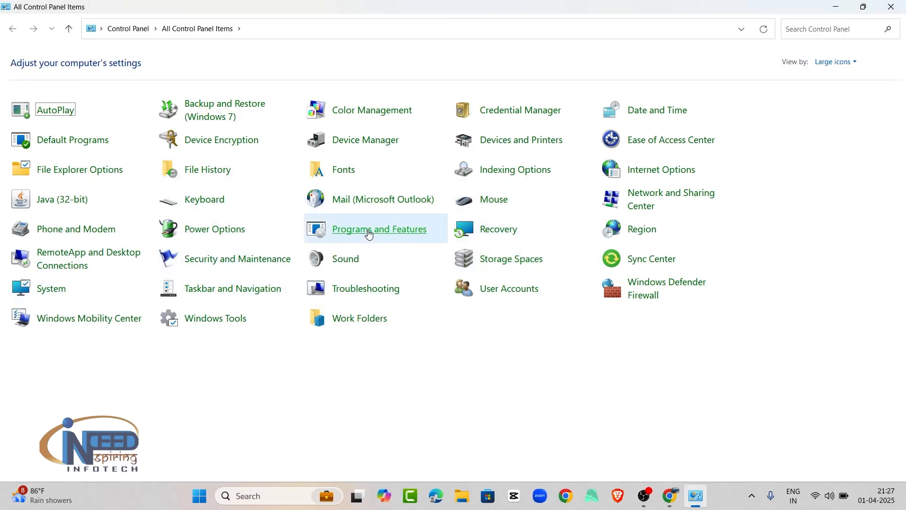
{"action": "left_click", "coordinate": [379, 228]}
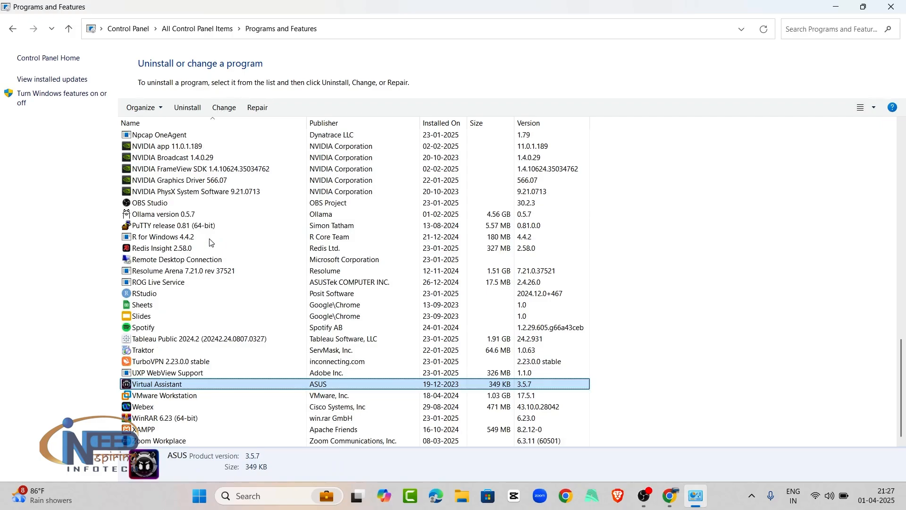
{"action": "left_click", "coordinate": [166, 396]}
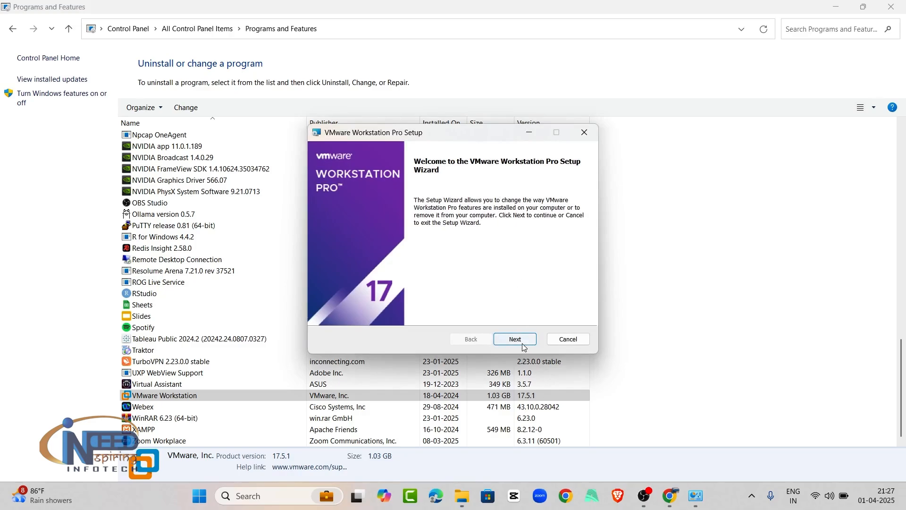
Step: Remove VMware Workstation Pro with both preserve-configuration and preserve-license options unticked, then finish the wizard
{"action": "left_click", "coordinate": [514, 338]}
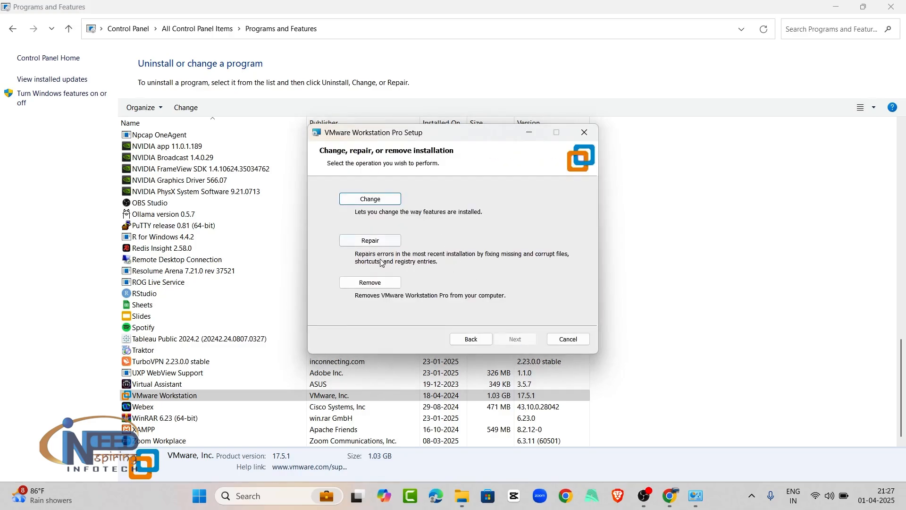
{"action": "left_click", "coordinate": [370, 282]}
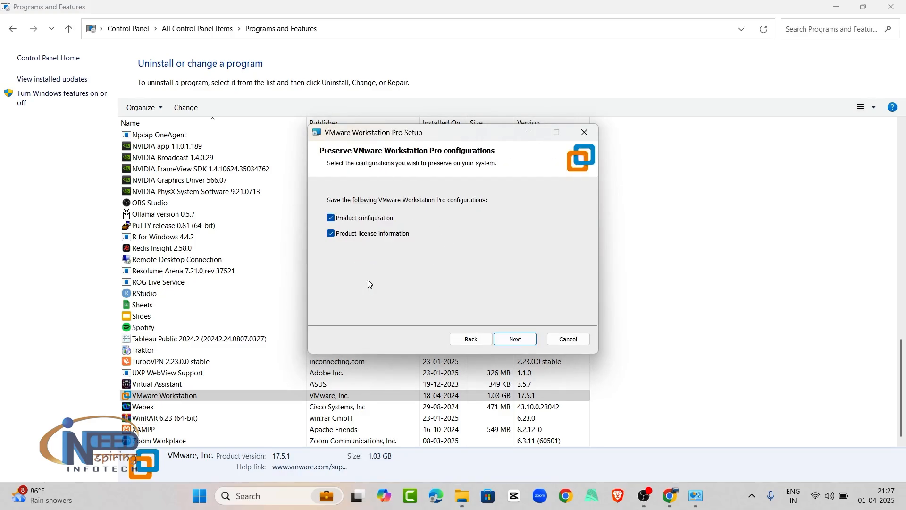
{"action": "mouse_move", "coordinate": [406, 207]}
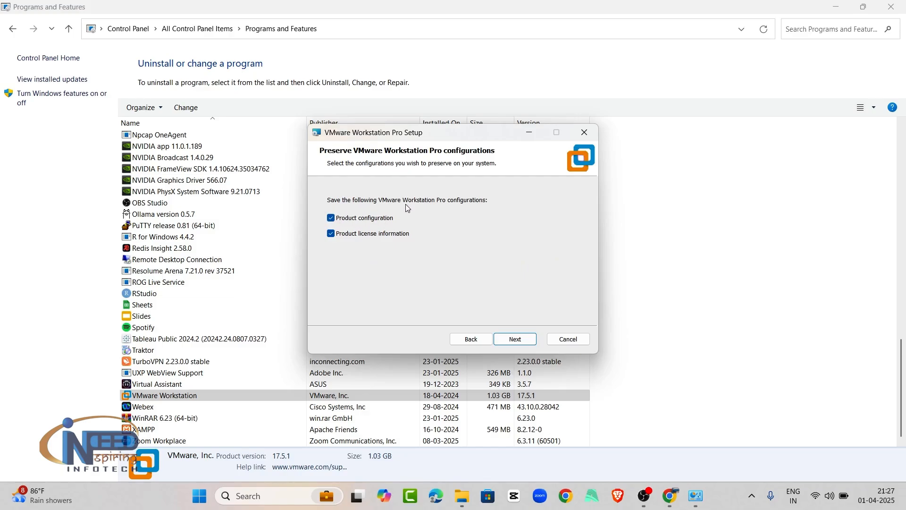
{"action": "left_click", "coordinate": [330, 218]}
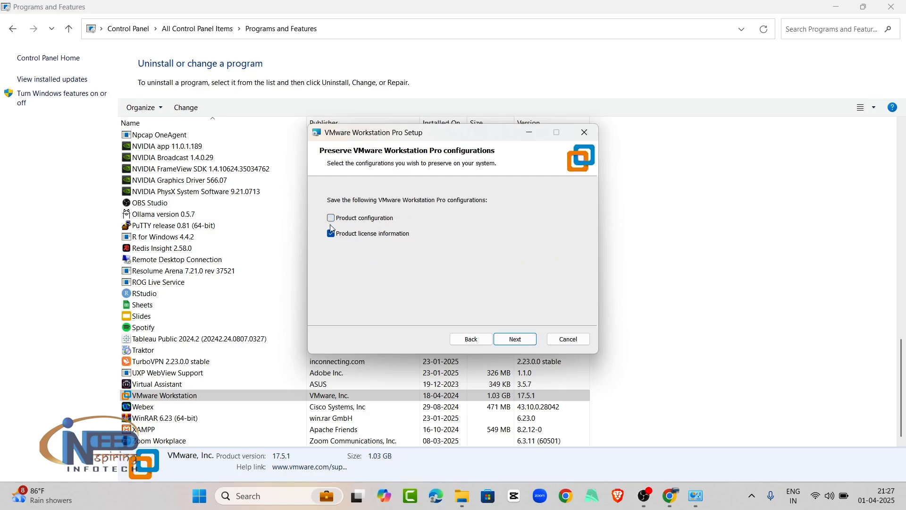
{"action": "left_click", "coordinate": [332, 233]}
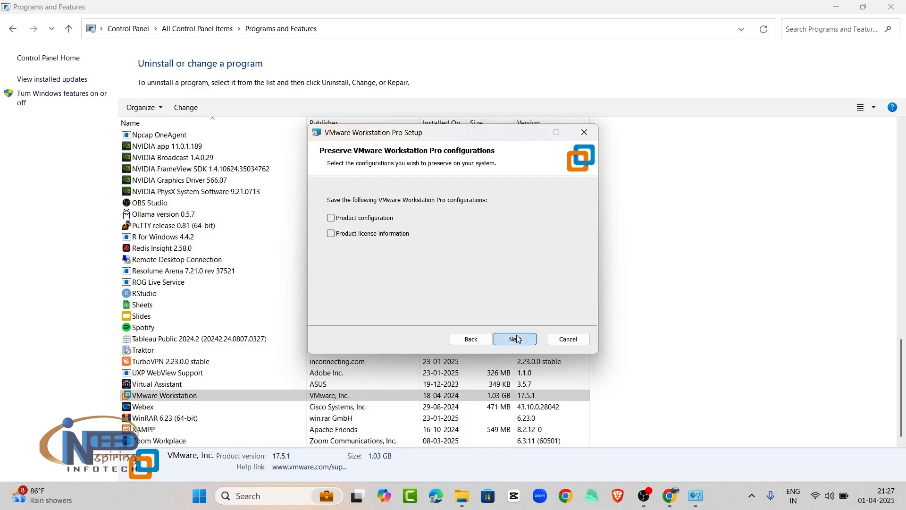
{"action": "left_click", "coordinate": [515, 338]}
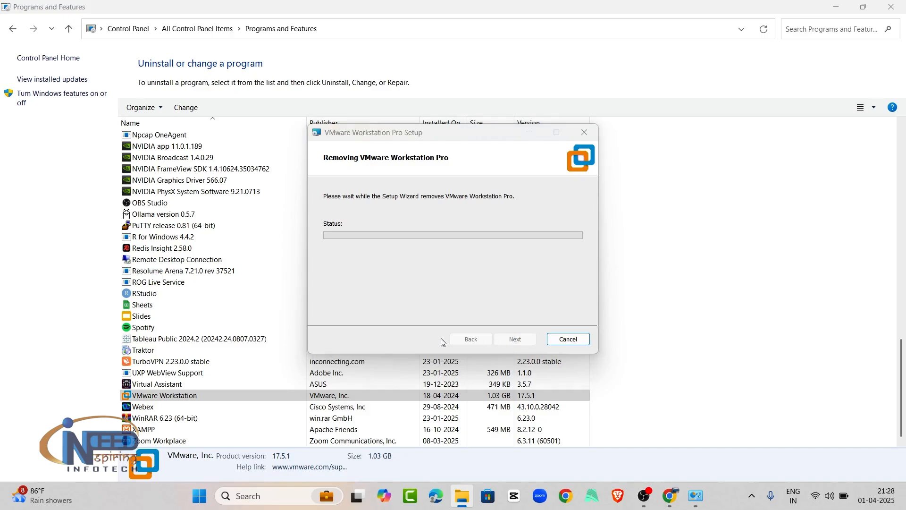
{"action": "mouse_move", "coordinate": [416, 351]}
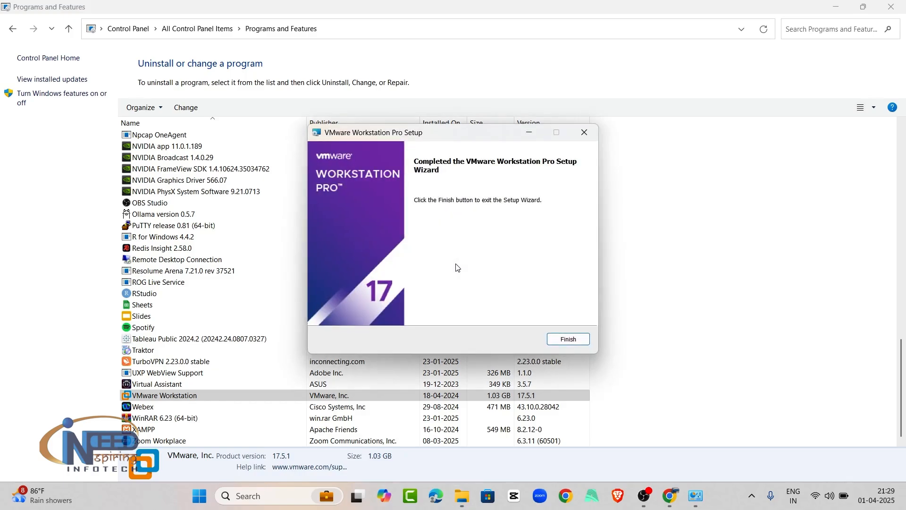
{"action": "mouse_move", "coordinate": [484, 173]}
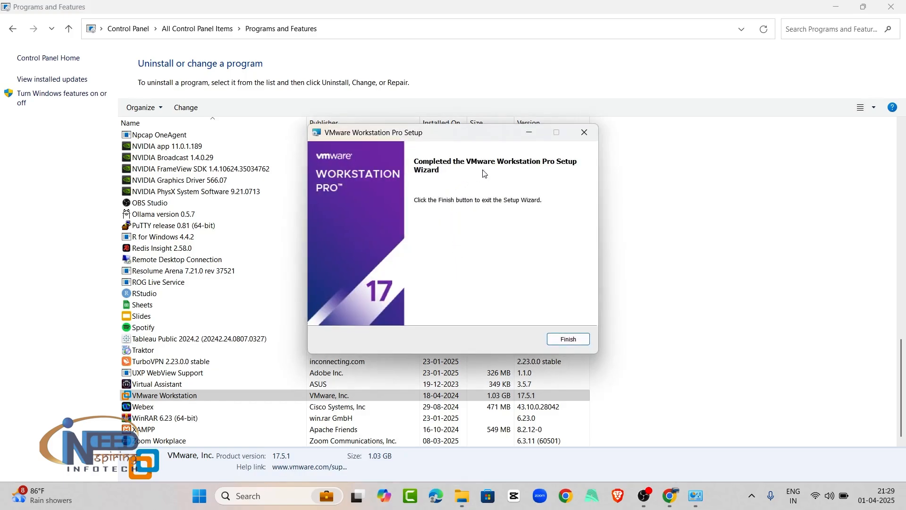
{"action": "mouse_move", "coordinate": [552, 201]}
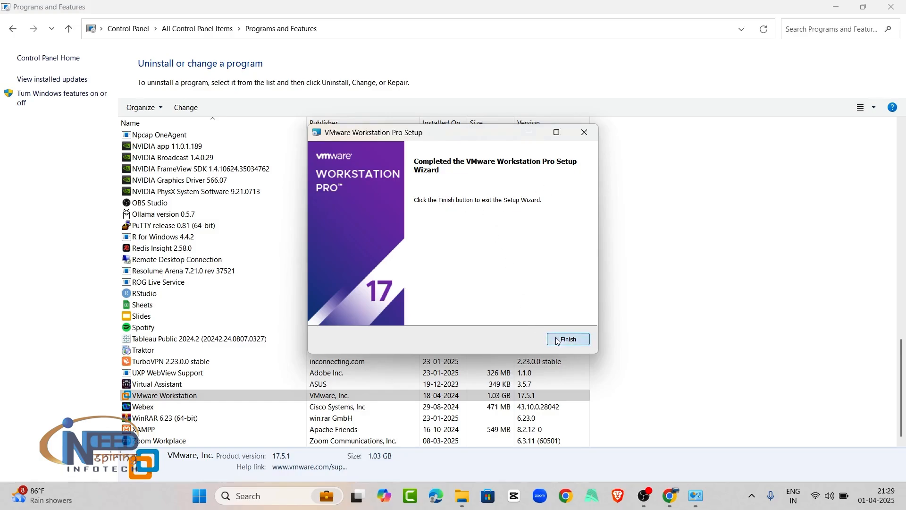
{"action": "left_click", "coordinate": [567, 339]}
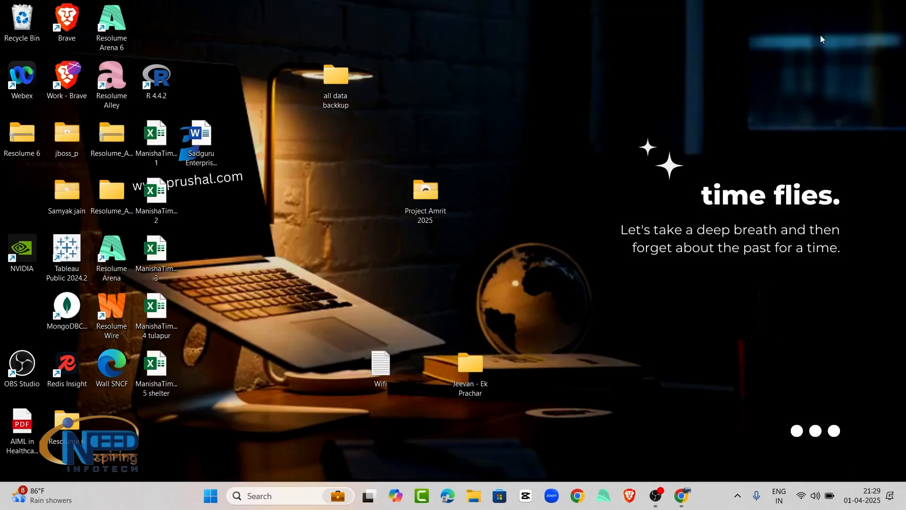
{"action": "left_click", "coordinate": [210, 495]}
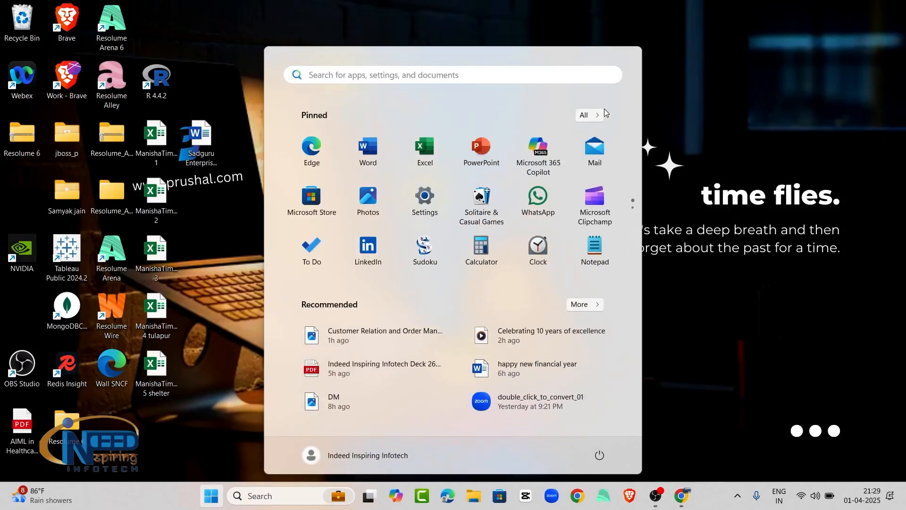
{"action": "type", "text": "vm"}
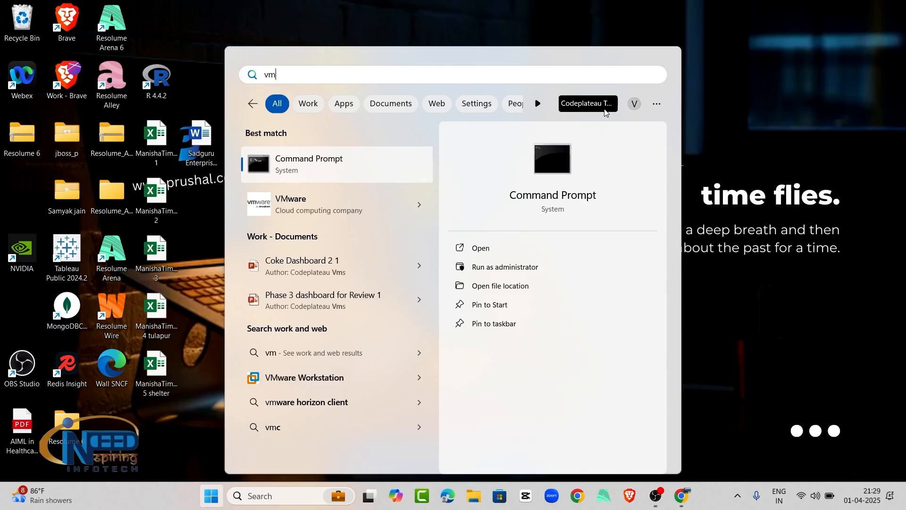
{"action": "mouse_move", "coordinate": [290, 204]}
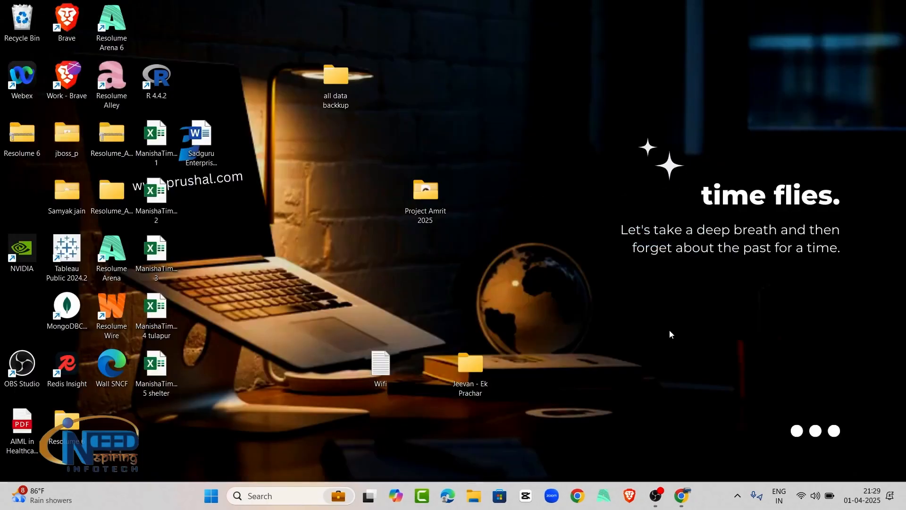
{"action": "mouse_move", "coordinate": [576, 496]}
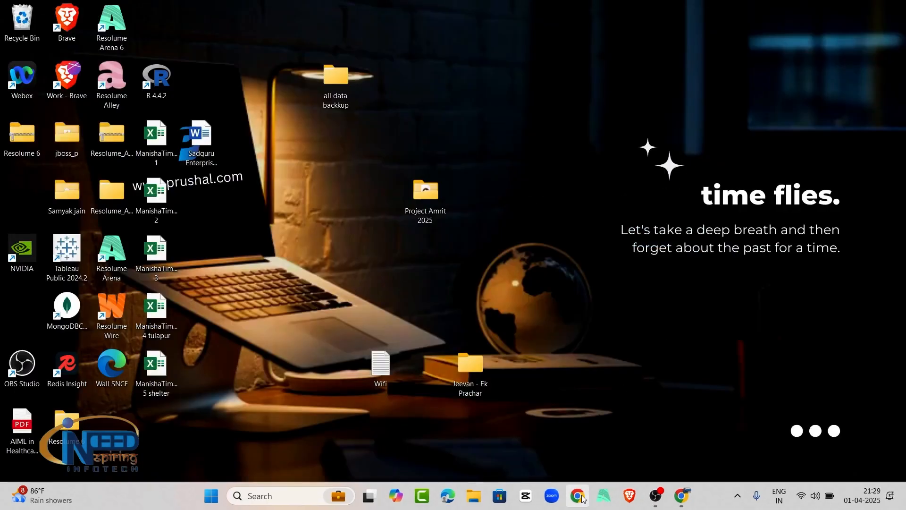
Step: Launch Chrome with the Indeed profile and search Google for 'vmware download'
{"action": "left_click", "coordinate": [575, 495]}
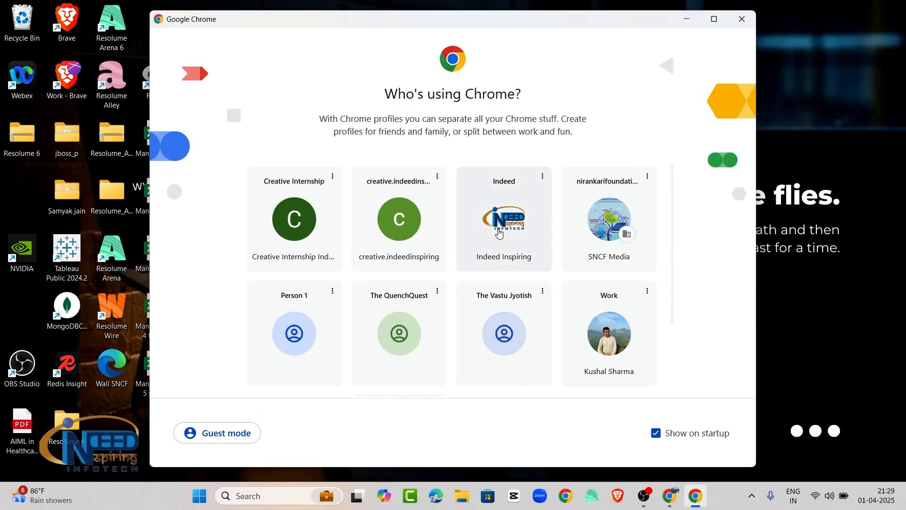
{"action": "left_click", "coordinate": [503, 218]}
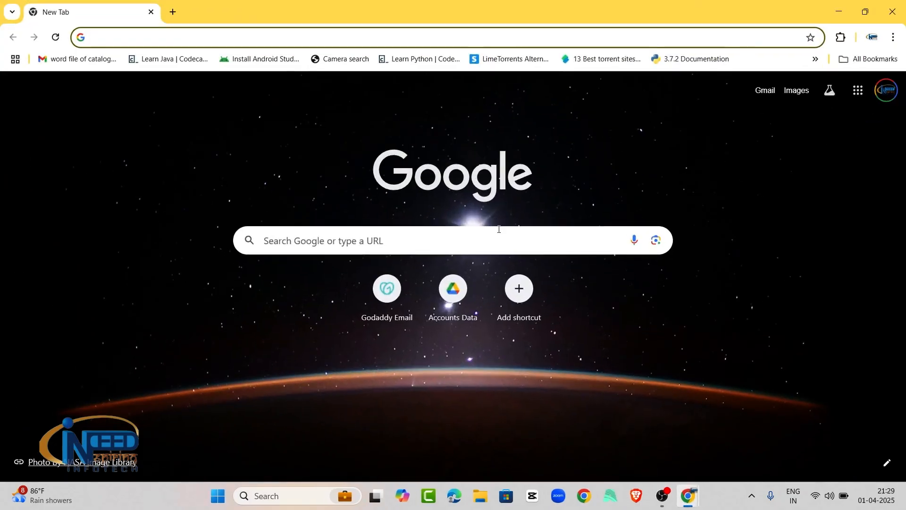
{"action": "type", "text": "vmware"}
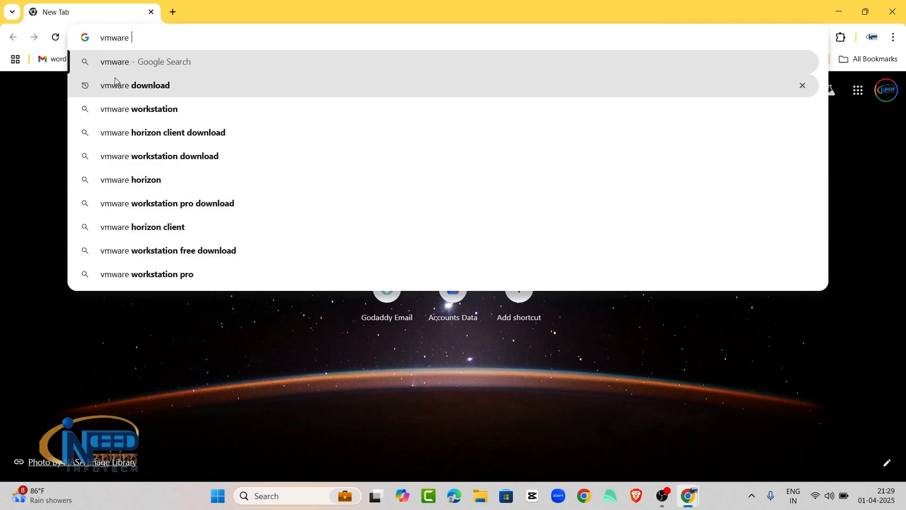
{"action": "left_click", "coordinate": [135, 85]}
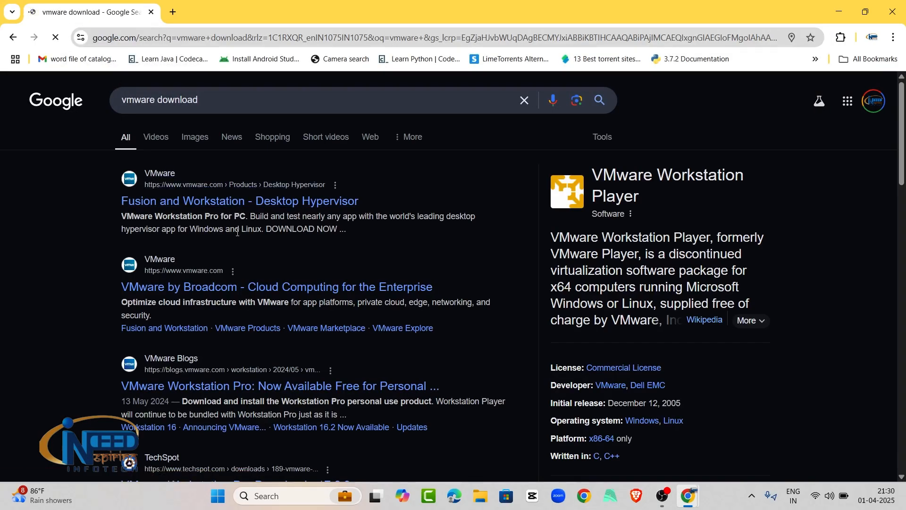
{"action": "mouse_move", "coordinate": [231, 286]}
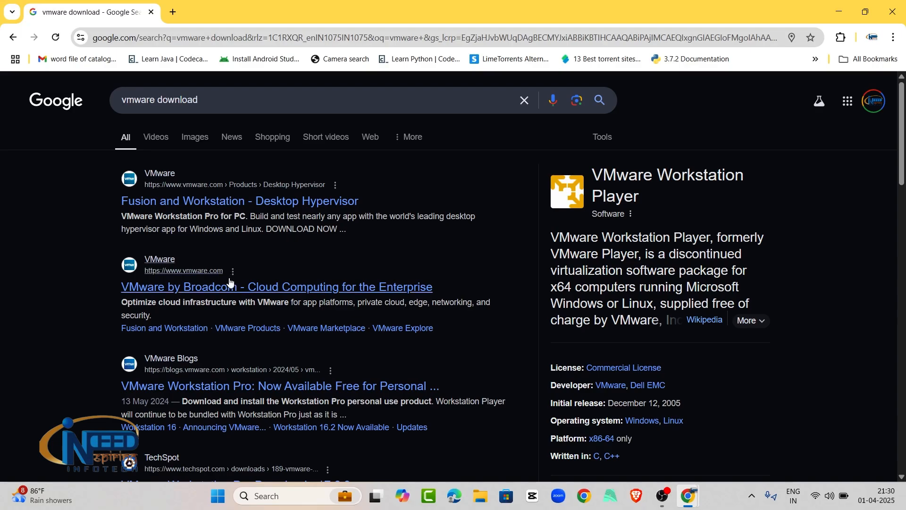
{"action": "mouse_move", "coordinate": [191, 292]}
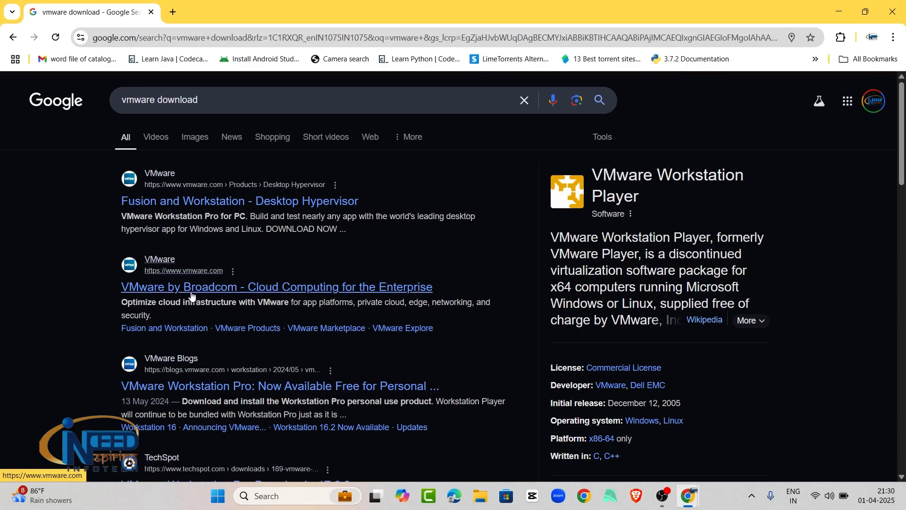
{"action": "mouse_move", "coordinate": [202, 296]}
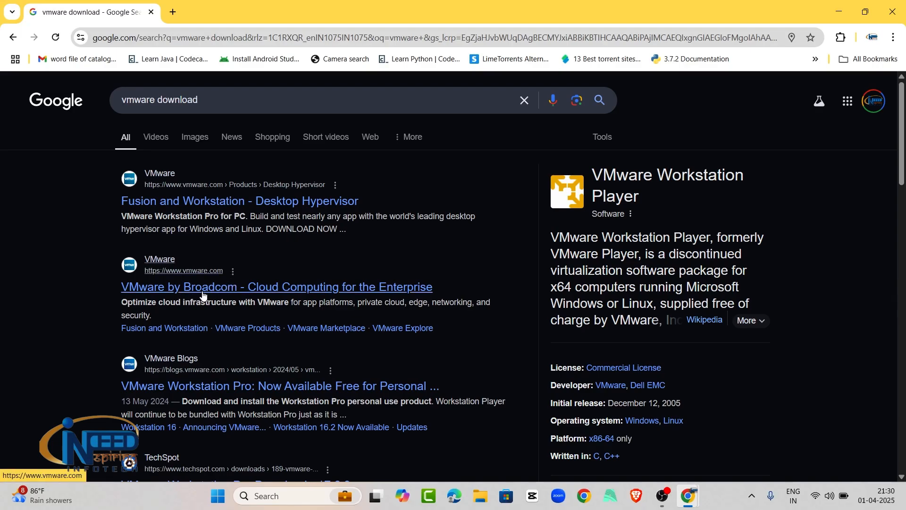
{"action": "mouse_move", "coordinate": [215, 352]}
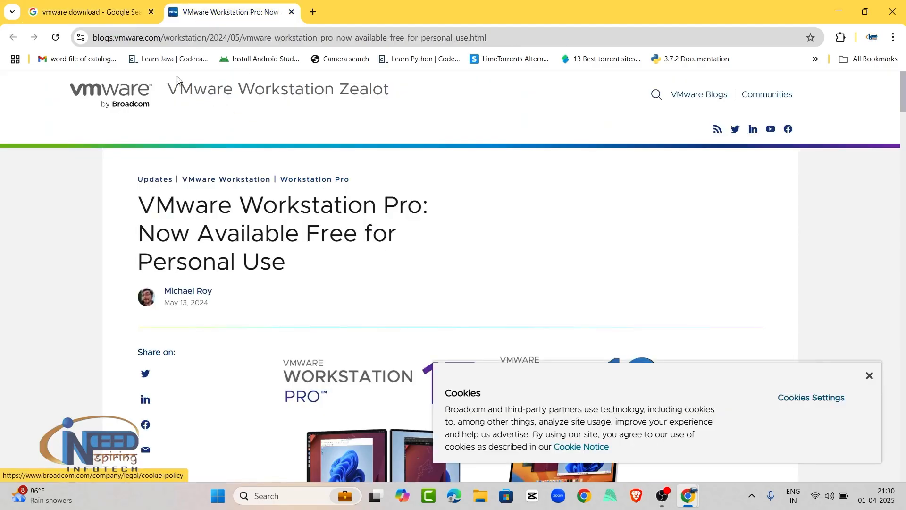
Step: Dismiss the cookie notice, follow the Fusion Pro download link to Broadcom sign-in, then close that page
{"action": "scroll", "scroll_direction": "down", "scroll_amount": 3}
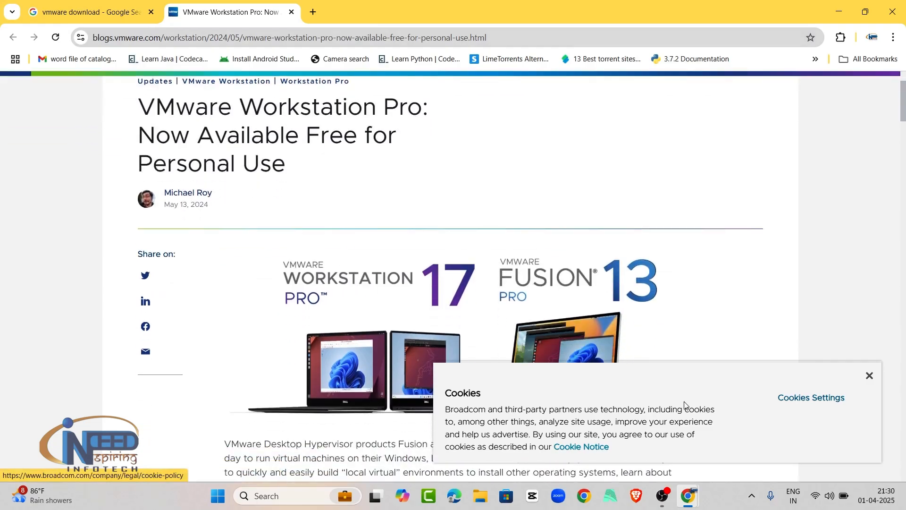
{"action": "left_click", "coordinate": [867, 374]}
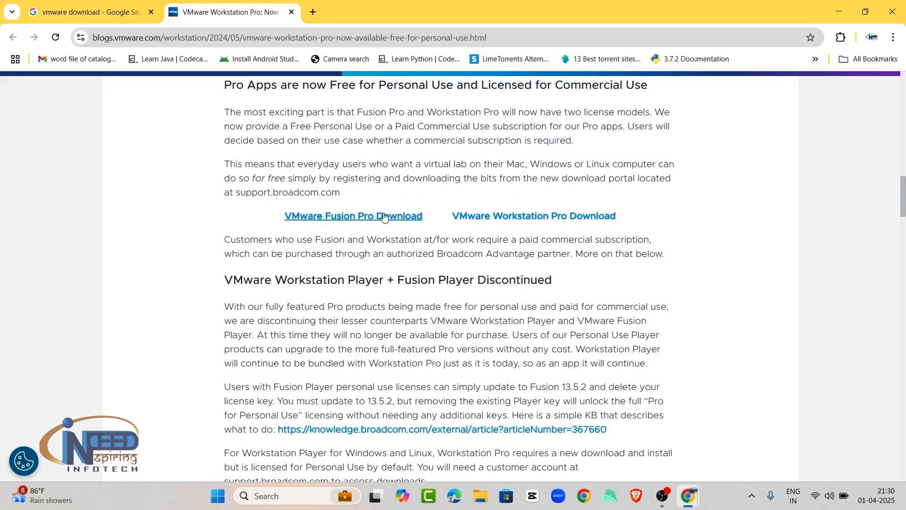
{"action": "mouse_move", "coordinate": [390, 235]}
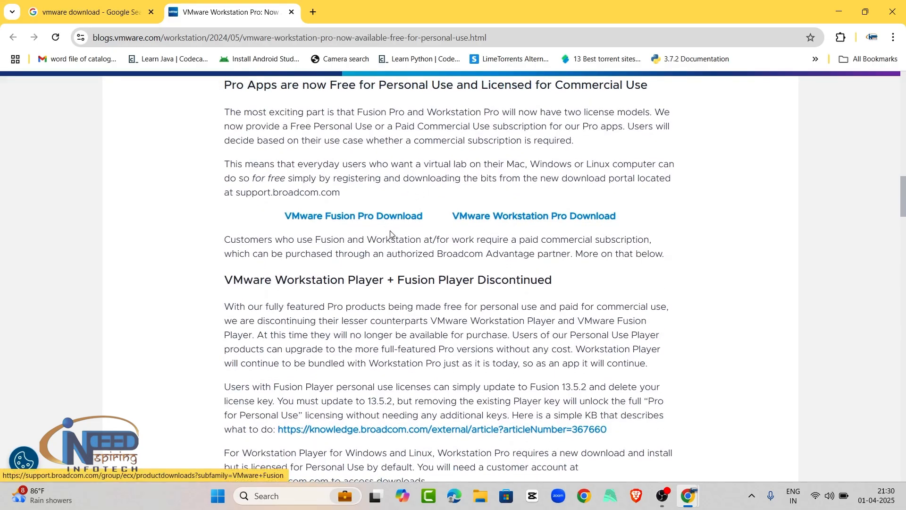
{"action": "left_click", "coordinate": [352, 215]}
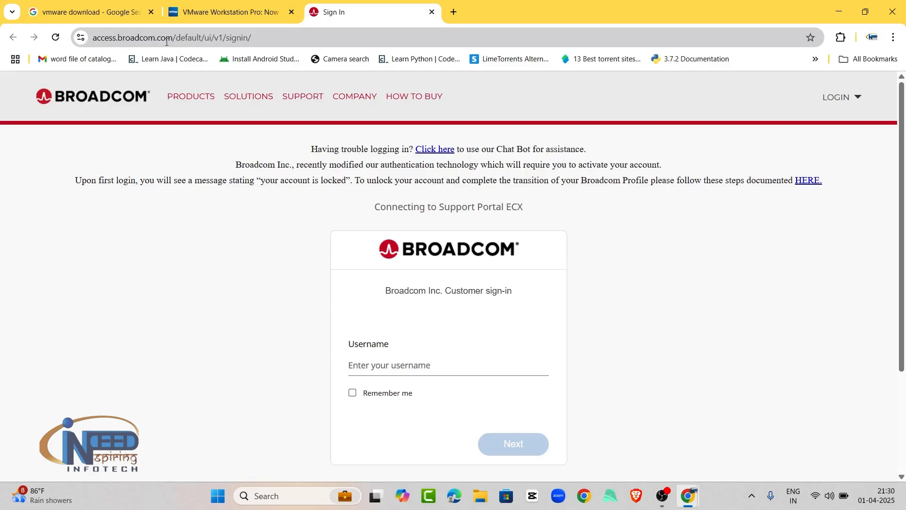
{"action": "mouse_move", "coordinate": [291, 336]}
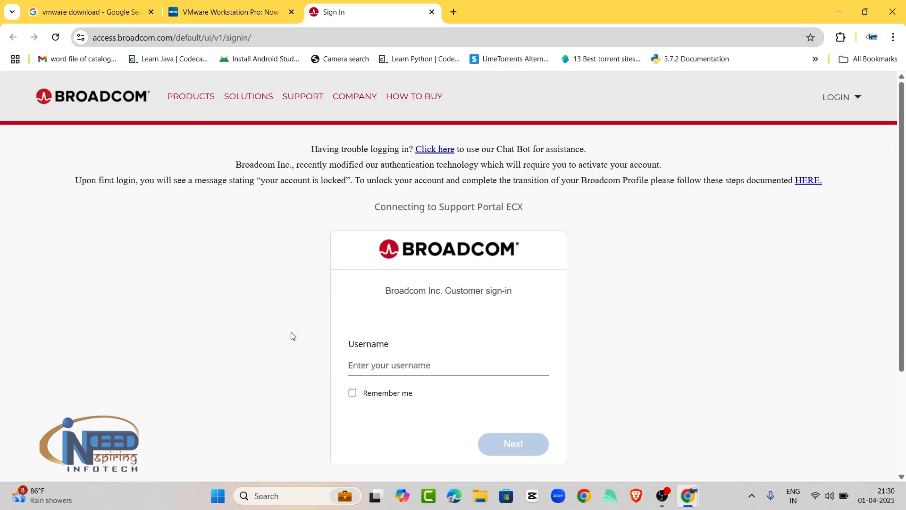
{"action": "scroll", "scroll_direction": "down", "scroll_amount": 3}
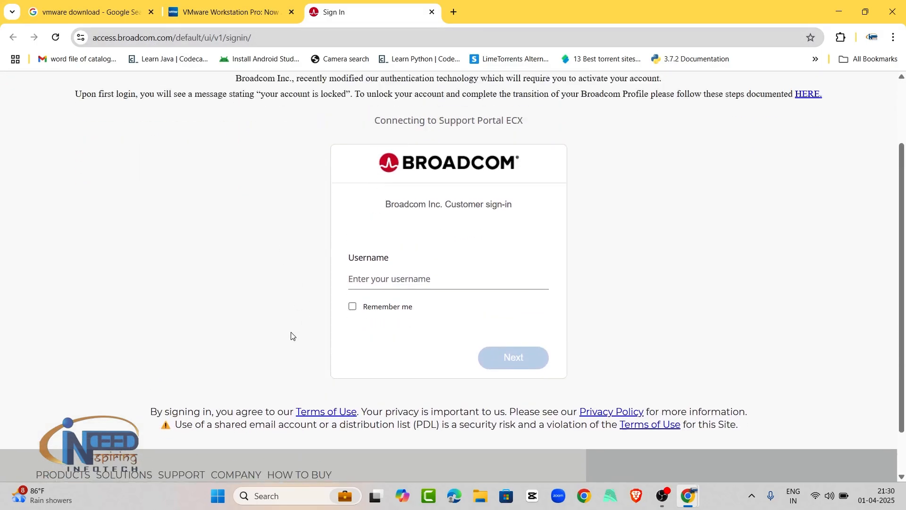
{"action": "scroll", "scroll_direction": "up", "scroll_amount": 3}
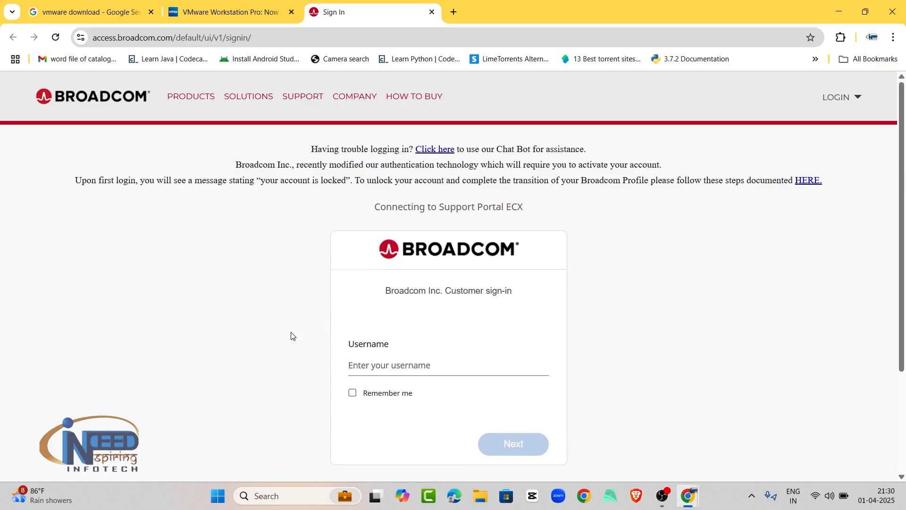
{"action": "mouse_move", "coordinate": [406, 98]}
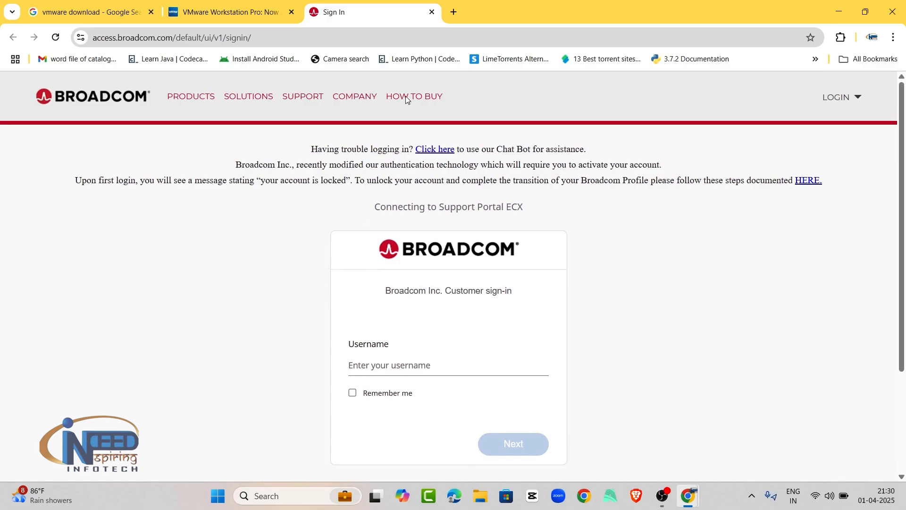
{"action": "left_click", "coordinate": [431, 11]}
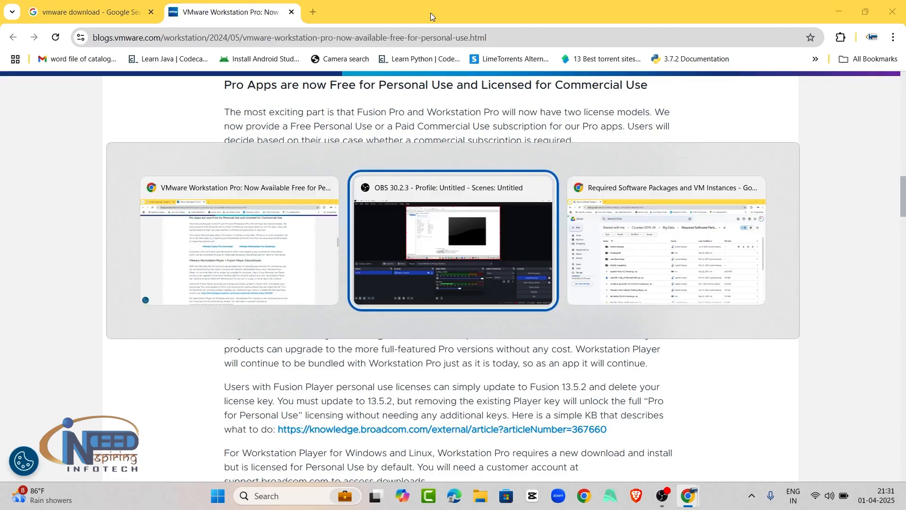
Step: In Google Drive, download VMware-workstation-full-17.6.0-24238078.exe despite the too-large-to-scan warning
{"action": "left_click", "coordinate": [664, 243]}
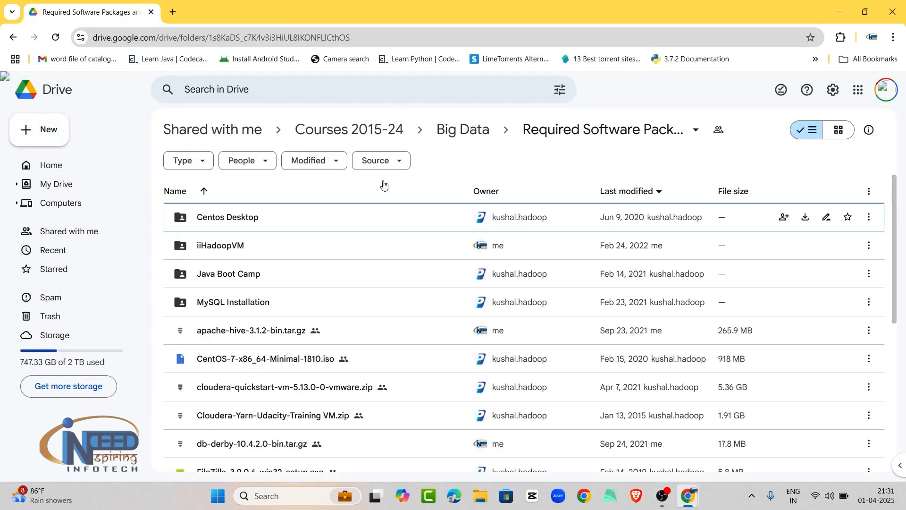
{"action": "scroll", "scroll_direction": "down", "scroll_amount": 3}
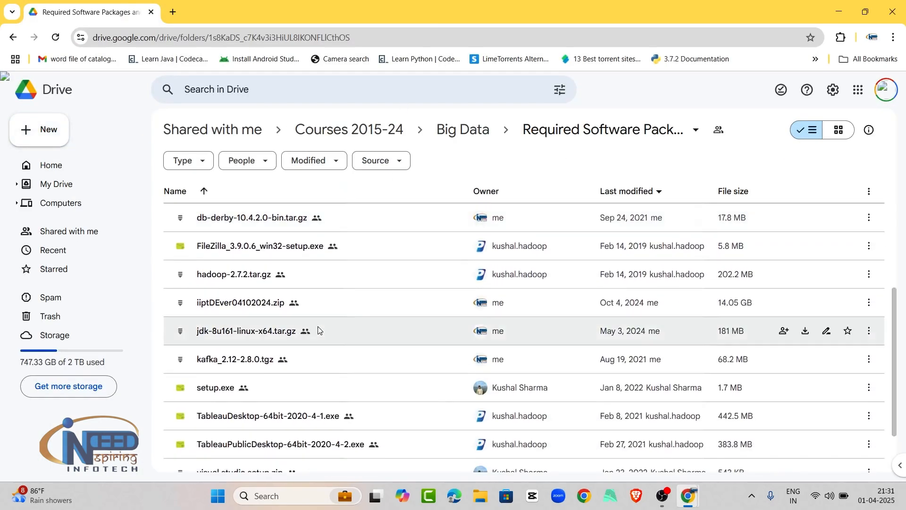
{"action": "scroll", "scroll_direction": "down", "scroll_amount": 3}
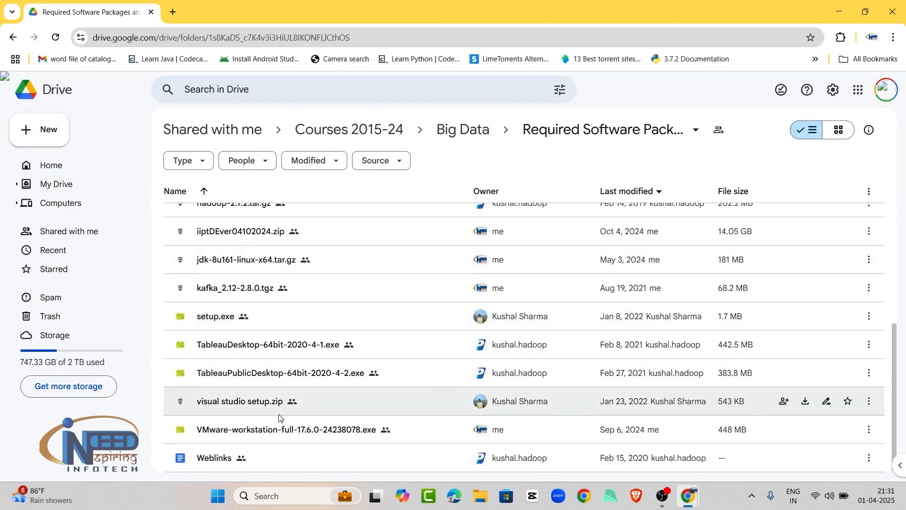
{"action": "left_click", "coordinate": [282, 429]}
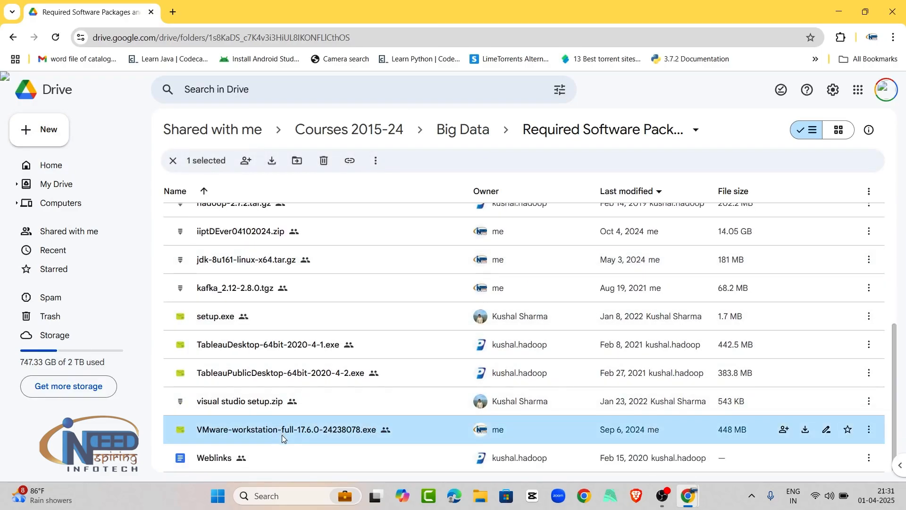
{"action": "mouse_move", "coordinate": [288, 432]}
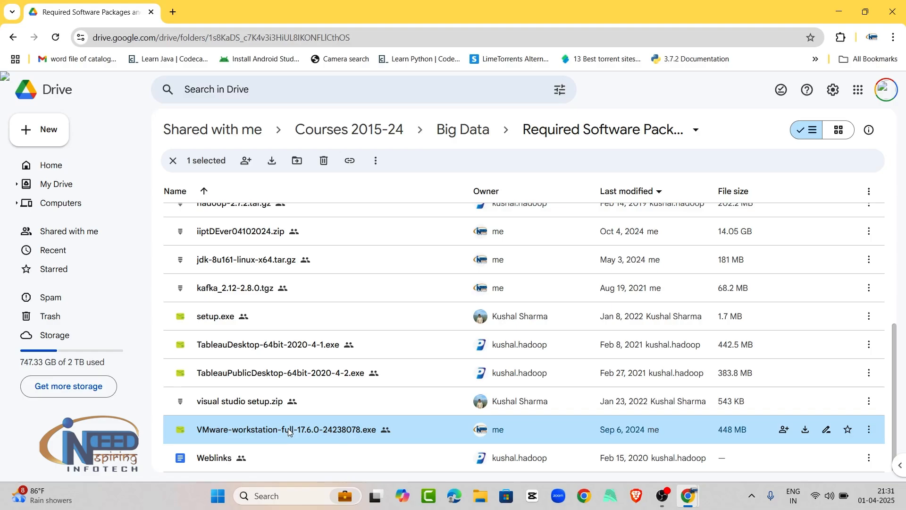
{"action": "right_click", "coordinate": [287, 429]}
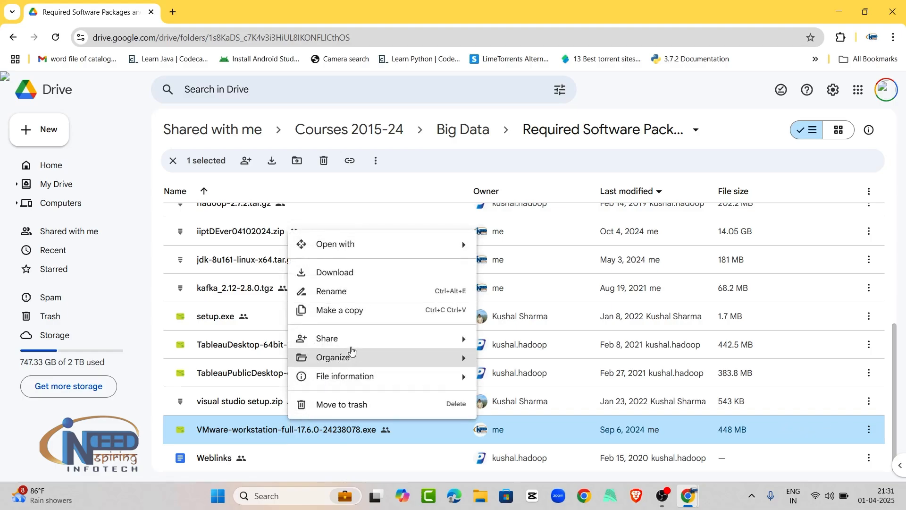
{"action": "mouse_move", "coordinate": [370, 272]}
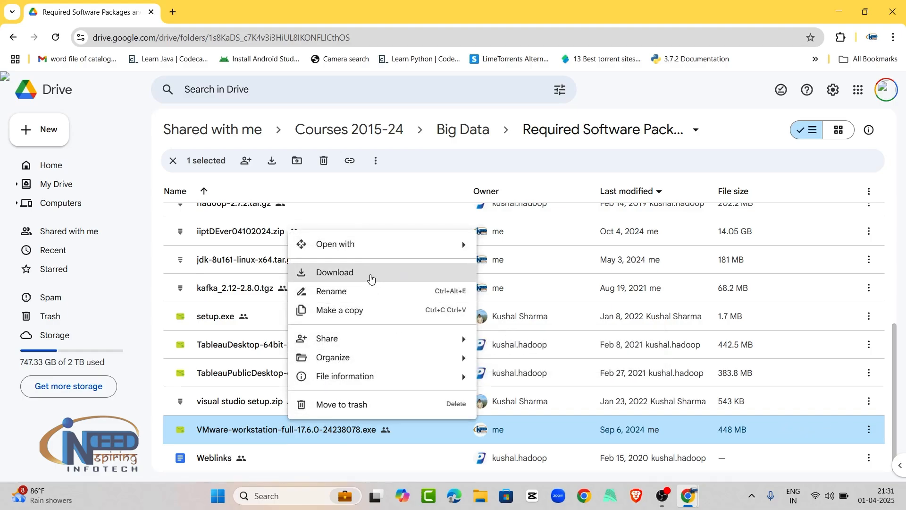
{"action": "left_click", "coordinate": [334, 272]}
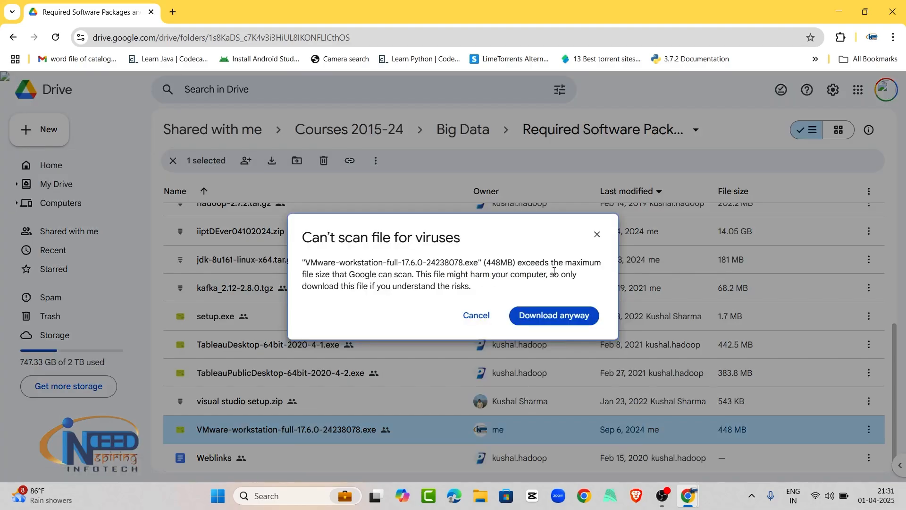
{"action": "left_click", "coordinate": [474, 315]}
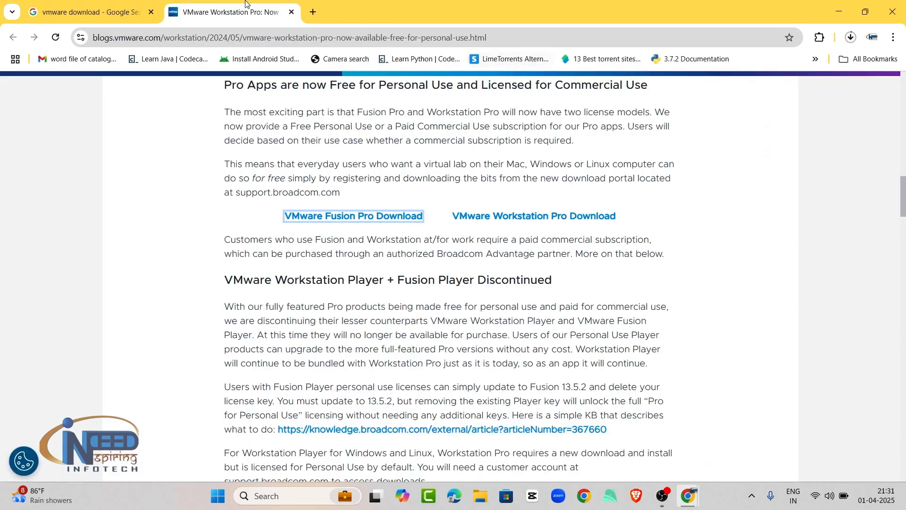
Step: On vmware.com, view the Resources menu, then browse the Products dropdown overview
{"action": "left_click", "coordinate": [84, 12]}
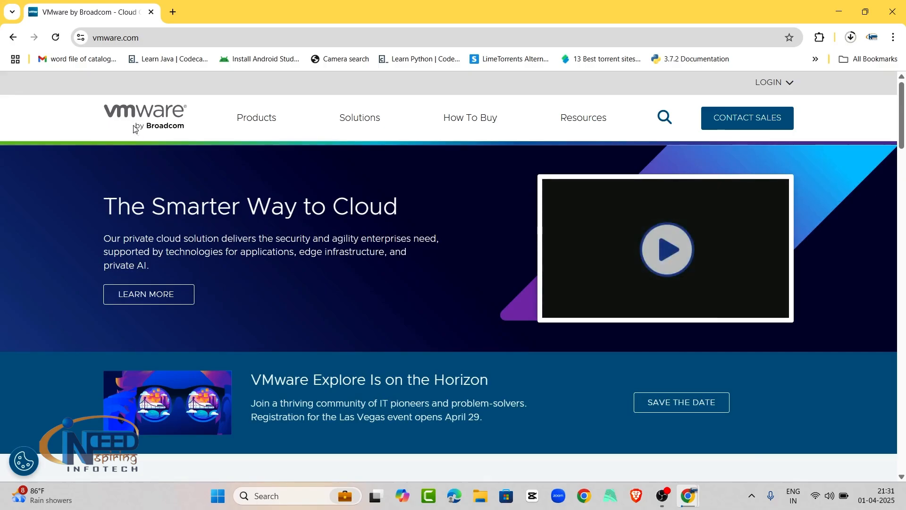
{"action": "mouse_move", "coordinate": [154, 129]}
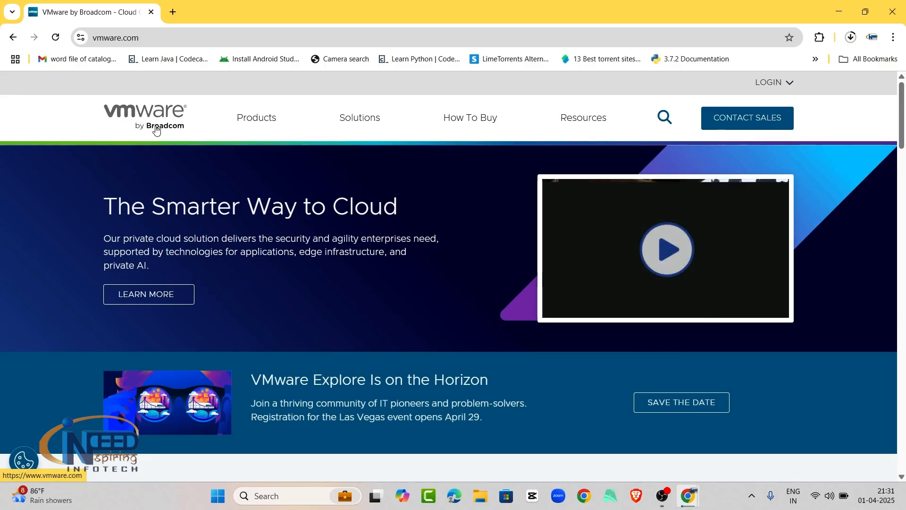
{"action": "mouse_move", "coordinate": [185, 128]}
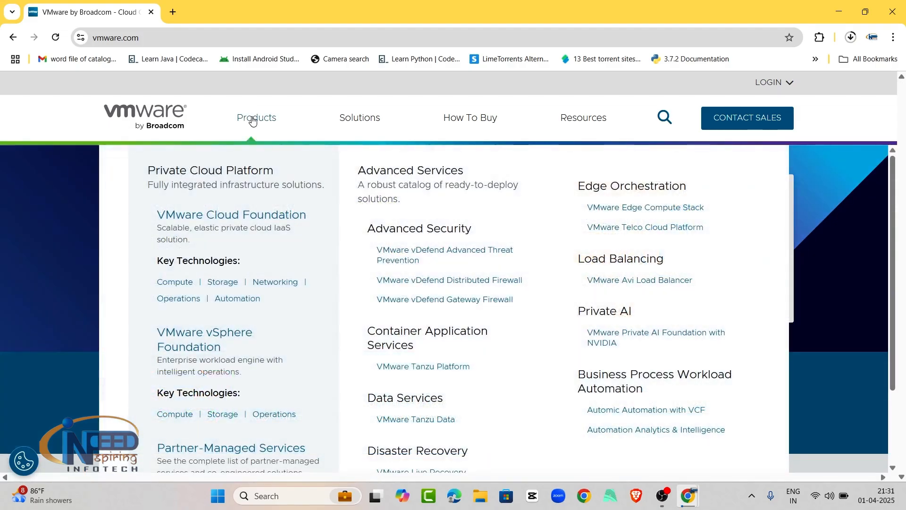
{"action": "mouse_move", "coordinate": [274, 211]}
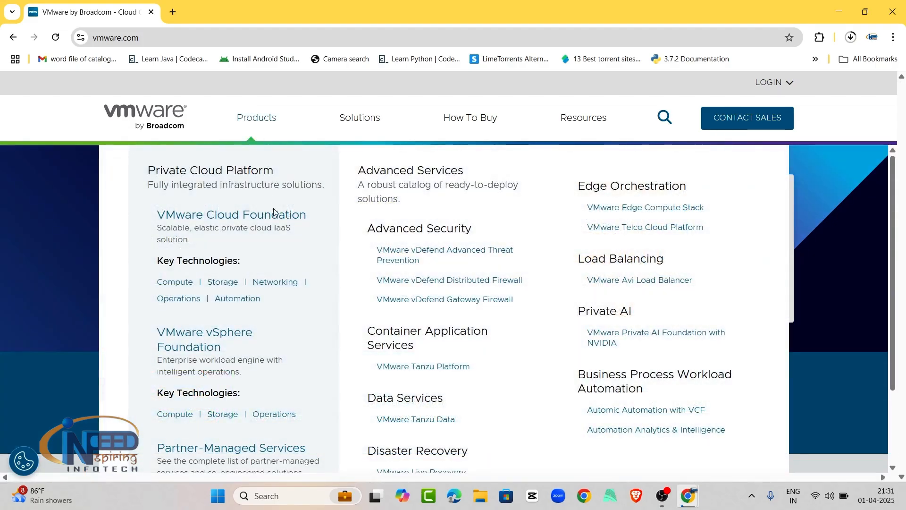
{"action": "mouse_move", "coordinate": [275, 283]}
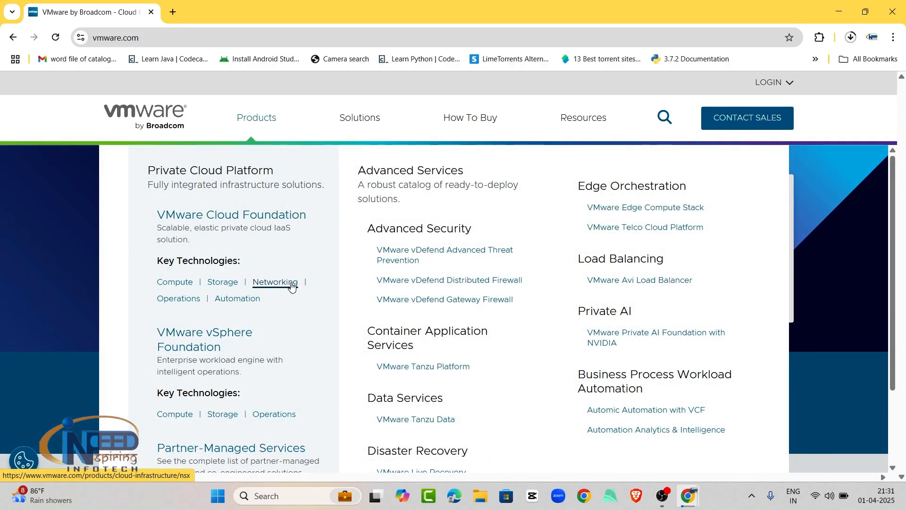
{"action": "mouse_move", "coordinate": [564, 257]}
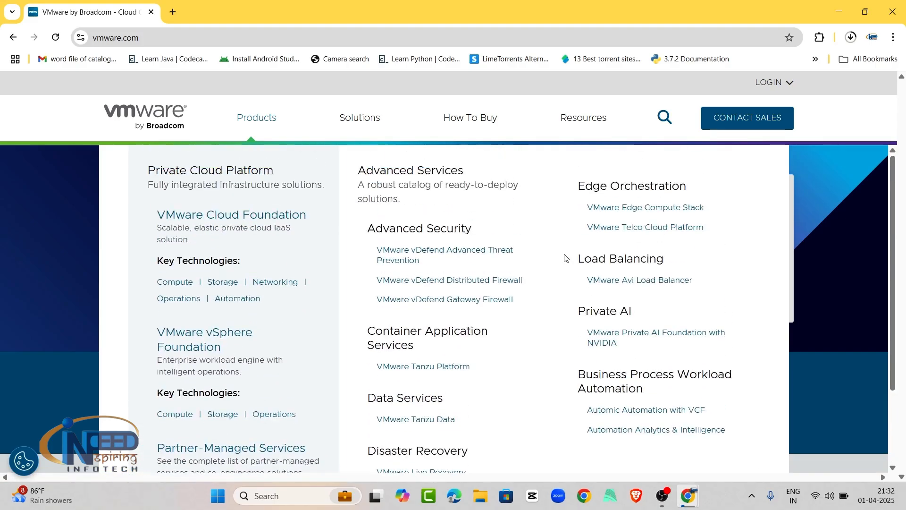
{"action": "scroll", "scroll_direction": "down", "scroll_amount": 3}
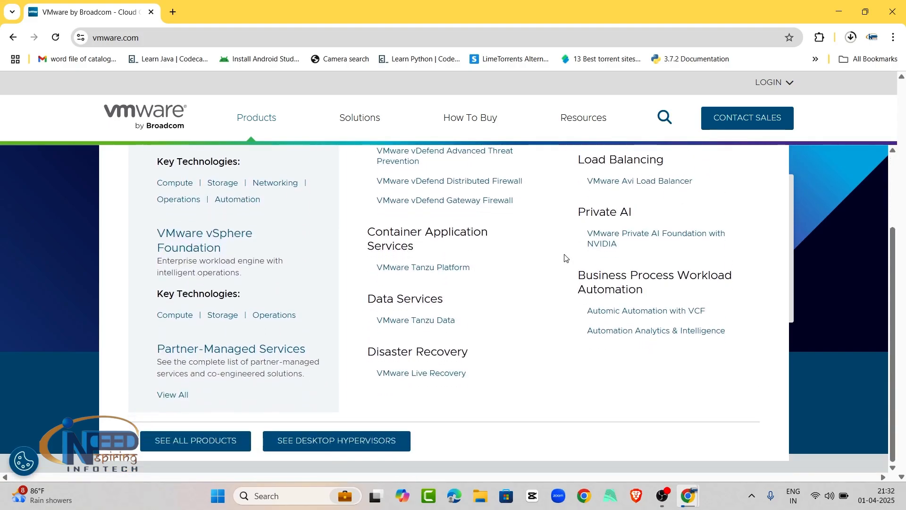
{"action": "mouse_move", "coordinate": [248, 418]}
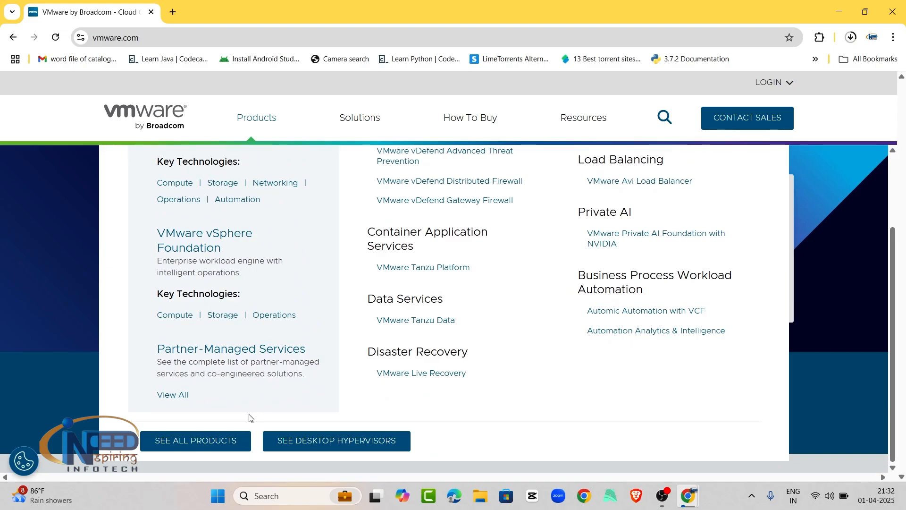
{"action": "left_click", "coordinate": [583, 117]}
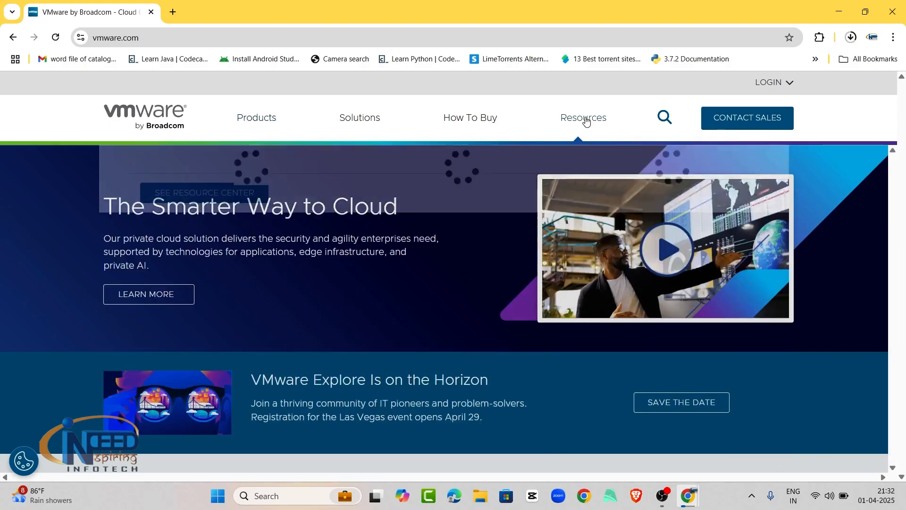
{"action": "left_click", "coordinate": [583, 117]}
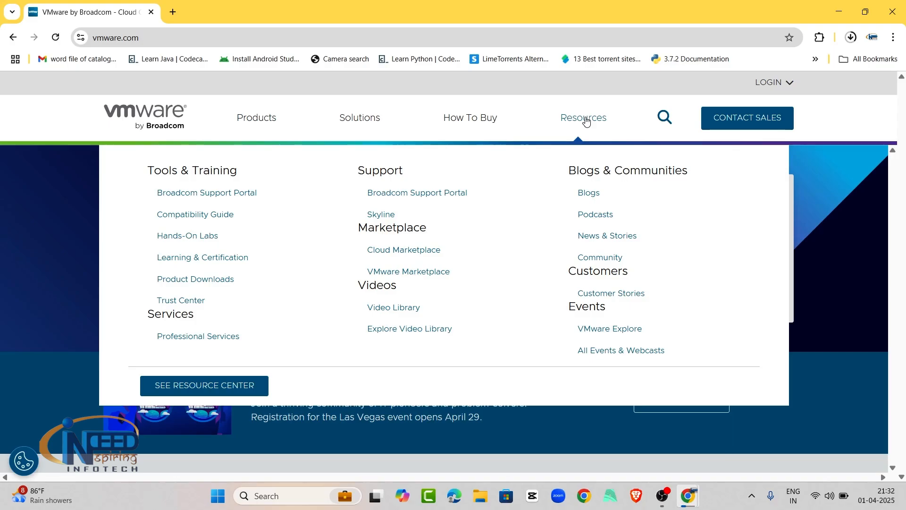
{"action": "mouse_move", "coordinate": [442, 283]}
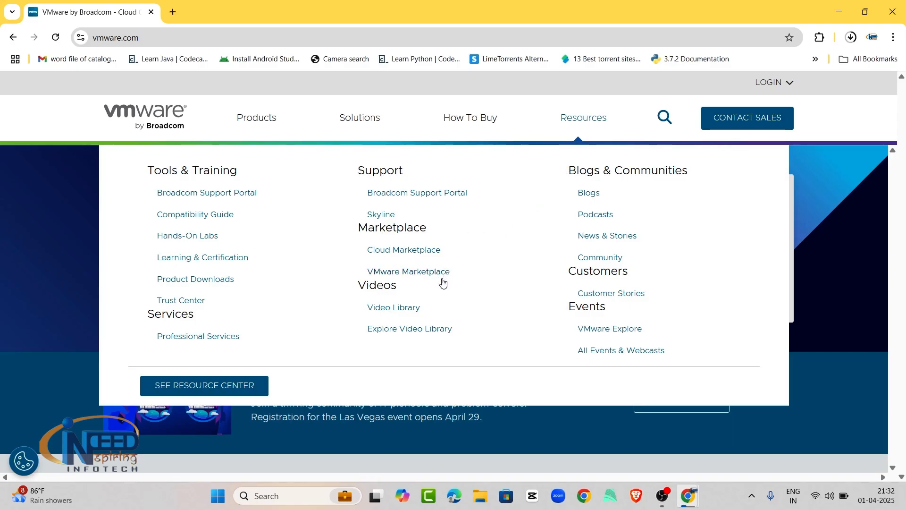
{"action": "mouse_move", "coordinate": [267, 243]}
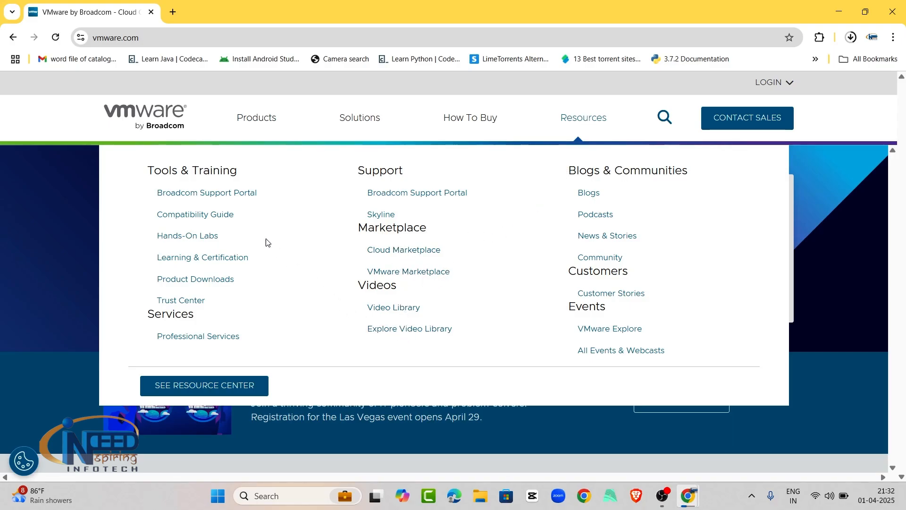
{"action": "mouse_move", "coordinate": [257, 132]}
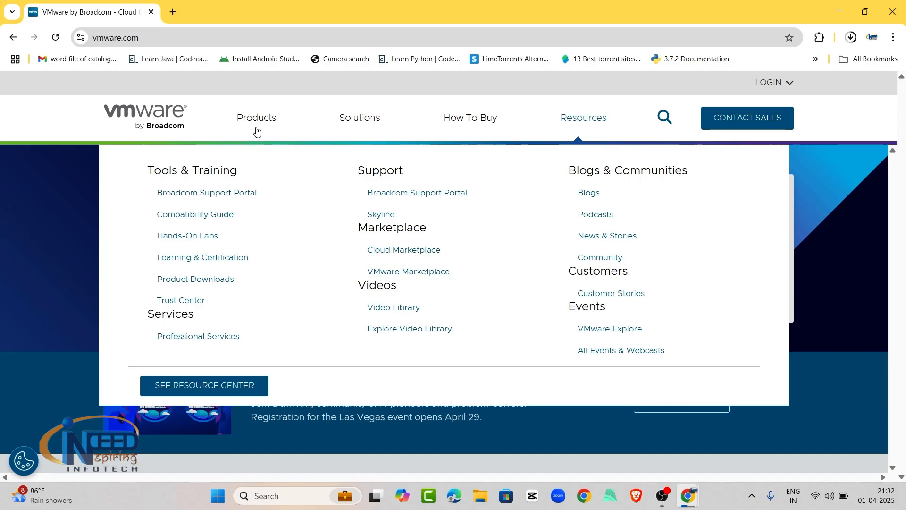
{"action": "left_click", "coordinate": [256, 117]}
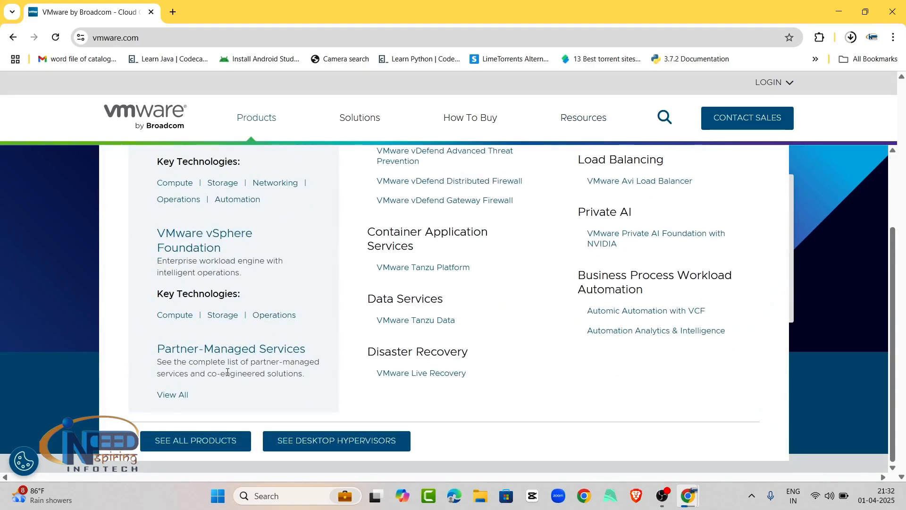
{"action": "scroll", "scroll_direction": "up", "scroll_amount": 3}
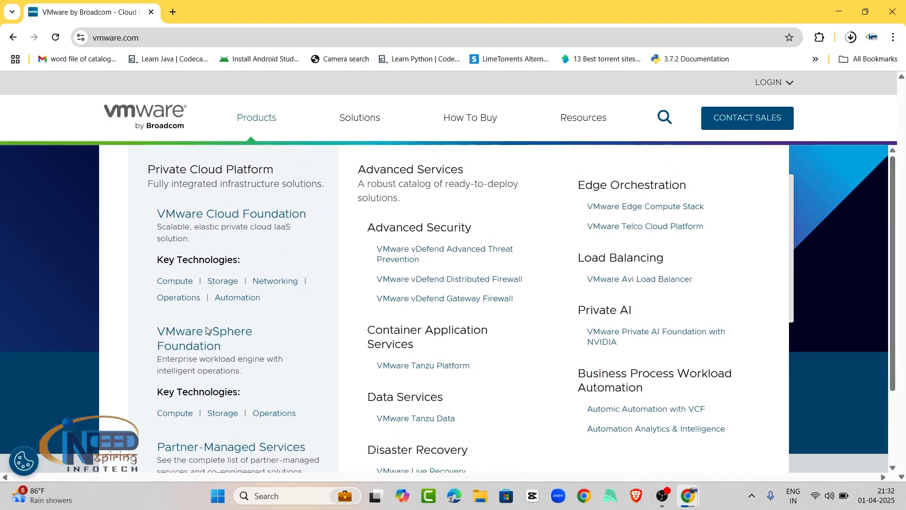
{"action": "scroll", "scroll_direction": "down", "scroll_amount": 3}
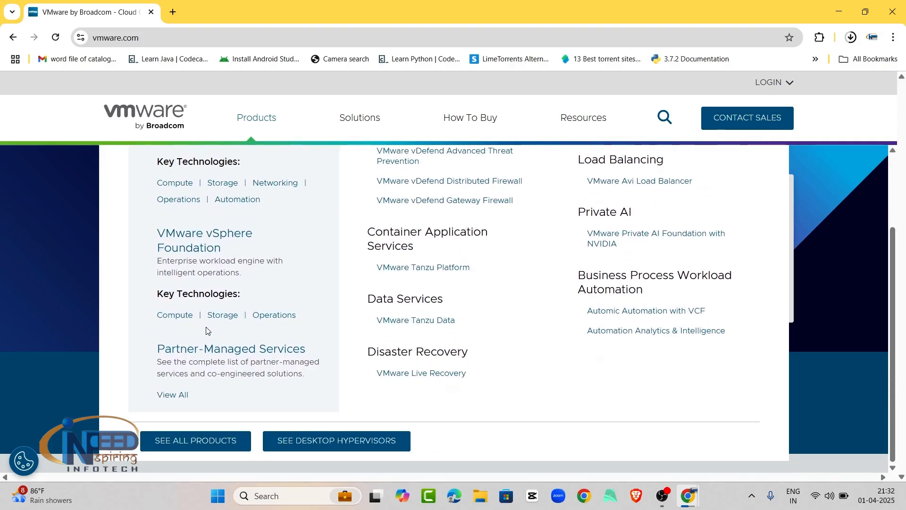
{"action": "mouse_move", "coordinate": [196, 440]}
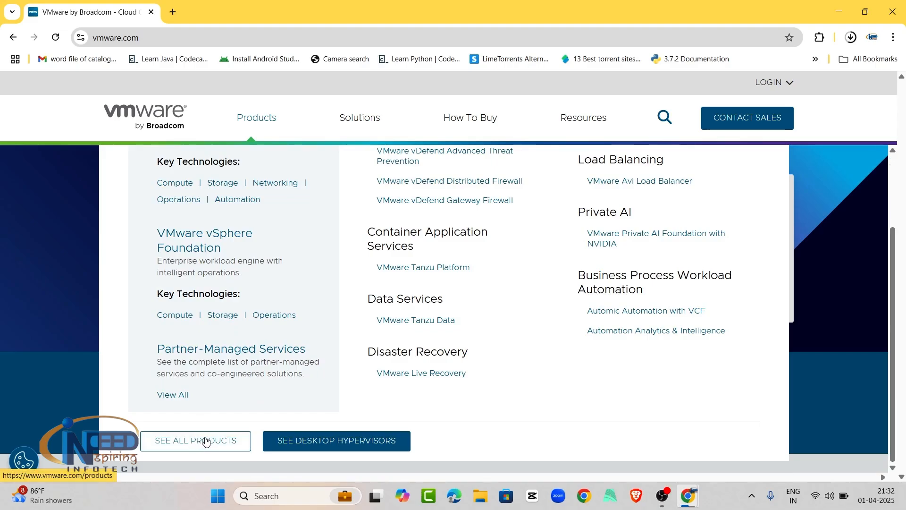
Step: Open the full VMware Products catalogue and scroll through the product list
{"action": "left_click", "coordinate": [195, 441]}
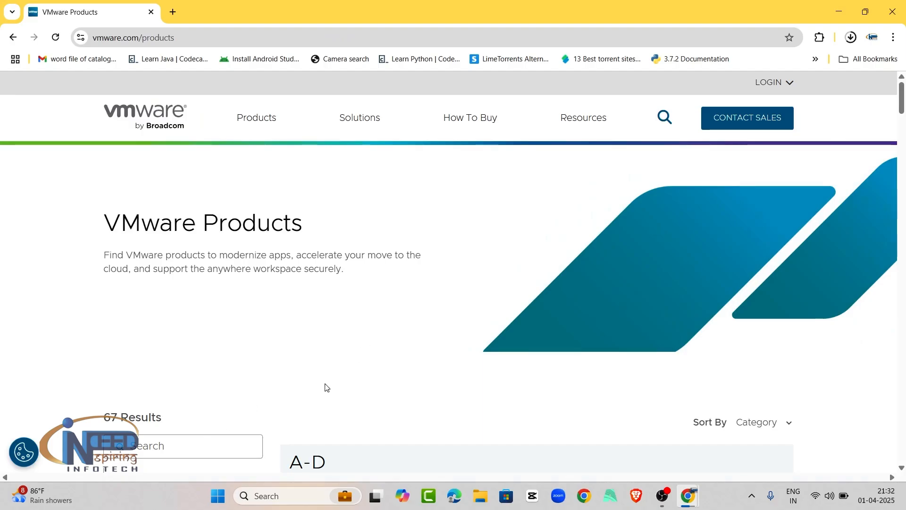
{"action": "scroll", "scroll_direction": "down", "scroll_amount": 3}
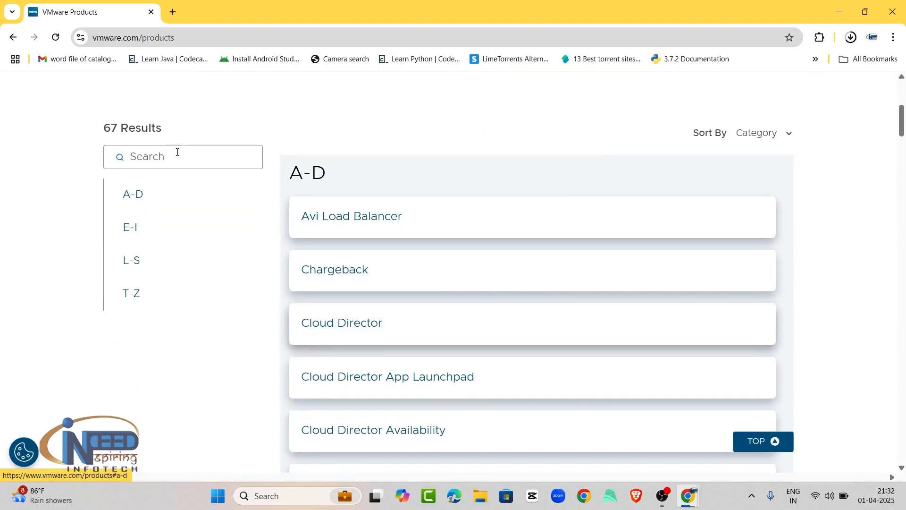
{"action": "scroll", "scroll_direction": "down", "scroll_amount": 3}
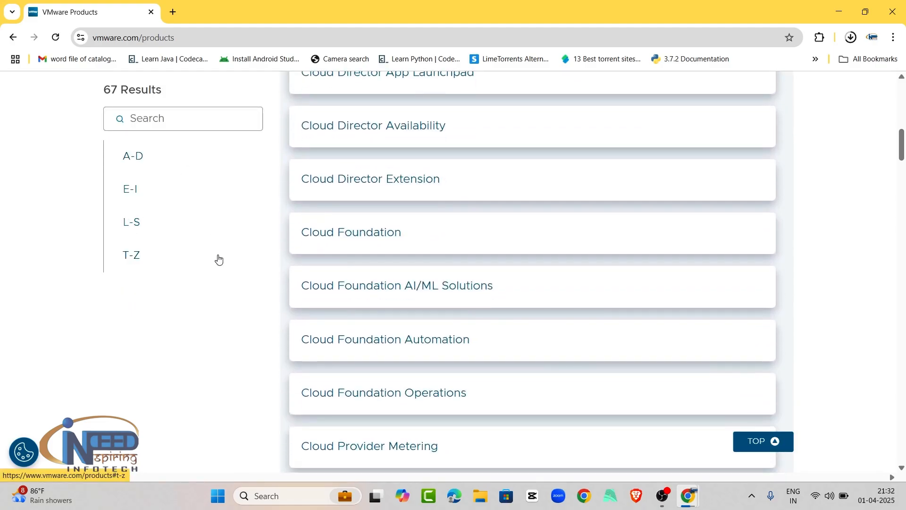
{"action": "scroll", "scroll_direction": "down", "scroll_amount": 3}
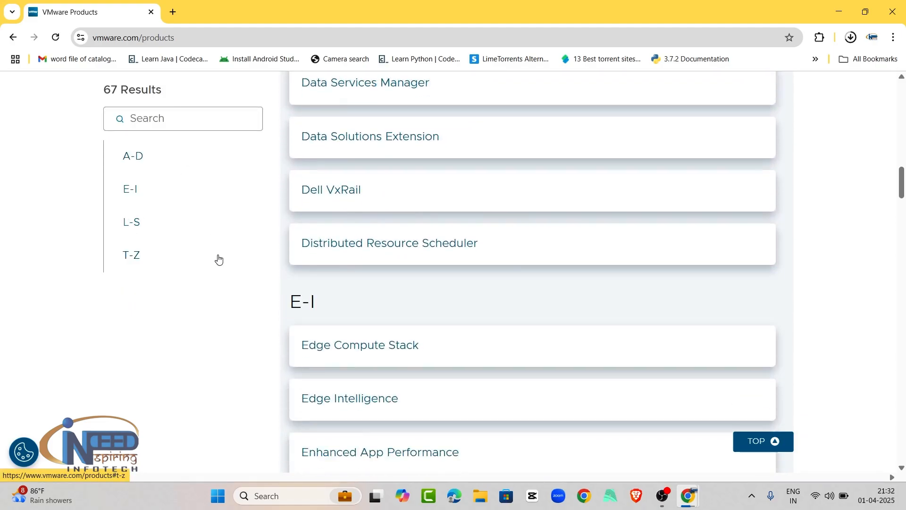
{"action": "scroll", "scroll_direction": "down", "scroll_amount": 3}
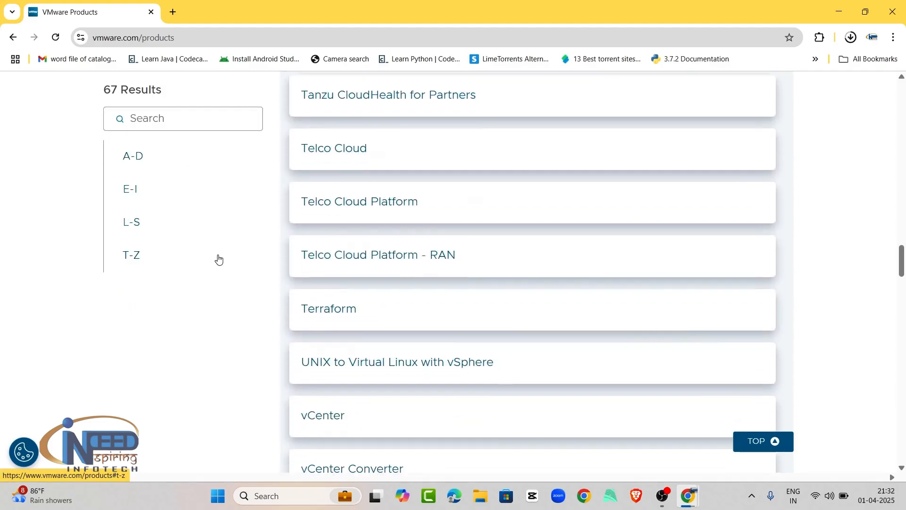
{"action": "scroll", "scroll_direction": "up", "scroll_amount": 3}
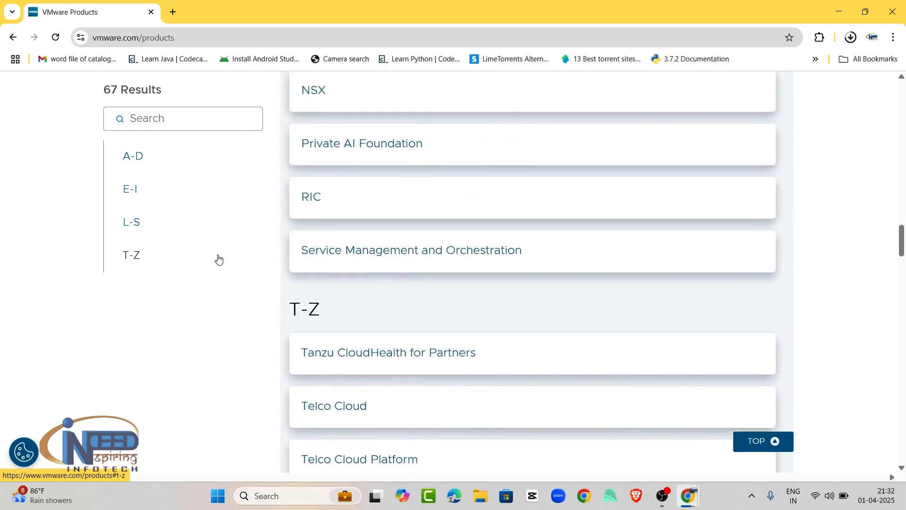
{"action": "scroll", "scroll_direction": "down", "scroll_amount": 3}
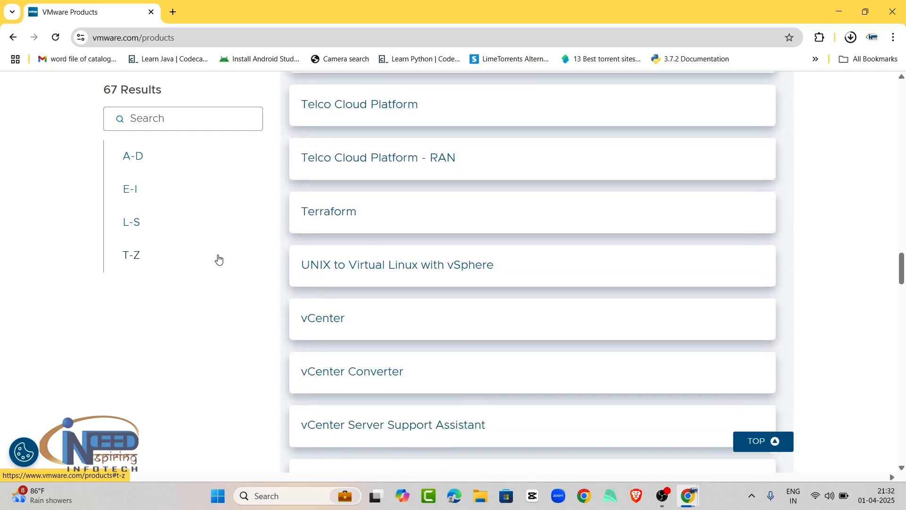
{"action": "scroll", "scroll_direction": "down", "scroll_amount": 3}
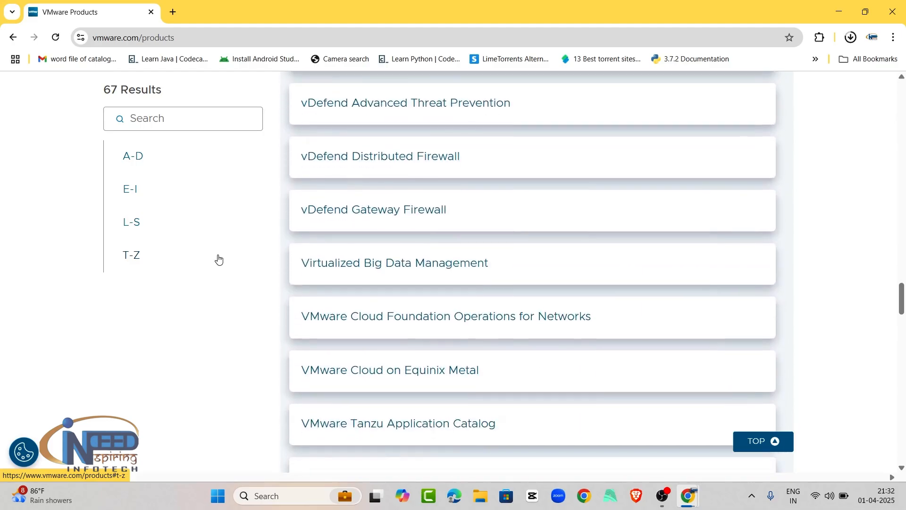
{"action": "scroll", "scroll_direction": "down", "scroll_amount": 3}
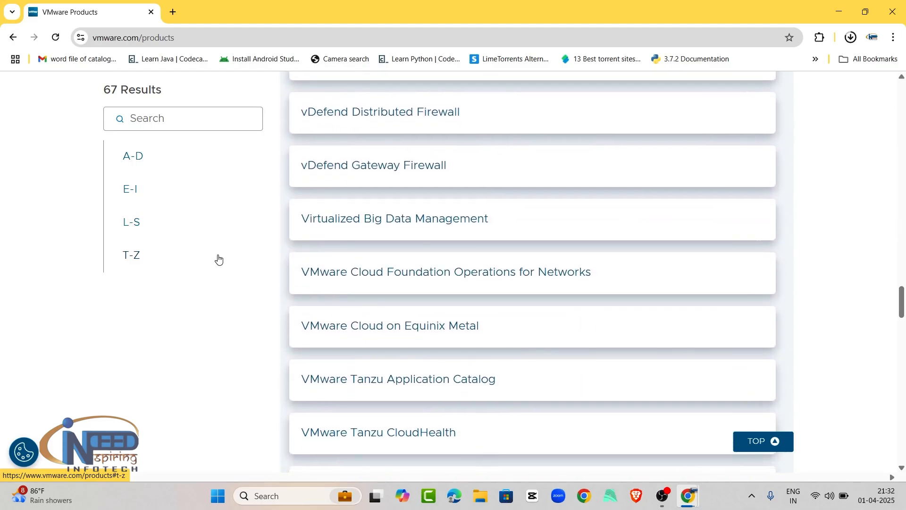
{"action": "scroll", "scroll_direction": "down", "scroll_amount": 3}
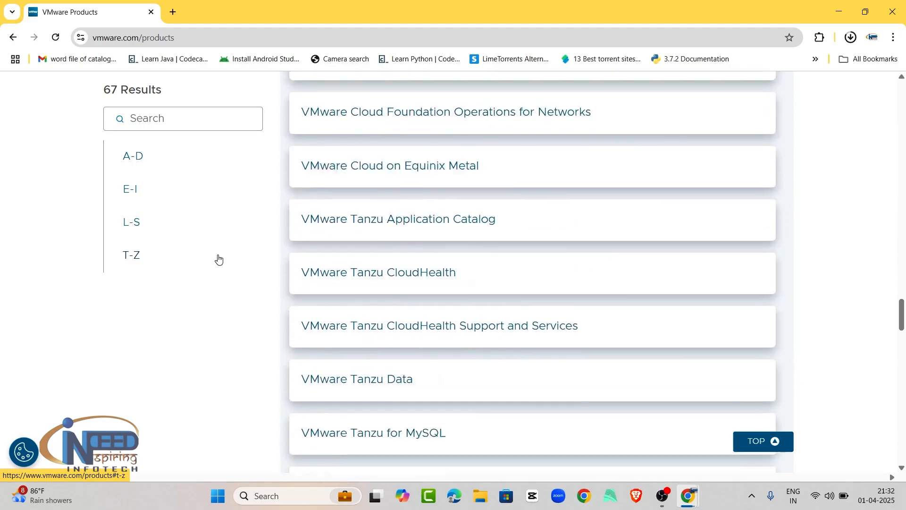
{"action": "scroll", "scroll_direction": "down", "scroll_amount": 3}
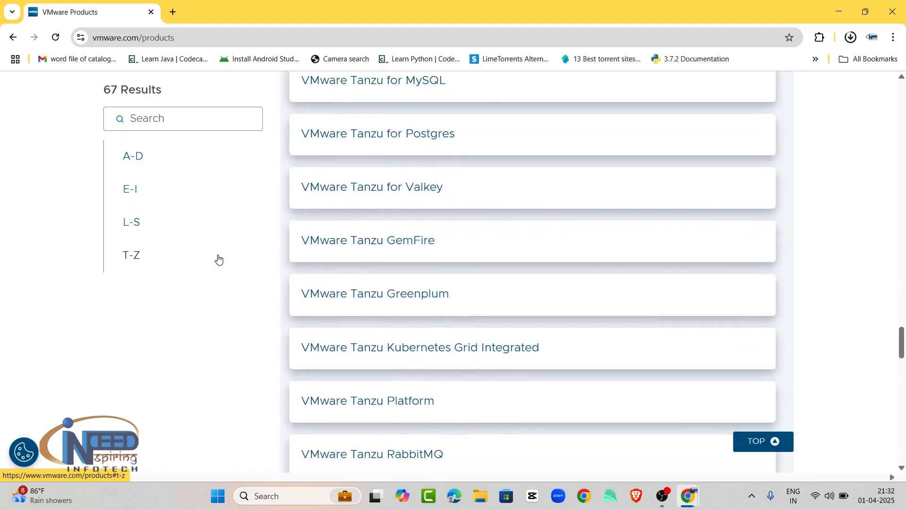
{"action": "scroll", "scroll_direction": "down", "scroll_amount": 3}
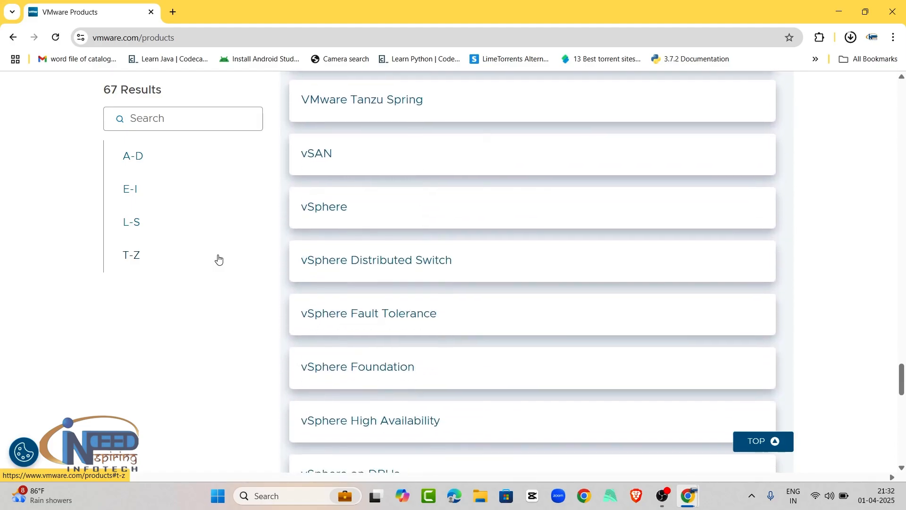
{"action": "scroll", "scroll_direction": "down", "scroll_amount": 3}
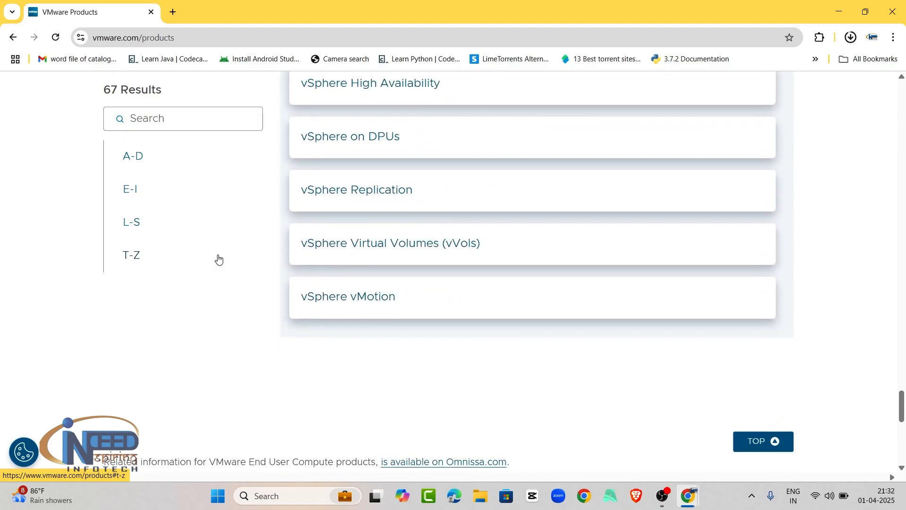
{"action": "mouse_move", "coordinate": [168, 122]}
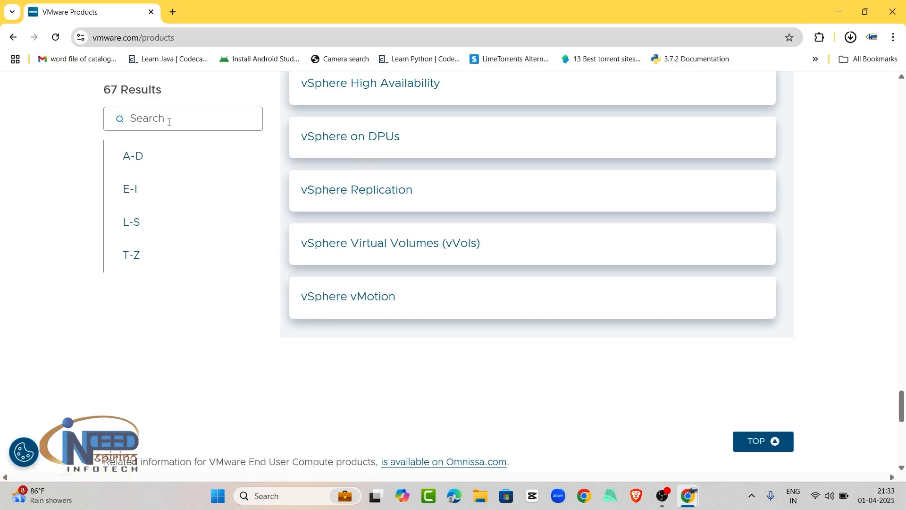
Step: Search the product catalogue for 'vmware', narrowing it to the 16 matching products
{"action": "type", "text": "vmw"}
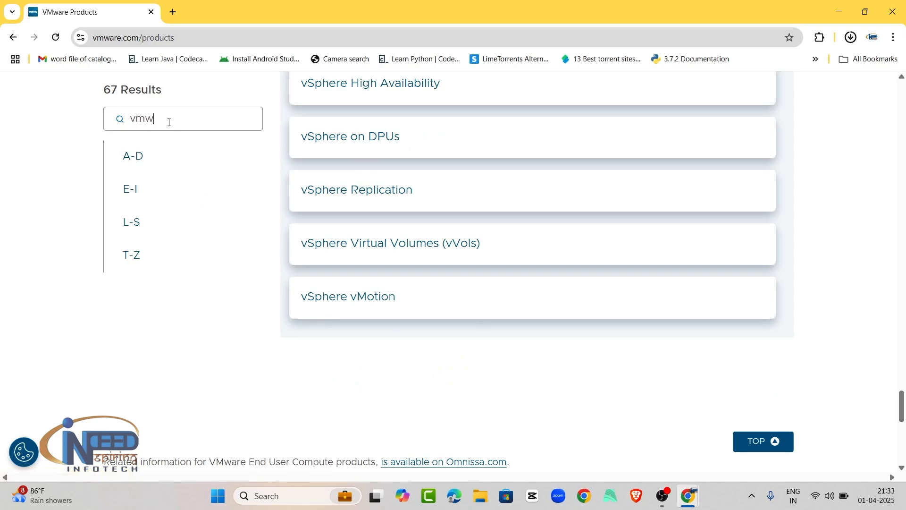
{"action": "type", "text": "are"}
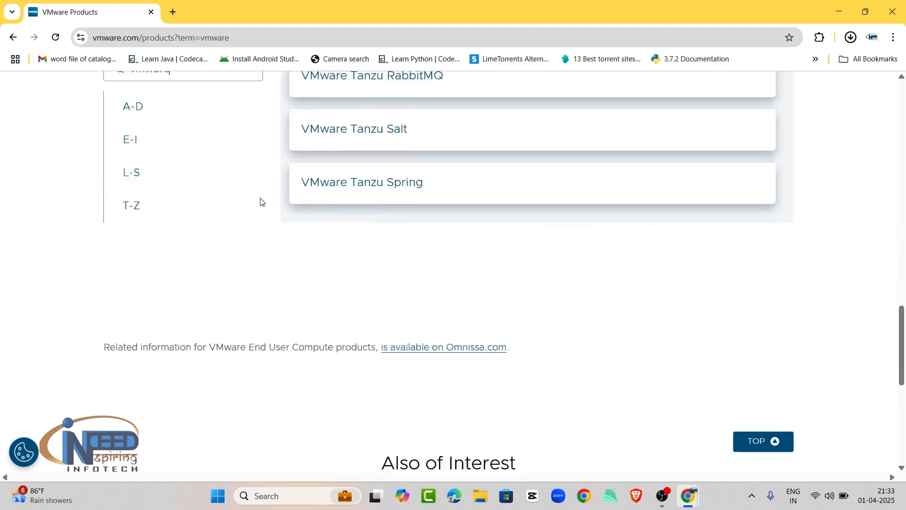
{"action": "scroll", "scroll_direction": "up", "scroll_amount": 3}
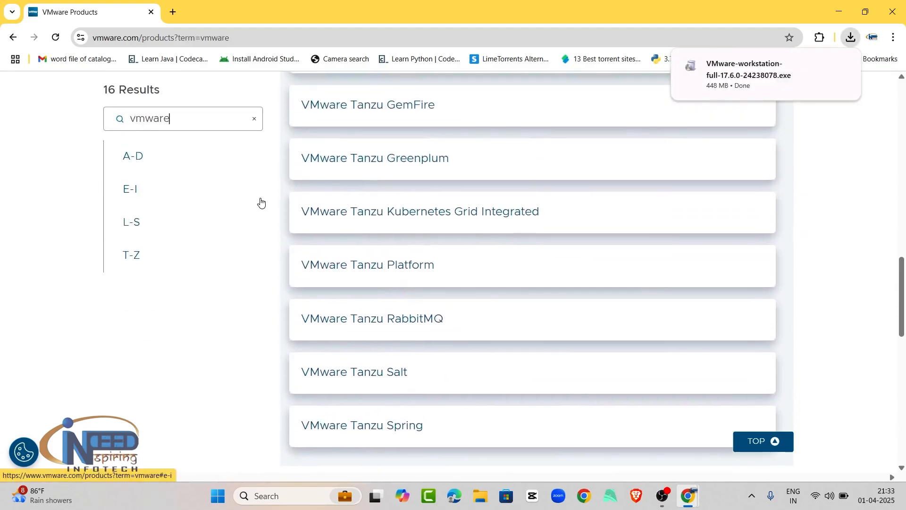
{"action": "scroll", "scroll_direction": "up", "scroll_amount": 3}
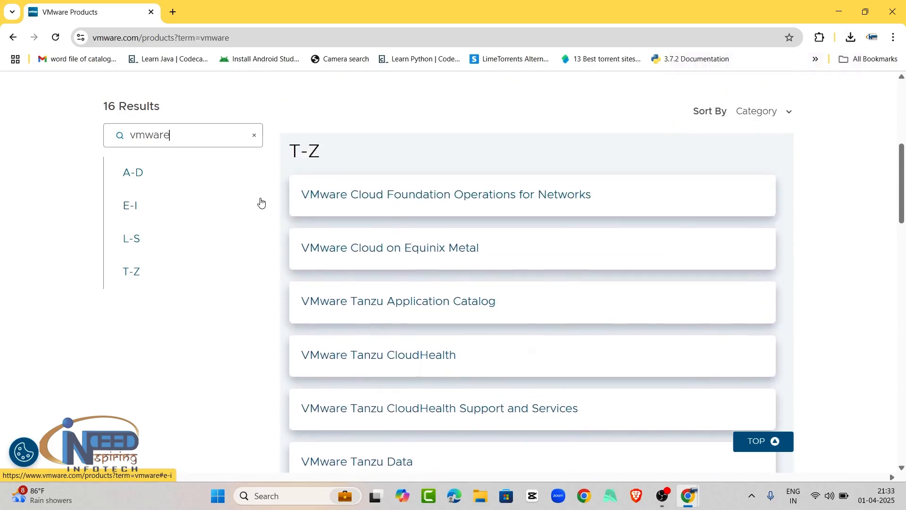
{"action": "scroll", "scroll_direction": "up", "scroll_amount": 3}
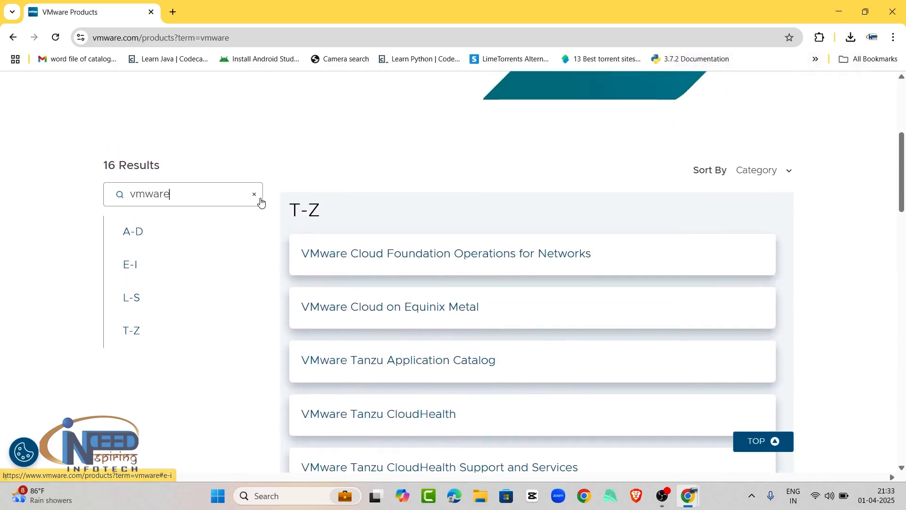
{"action": "scroll", "scroll_direction": "up", "scroll_amount": 3}
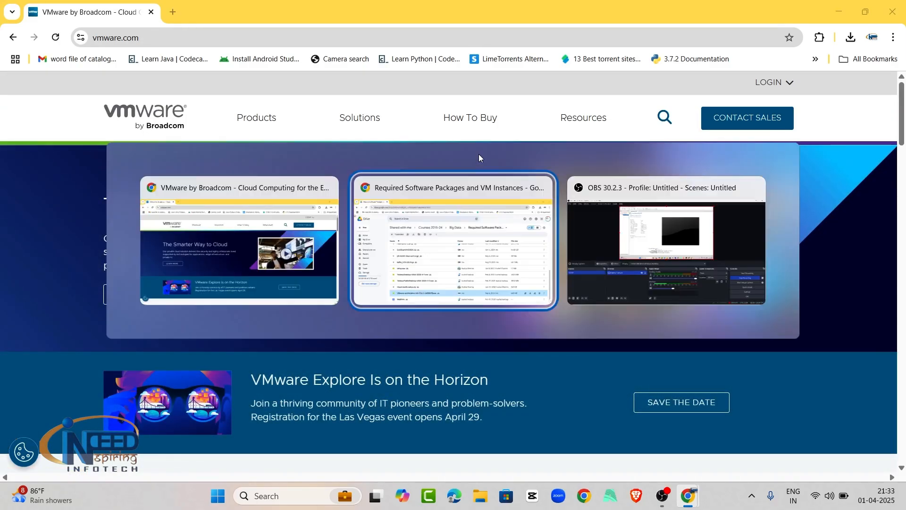
Step: Switch back to the Google Drive window and close the recent downloads list
{"action": "left_click", "coordinate": [452, 241]}
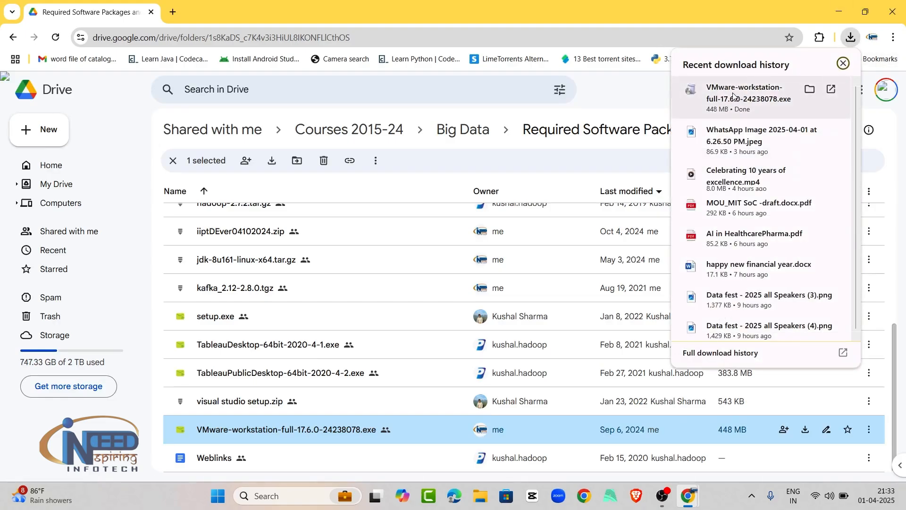
{"action": "left_click", "coordinate": [843, 64]}
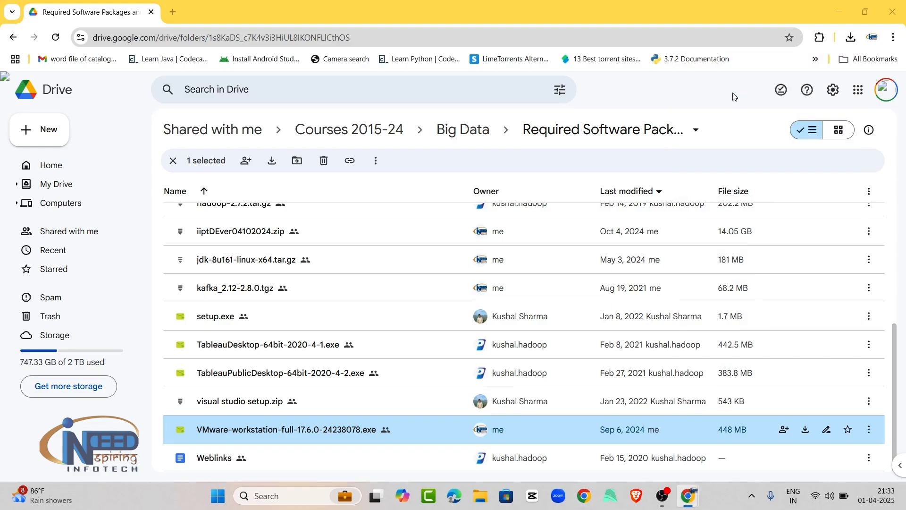
{"action": "mouse_move", "coordinate": [395, 317]}
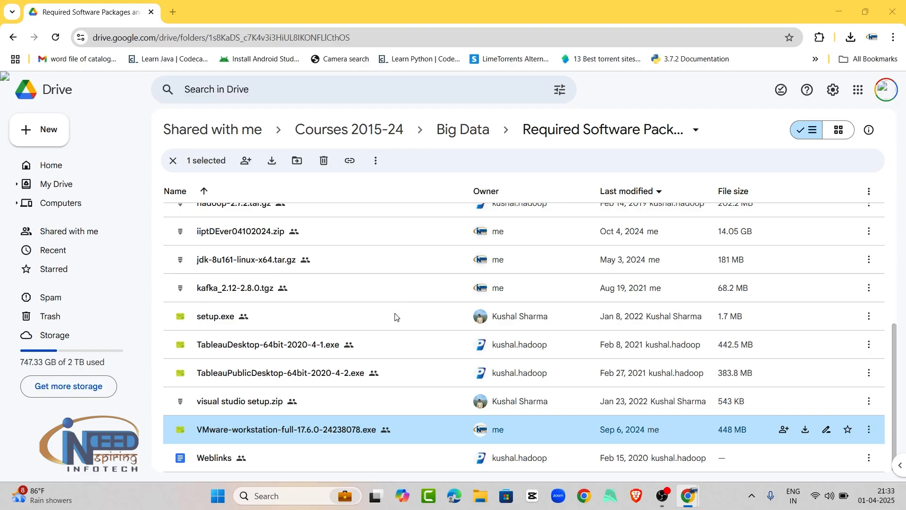
{"action": "mouse_move", "coordinate": [384, 346]}
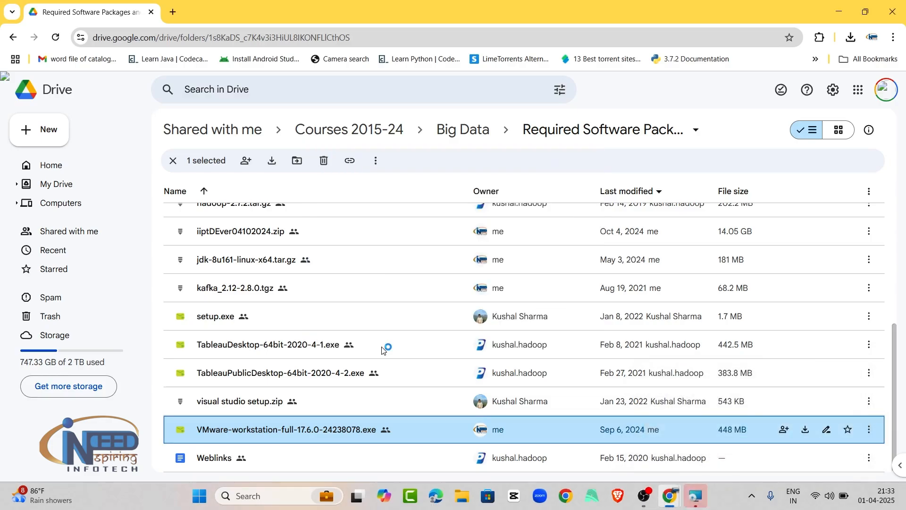
{"action": "mouse_move", "coordinate": [697, 496]}
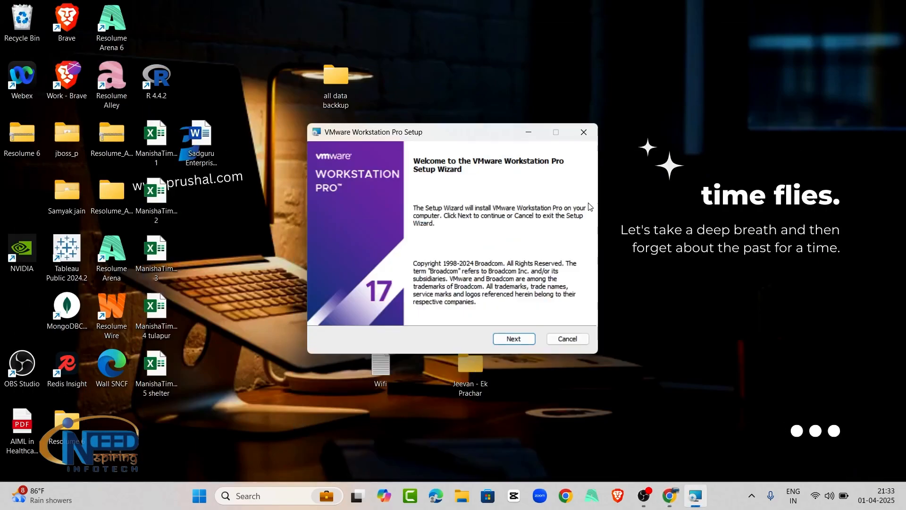
{"action": "mouse_move", "coordinate": [494, 327]}
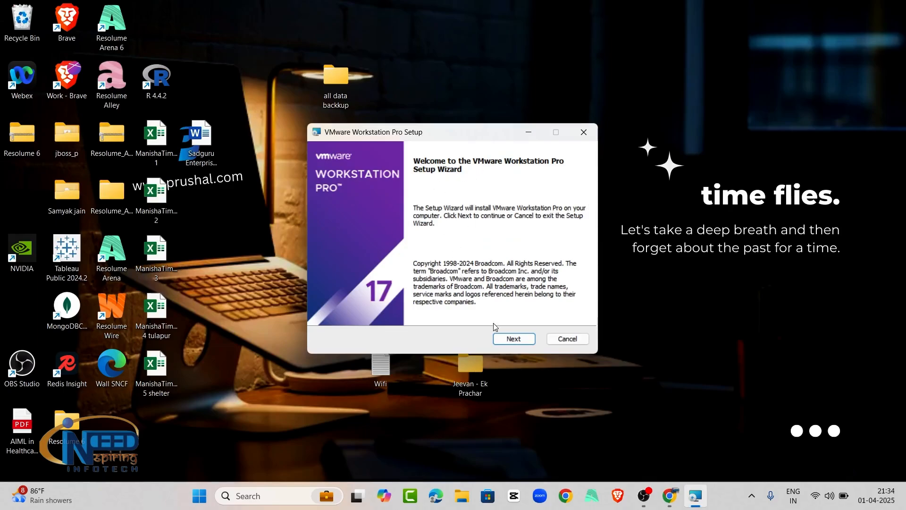
Step: Accept the licence, keep the default location and update settings, and begin installing VMware Workstation Pro
{"action": "left_click", "coordinate": [513, 338]}
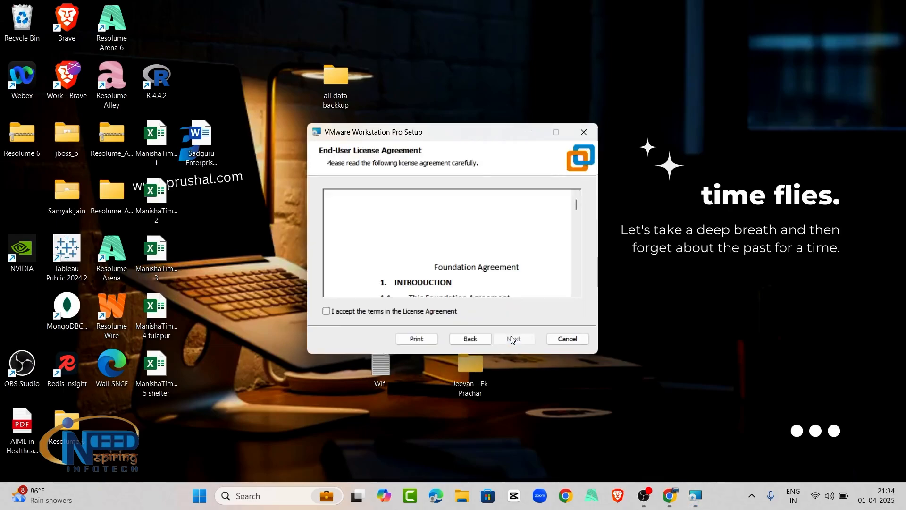
{"action": "left_click", "coordinate": [327, 310]}
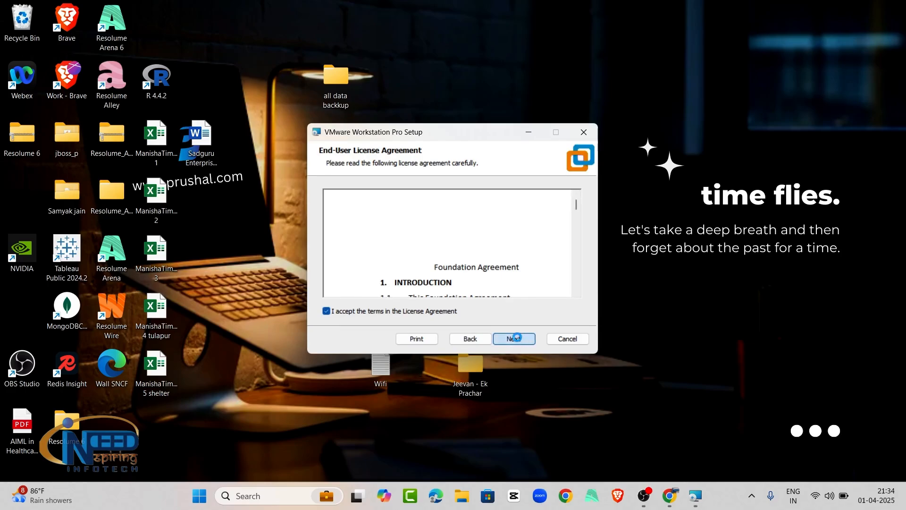
{"action": "left_click", "coordinate": [513, 339]}
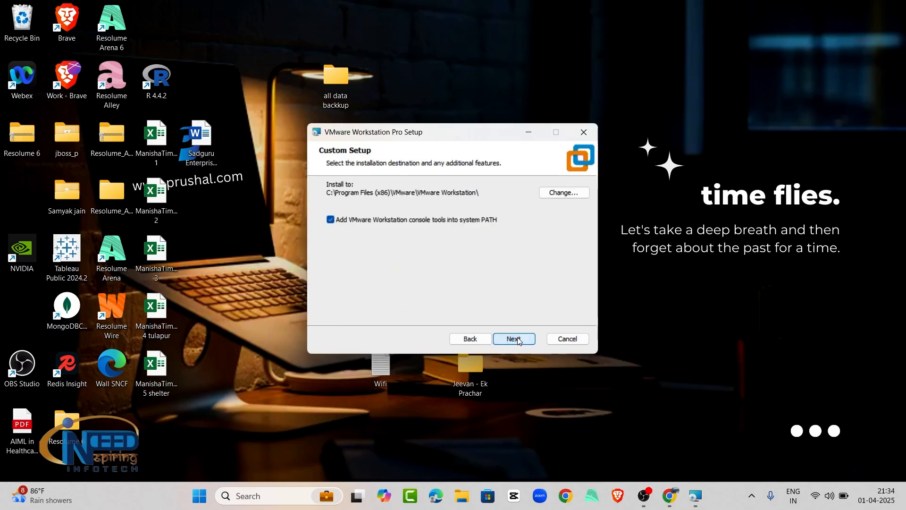
{"action": "left_click", "coordinate": [514, 338]}
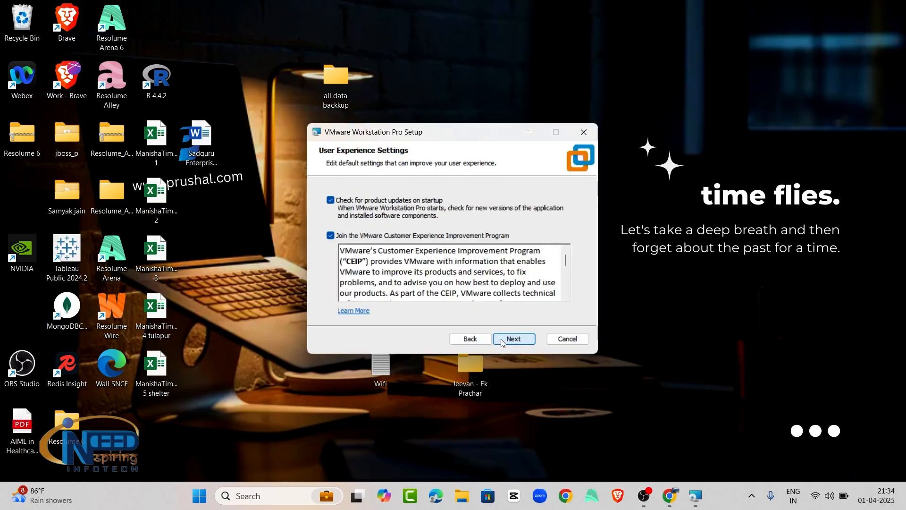
{"action": "left_click", "coordinate": [513, 339]}
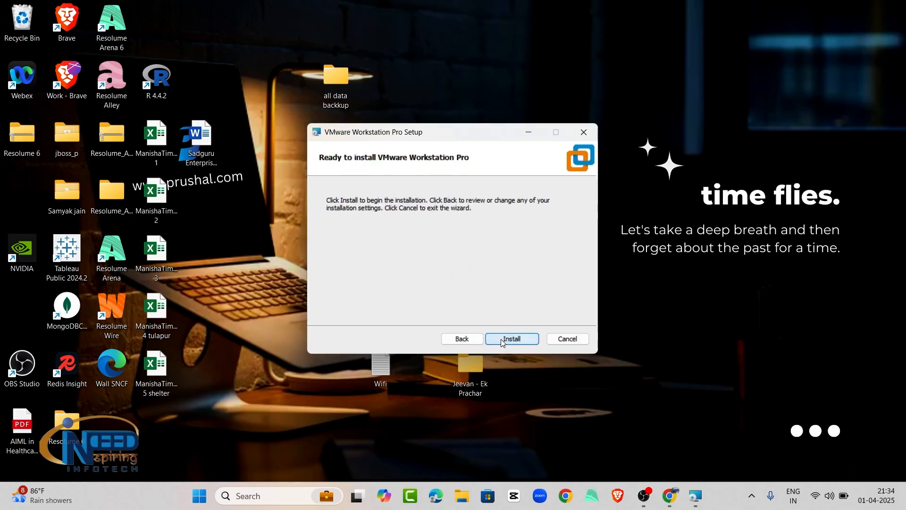
{"action": "left_click", "coordinate": [511, 339]}
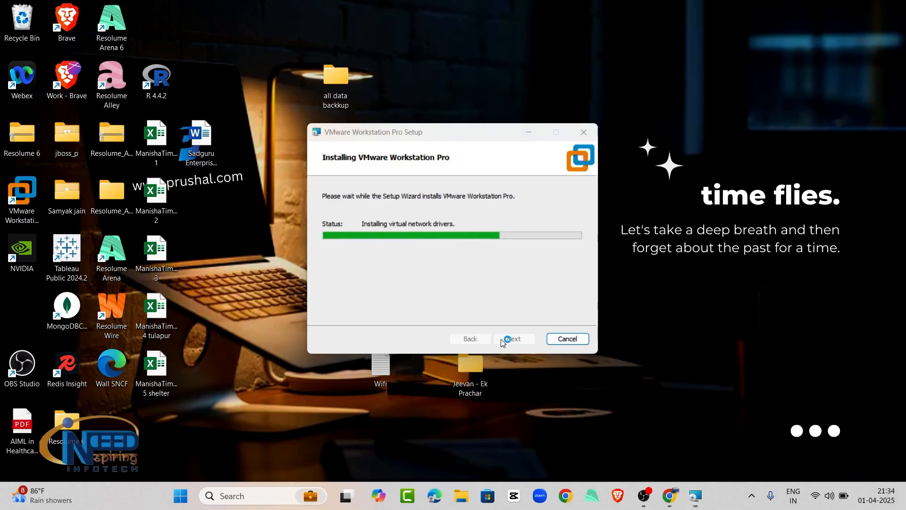
Step: Switch to the Google Drive window and open the iiHadoopVM folder
{"action": "key", "text": "alt+tab"}
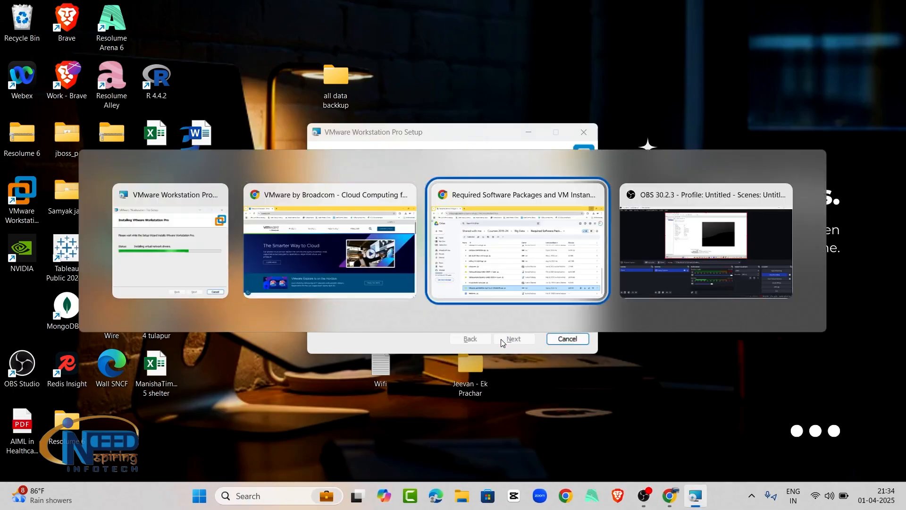
{"action": "left_click", "coordinate": [516, 240]}
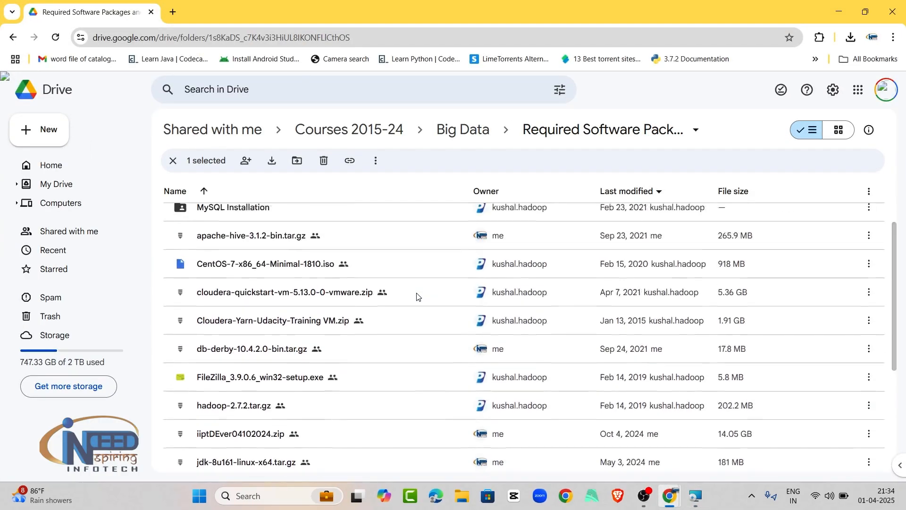
{"action": "scroll", "scroll_direction": "up", "scroll_amount": 3}
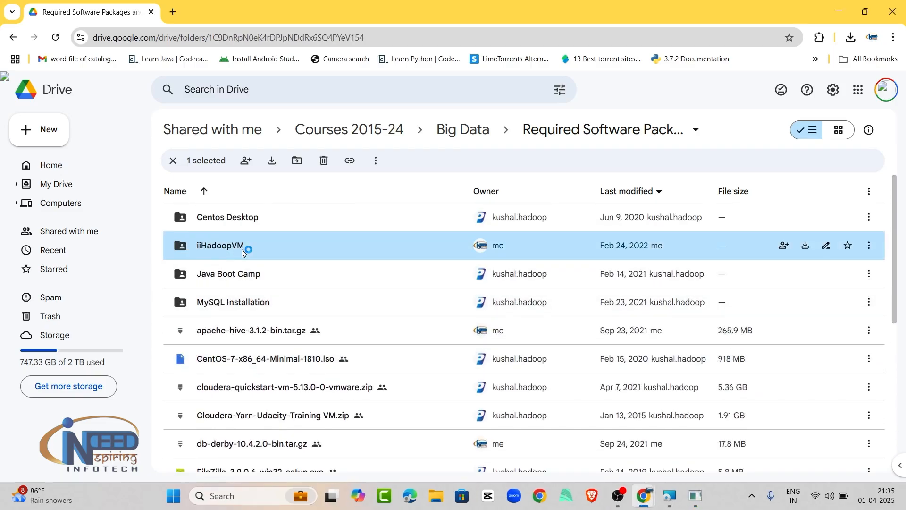
{"action": "double_click", "coordinate": [220, 246]}
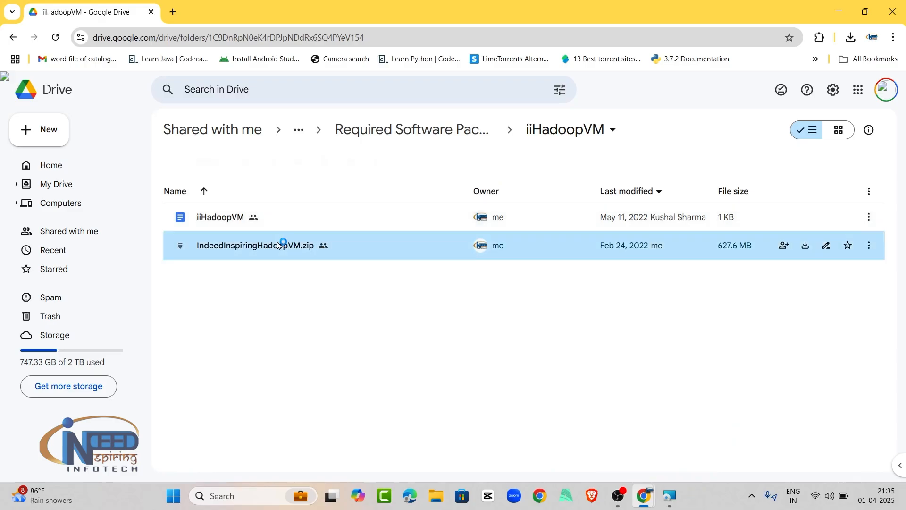
Step: Request a download of IndeedInspiringHadoopVM.zip from its right-click menu
{"action": "right_click", "coordinate": [256, 246]}
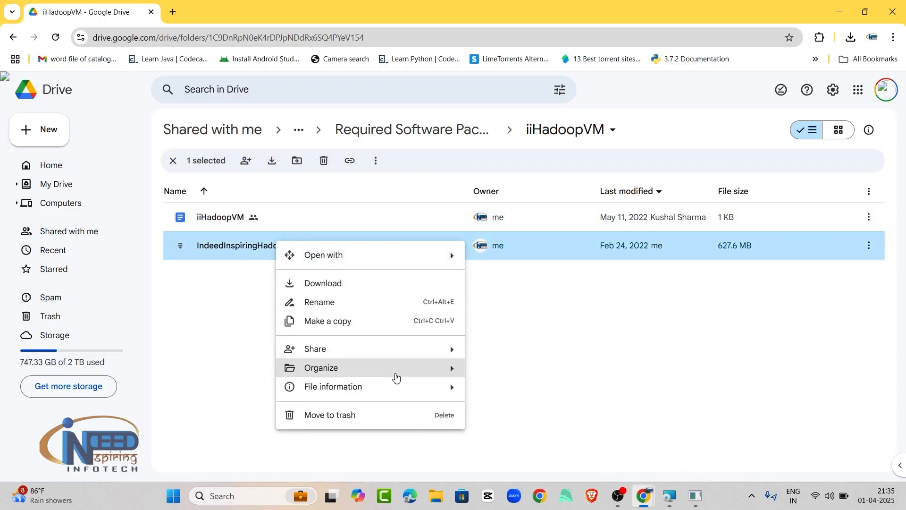
{"action": "left_click", "coordinate": [401, 345]}
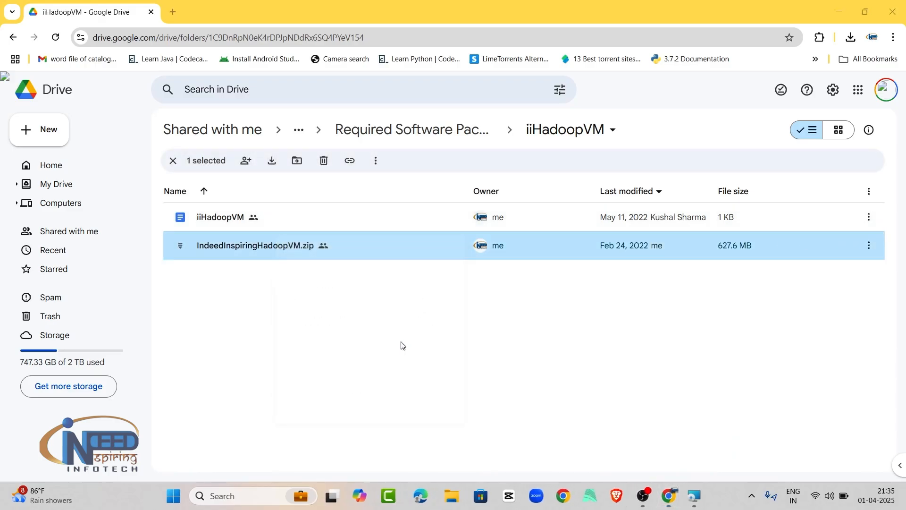
{"action": "right_click", "coordinate": [256, 246]}
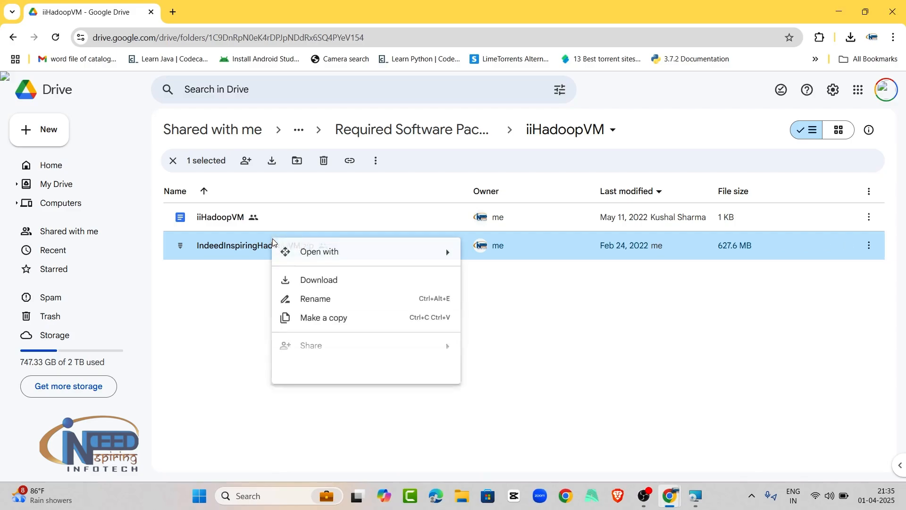
{"action": "left_click", "coordinate": [318, 279]}
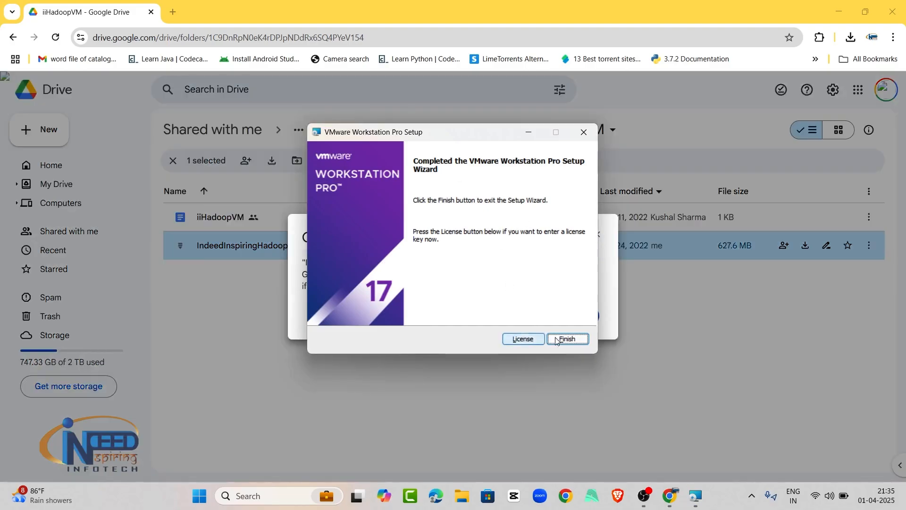
Step: Finish and close the completed VMware Workstation Pro Setup Wizard
{"action": "left_click", "coordinate": [567, 339]}
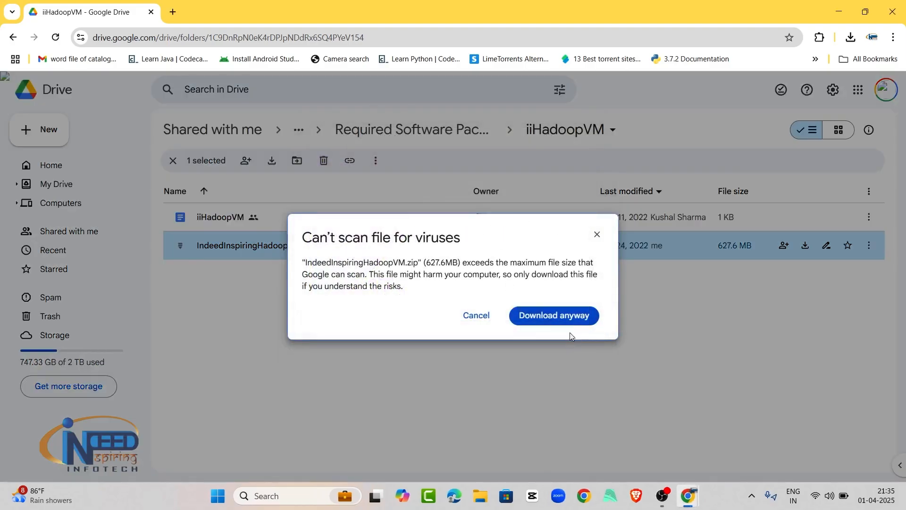
{"action": "mouse_move", "coordinate": [626, 401]}
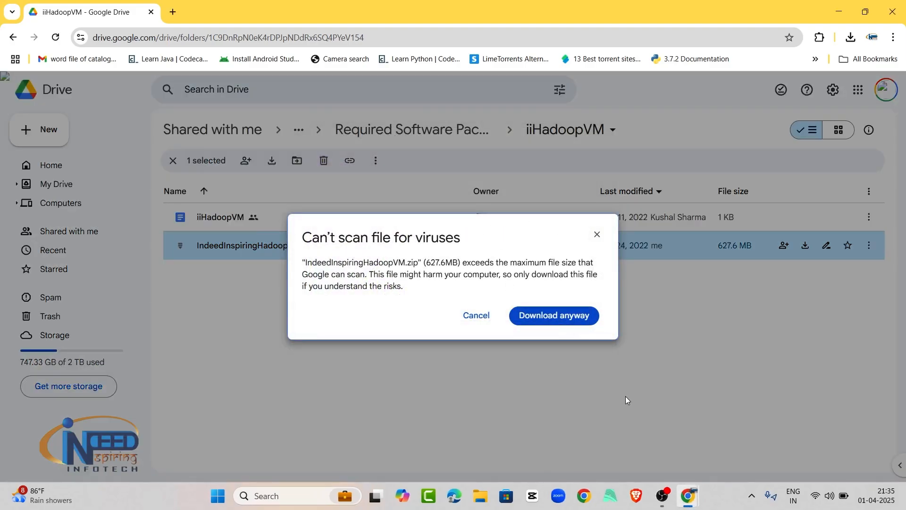
{"action": "mouse_move", "coordinate": [621, 421]}
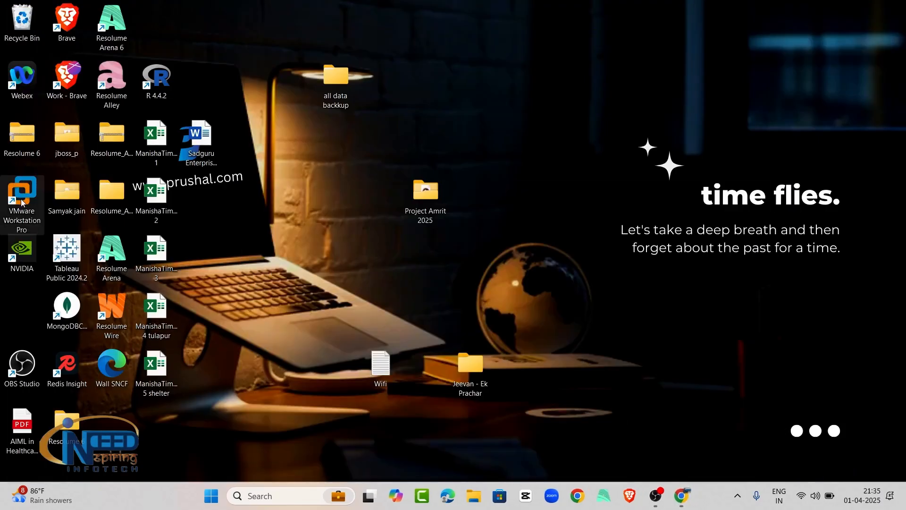
{"action": "mouse_move", "coordinate": [22, 199]}
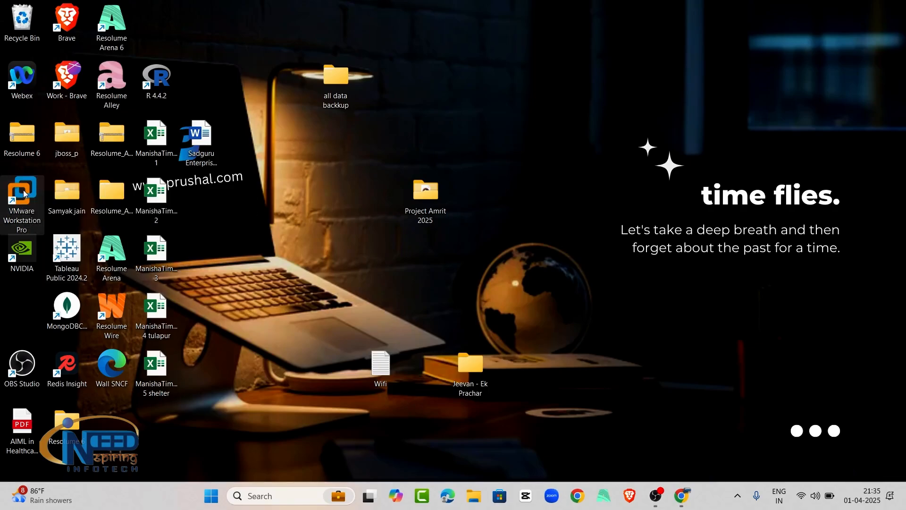
Step: Launch VMware Workstation Pro from the desktop shortcut, licensed for free personal use, reaching the home screen
{"action": "double_click", "coordinate": [21, 196]}
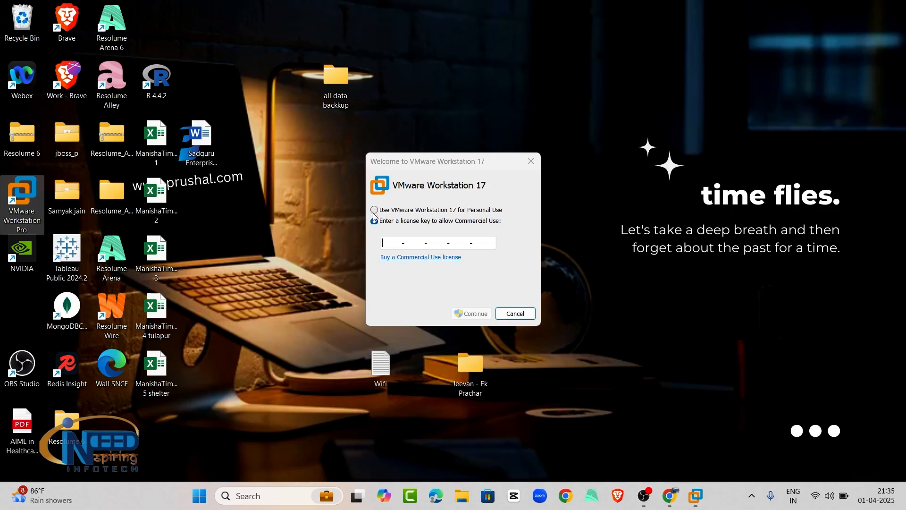
{"action": "left_click", "coordinate": [374, 209]}
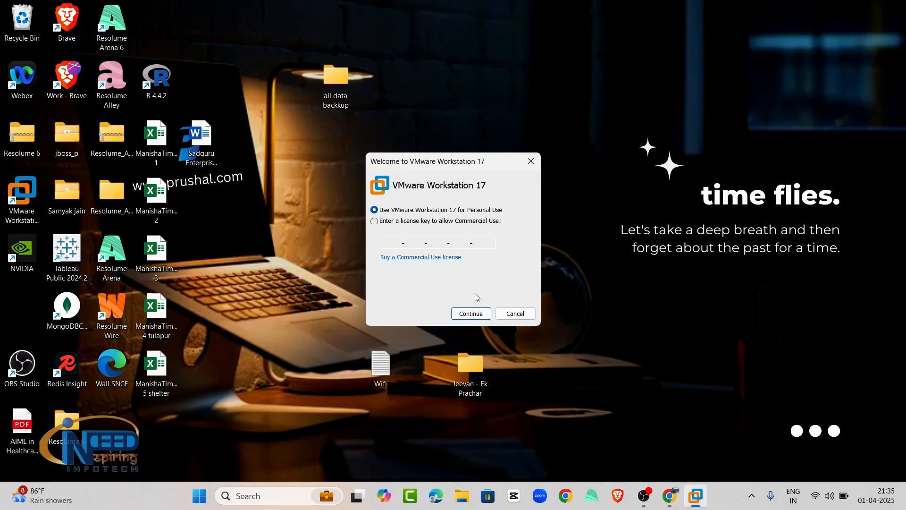
{"action": "mouse_move", "coordinate": [473, 319]}
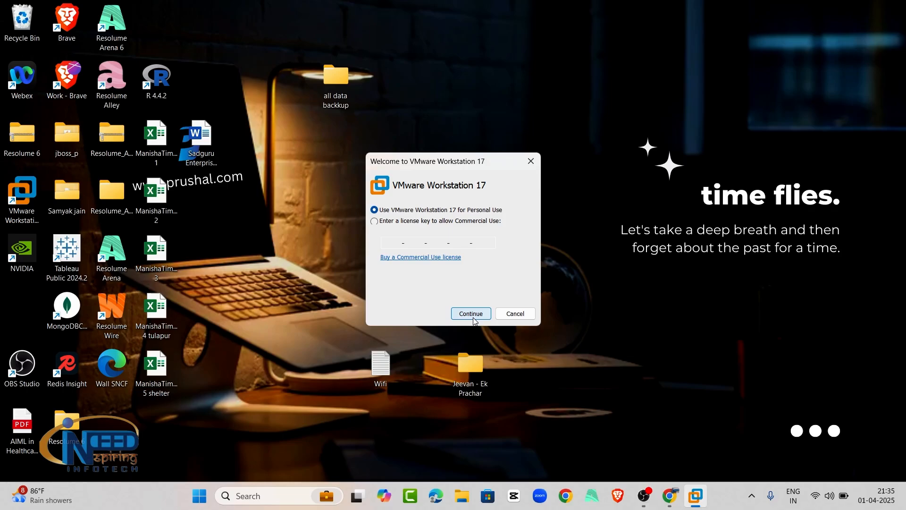
{"action": "left_click", "coordinate": [470, 313]}
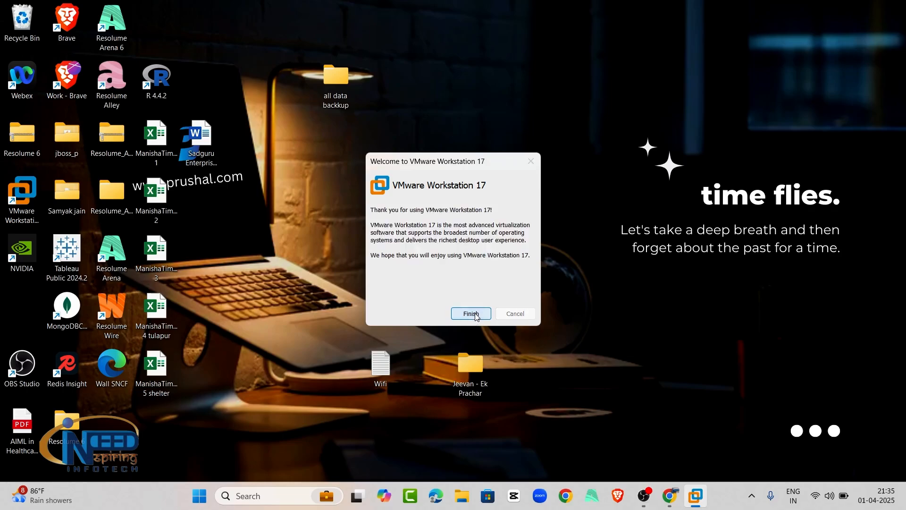
{"action": "left_click", "coordinate": [470, 313]}
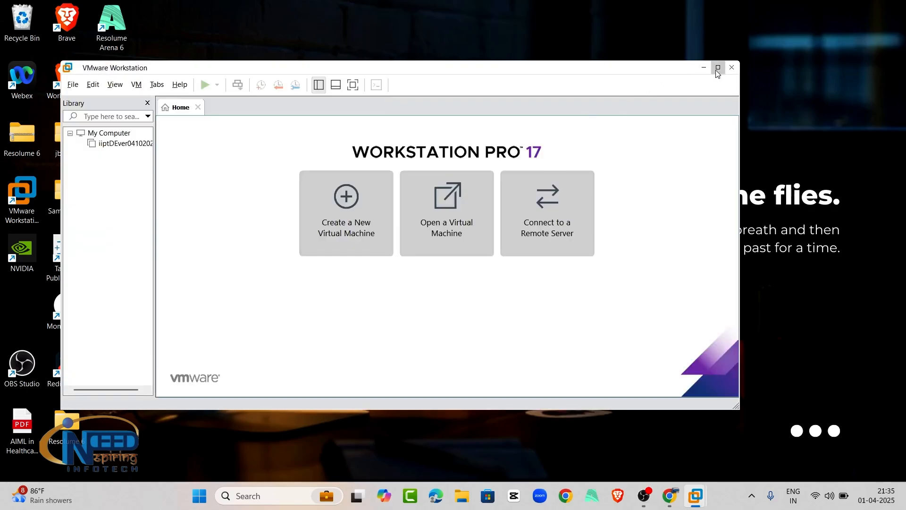
Step: Maximize the Workstation window, then switch back to the Google Drive iiHadoopVM folder
{"action": "left_click", "coordinate": [717, 68]}
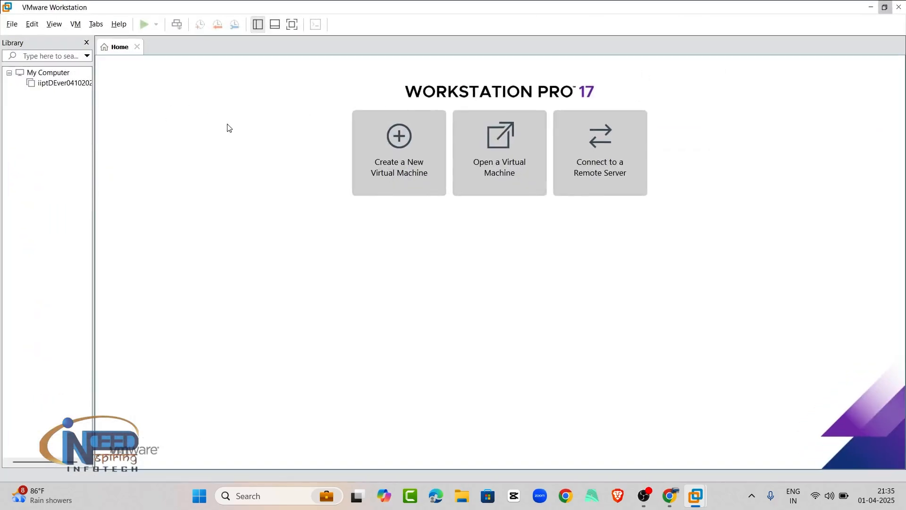
{"action": "left_click", "coordinate": [669, 496]}
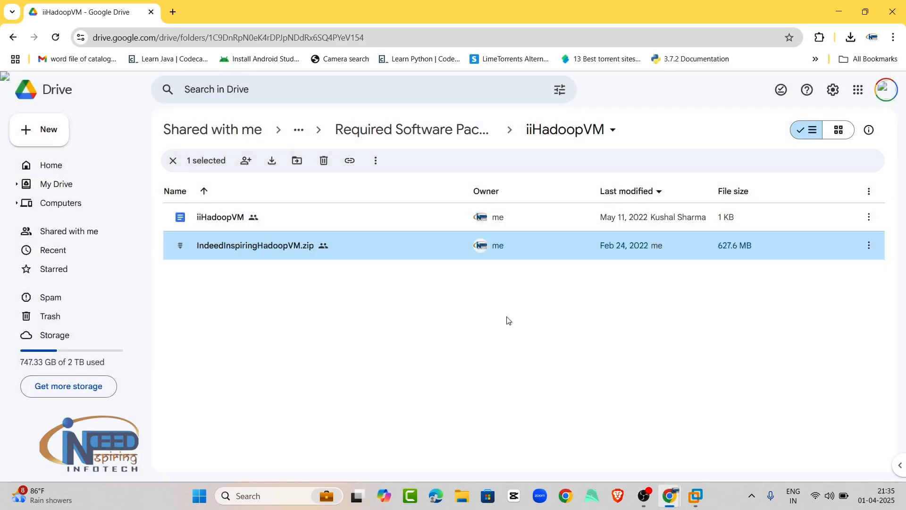
{"action": "mouse_move", "coordinate": [262, 256]}
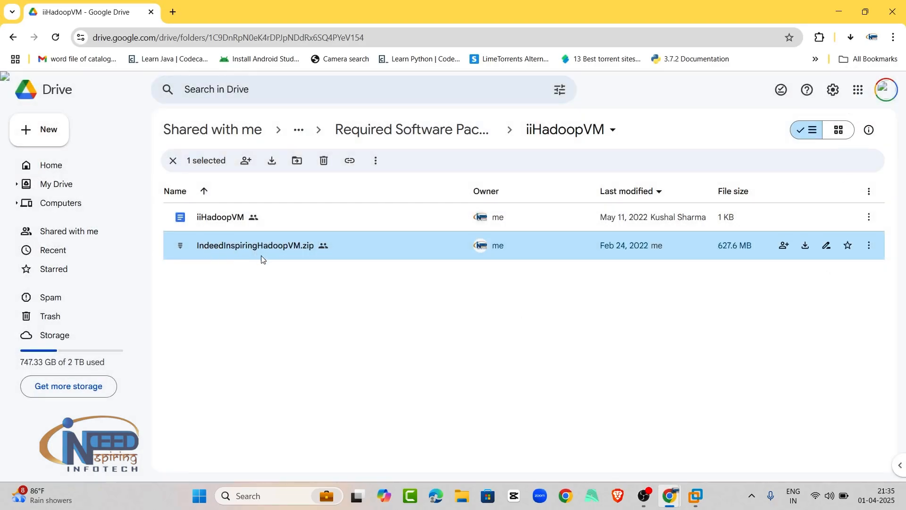
{"action": "mouse_move", "coordinate": [306, 263]}
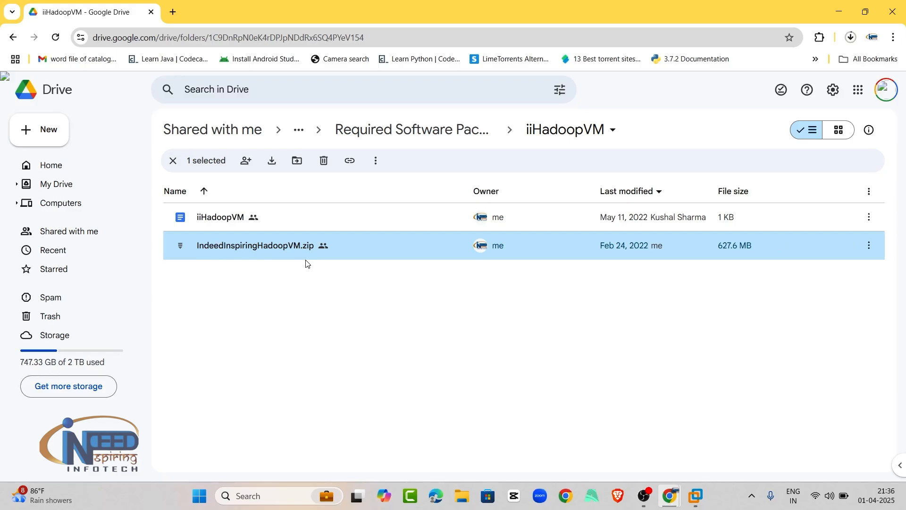
Step: Power on the iiptDEver04102024 virtual machine from the Library and dismiss the side channel mitigations hint
{"action": "left_click", "coordinate": [695, 500]}
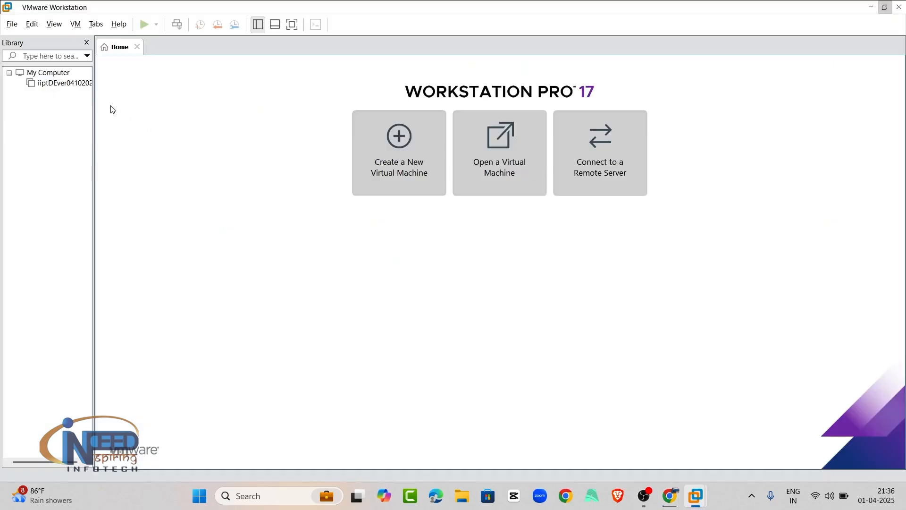
{"action": "mouse_move", "coordinate": [71, 110]}
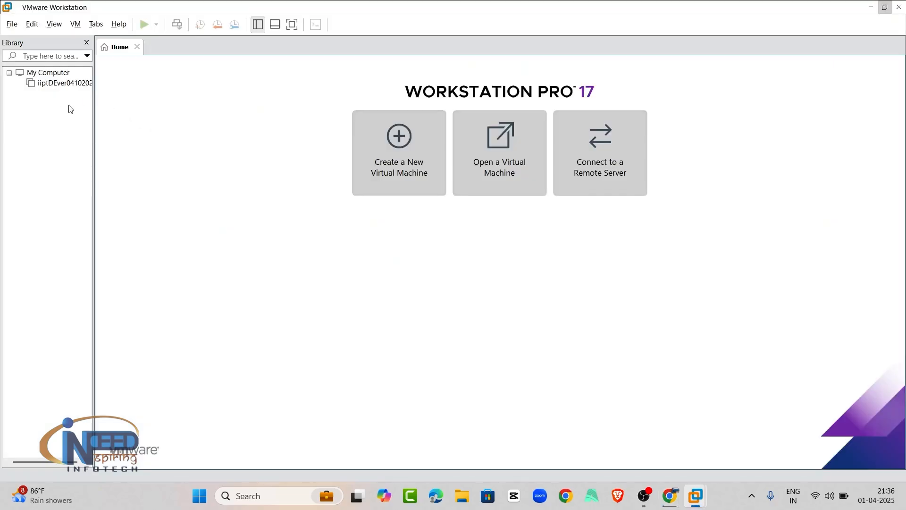
{"action": "left_click", "coordinate": [58, 83]}
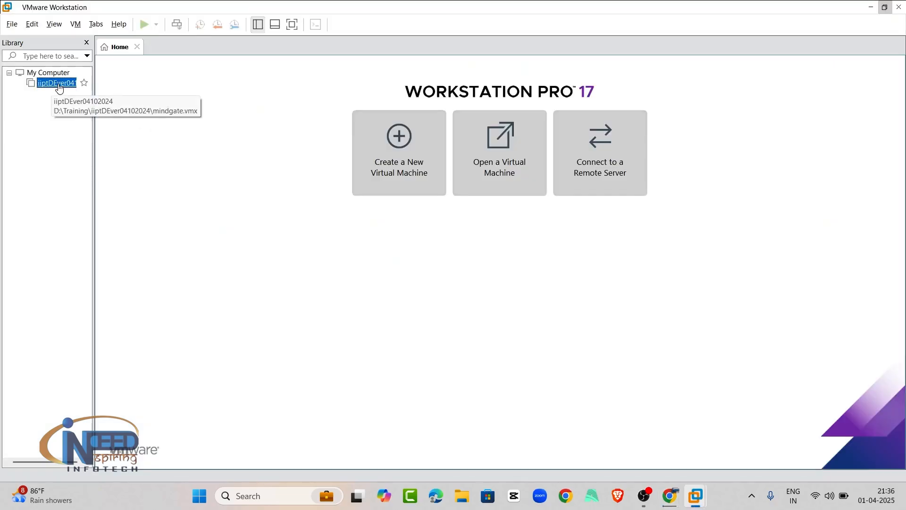
{"action": "double_click", "coordinate": [55, 83]}
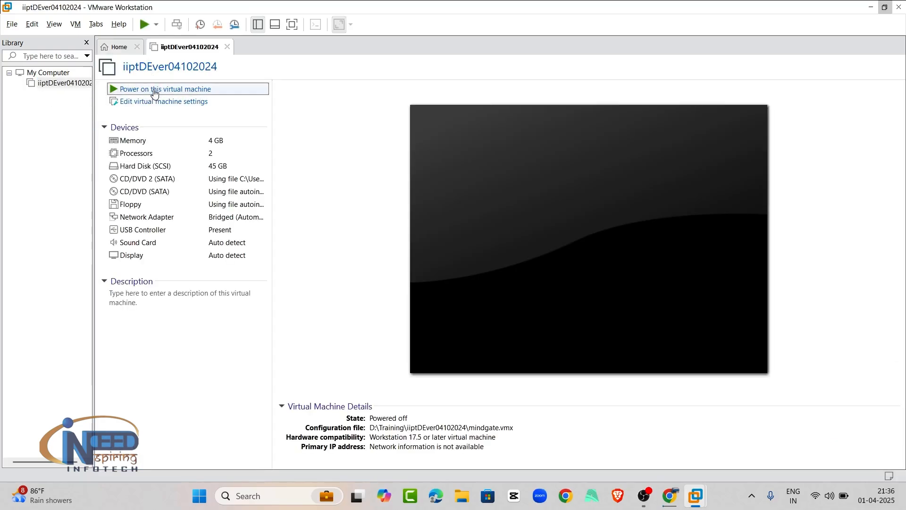
{"action": "left_click", "coordinate": [164, 89]}
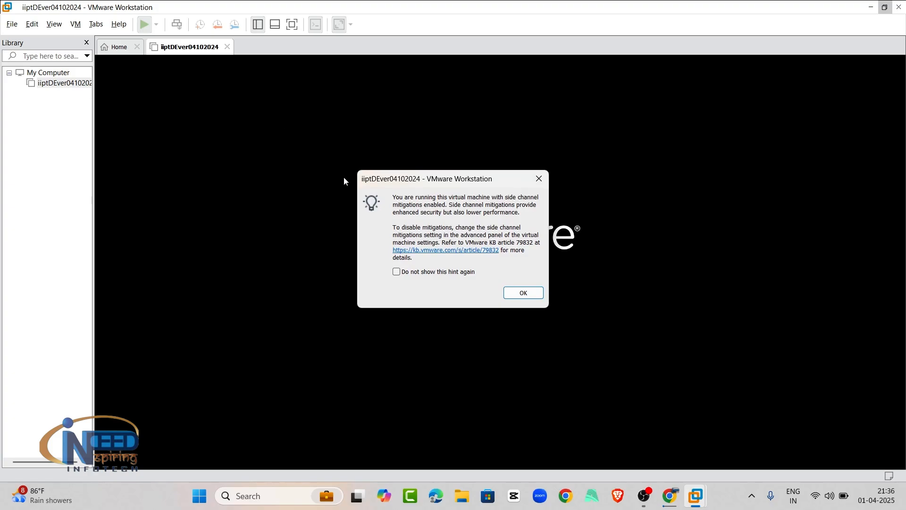
{"action": "mouse_move", "coordinate": [498, 202]}
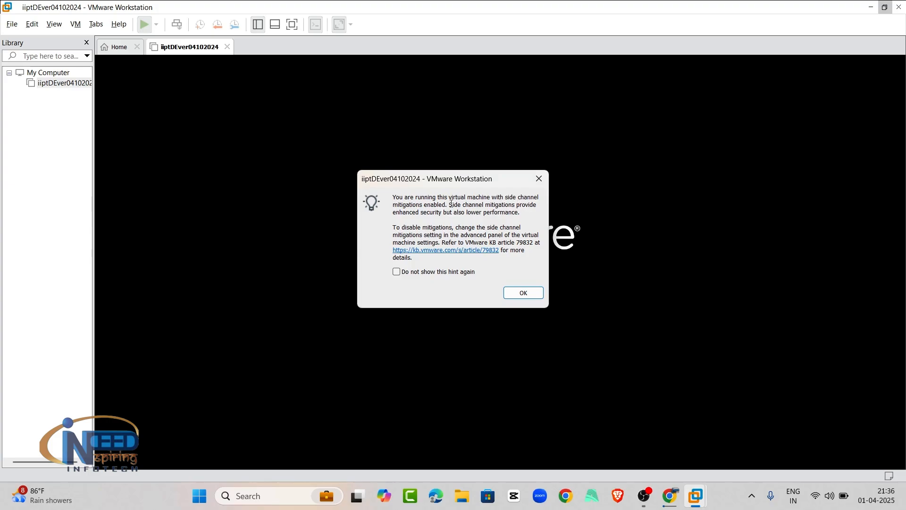
{"action": "mouse_move", "coordinate": [495, 265]}
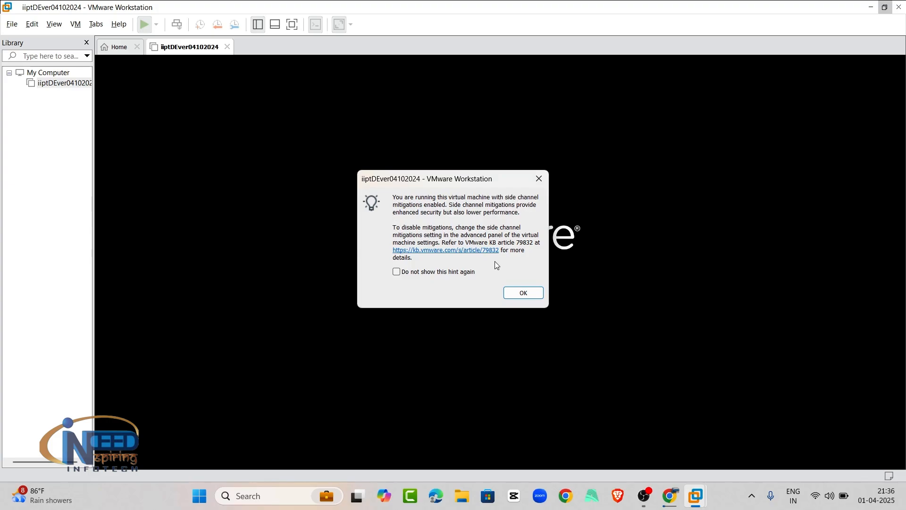
{"action": "left_click", "coordinate": [522, 292]}
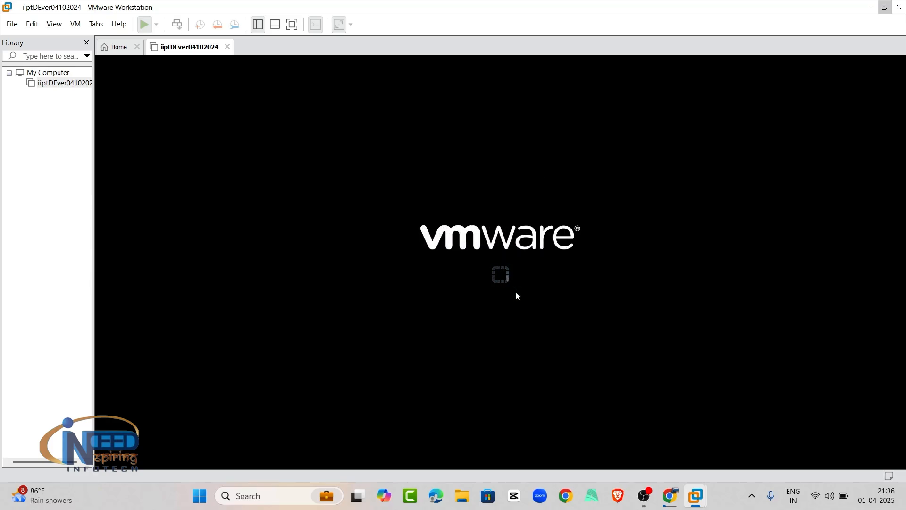
Step: Focus the VM console and wait while the guest boots to its login screen
{"action": "left_click", "coordinate": [143, 24]}
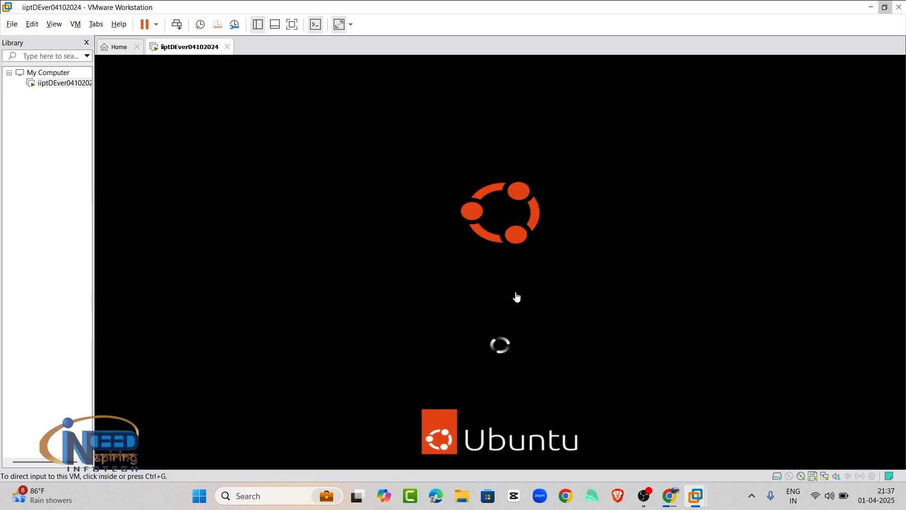
{"action": "key", "text": "alt+tab"}
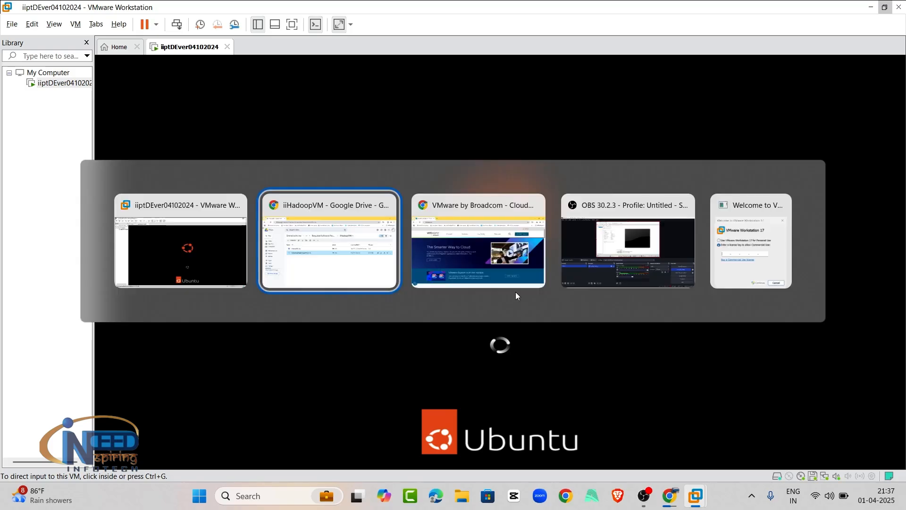
{"action": "left_click", "coordinate": [329, 241]}
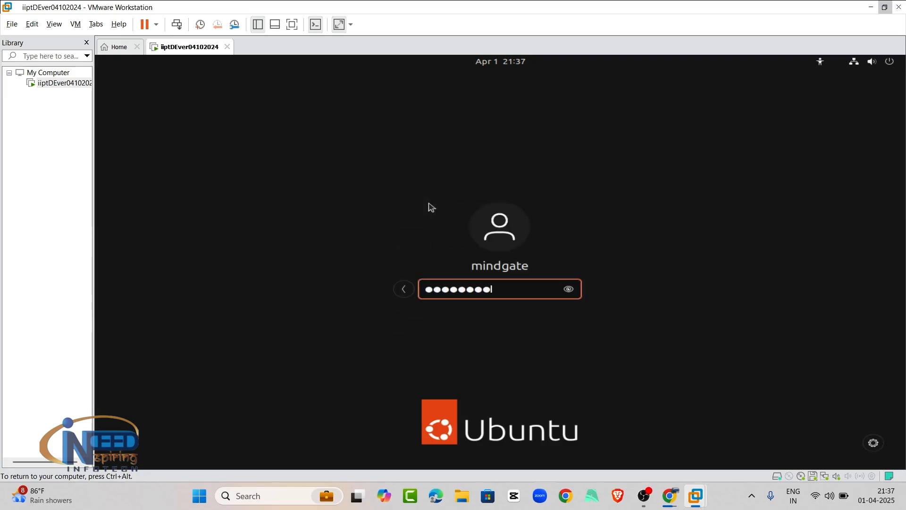
Step: Log in as mindgate, then bring up Activities and the system status menu on the Ubuntu panel
{"action": "key", "text": "Return"}
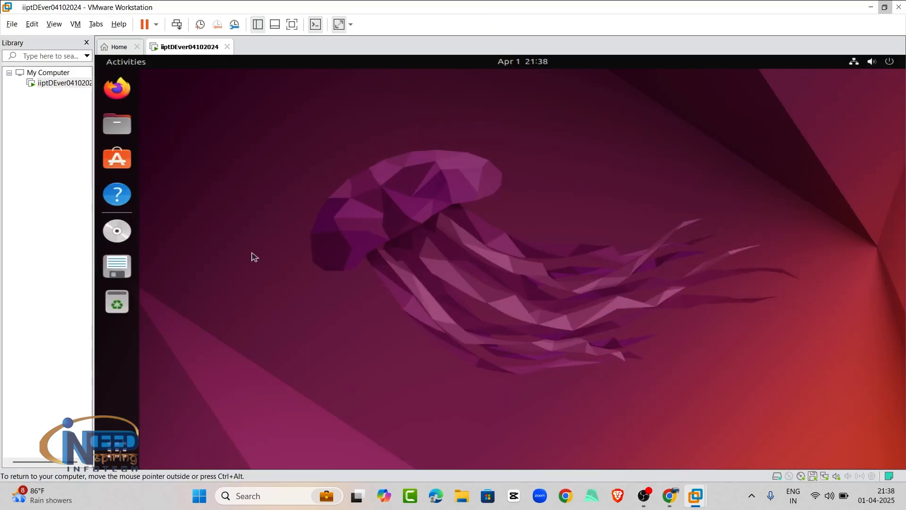
{"action": "left_click", "coordinate": [125, 62]}
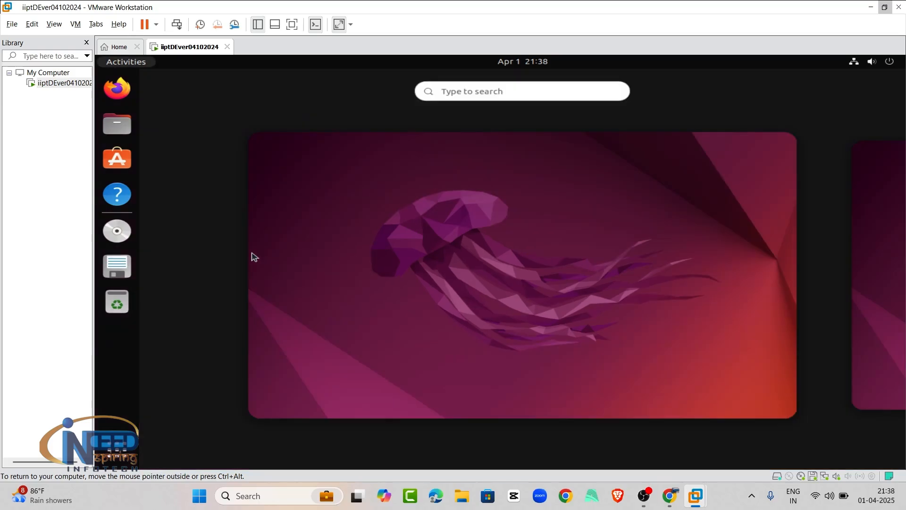
{"action": "mouse_move", "coordinate": [880, 106]}
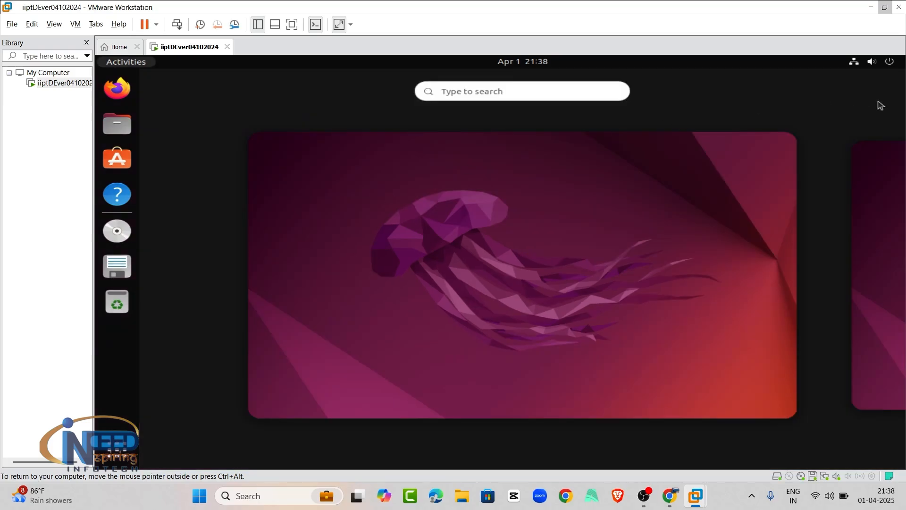
{"action": "left_click", "coordinate": [872, 61]}
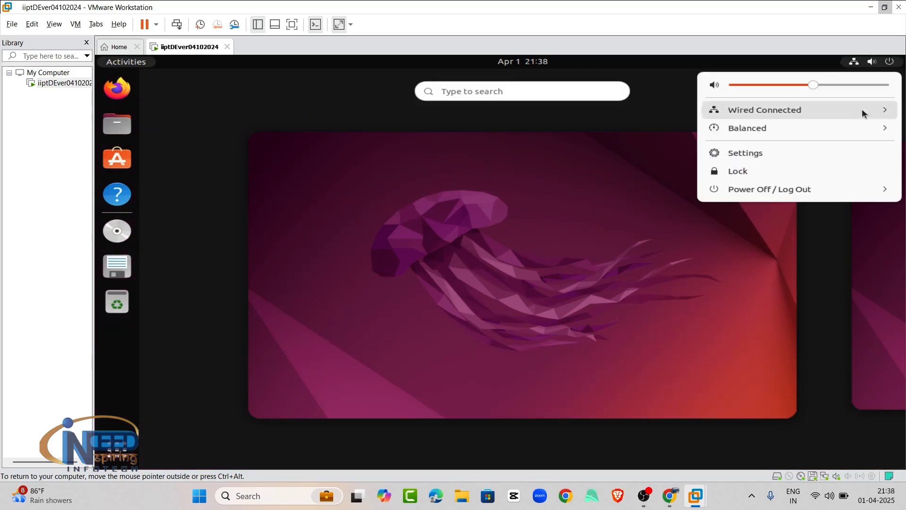
Step: Power off the guest via Power Off / Log Out and confirm the shutdown
{"action": "left_click", "coordinate": [769, 188]}
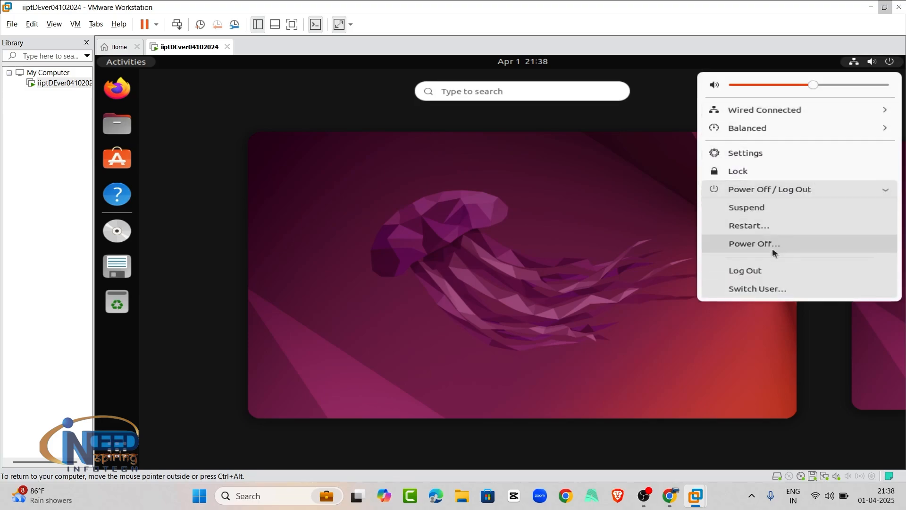
{"action": "mouse_move", "coordinate": [753, 226]}
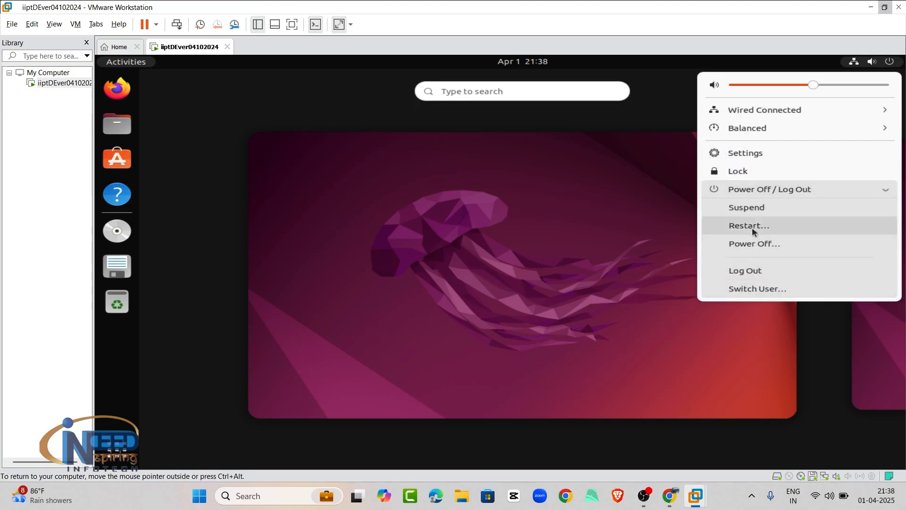
{"action": "mouse_move", "coordinate": [760, 193]}
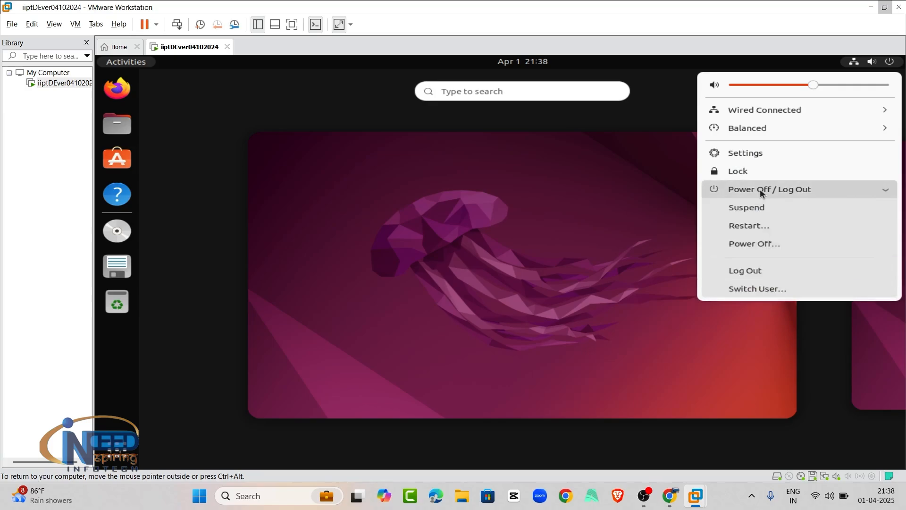
{"action": "left_click", "coordinate": [753, 244]}
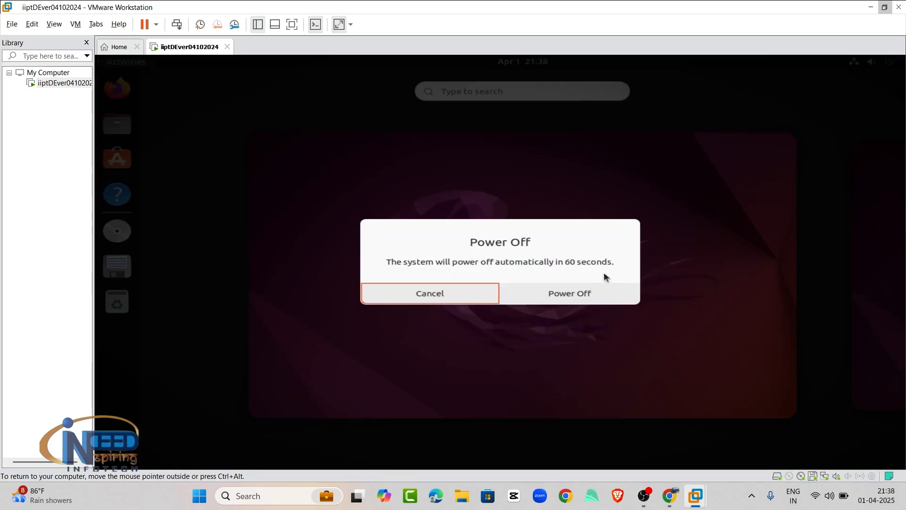
{"action": "left_click", "coordinate": [430, 293]}
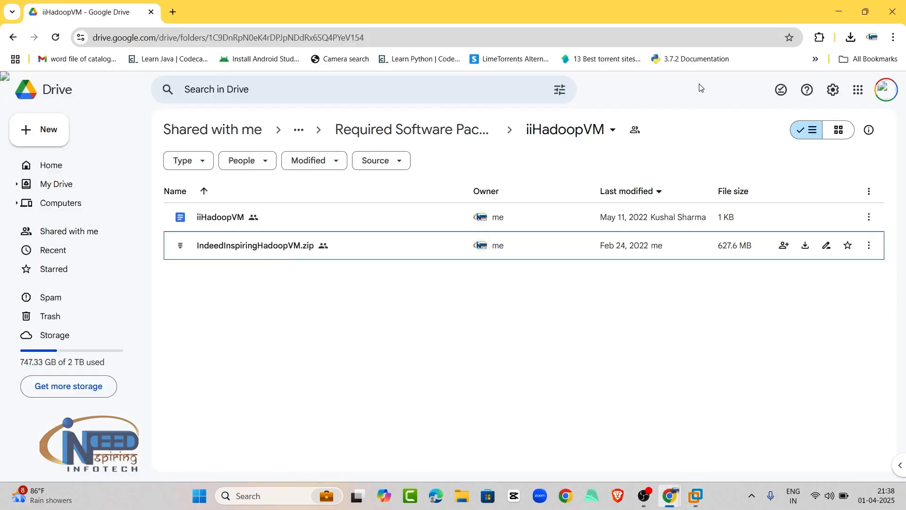
Step: Check the VM shows powered off, then bring up File Explorer at the Downloads folder
{"action": "left_click", "coordinate": [850, 37]}
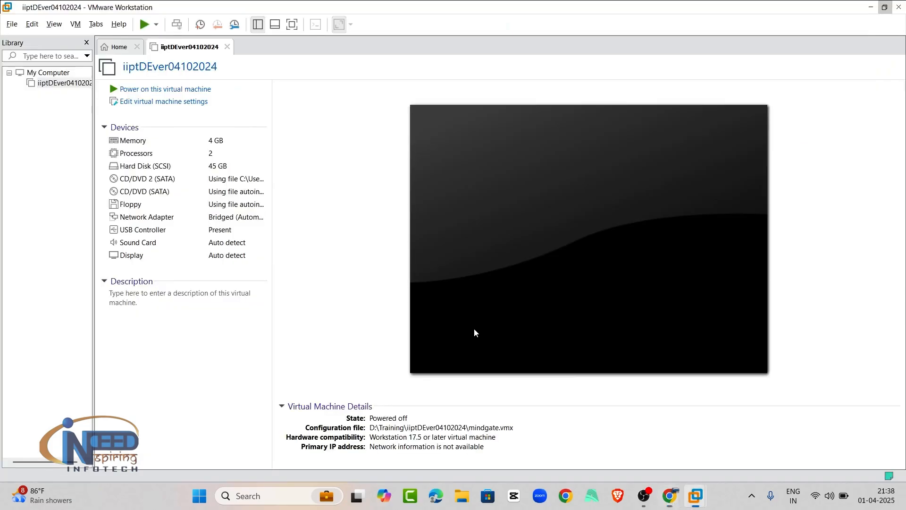
{"action": "left_click", "coordinate": [850, 37]}
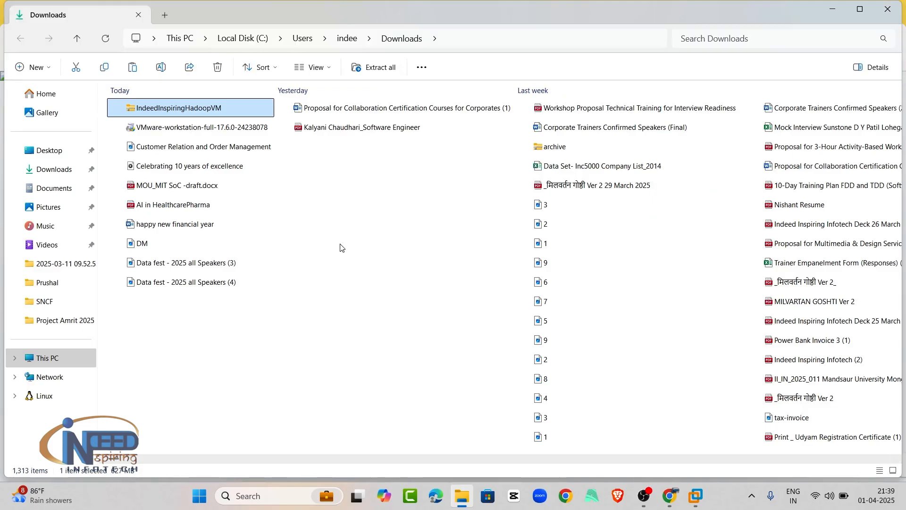
Step: Browse to D:\Training and bring up the context menu for IndeedInspiringHadoopVM.zip
{"action": "left_click", "coordinate": [47, 357]}
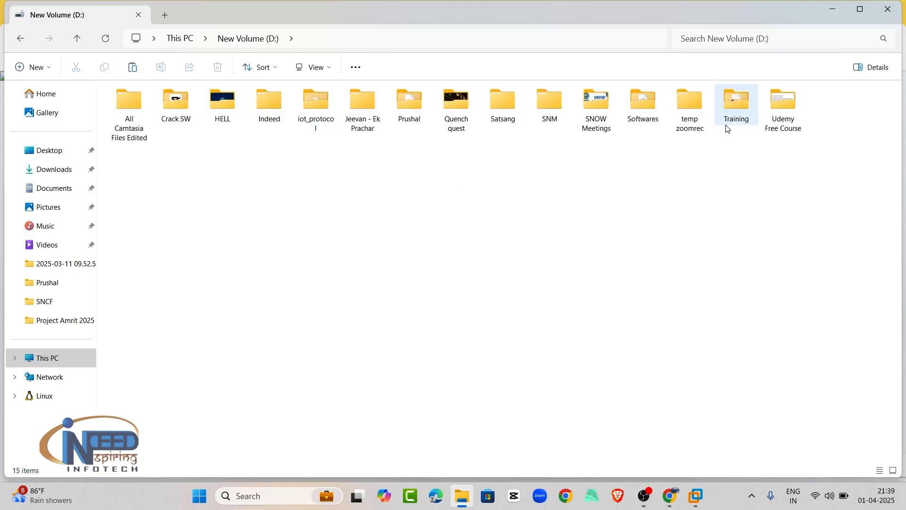
{"action": "mouse_move", "coordinate": [704, 154]}
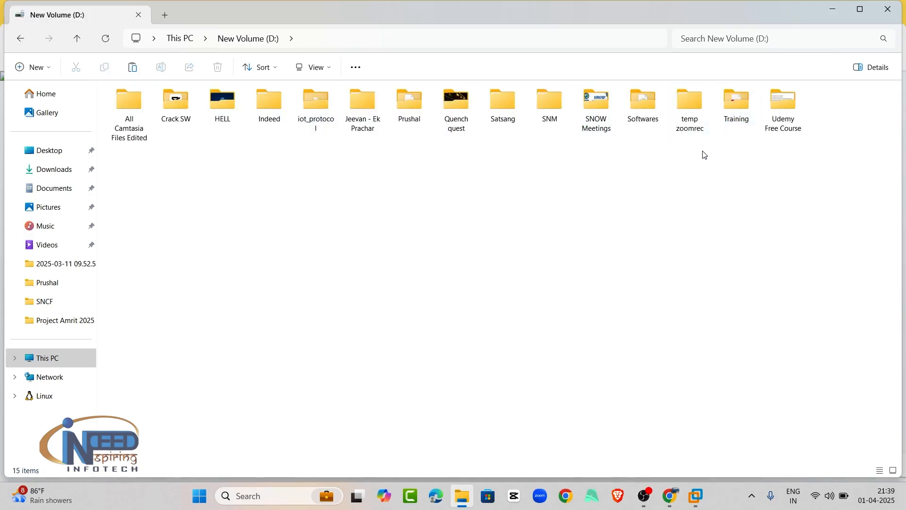
{"action": "double_click", "coordinate": [735, 98]}
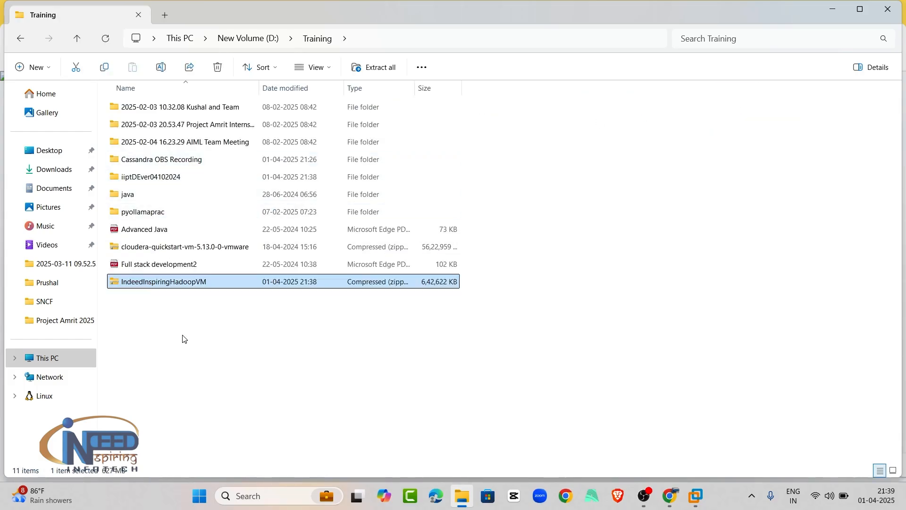
{"action": "left_click", "coordinate": [197, 310]}
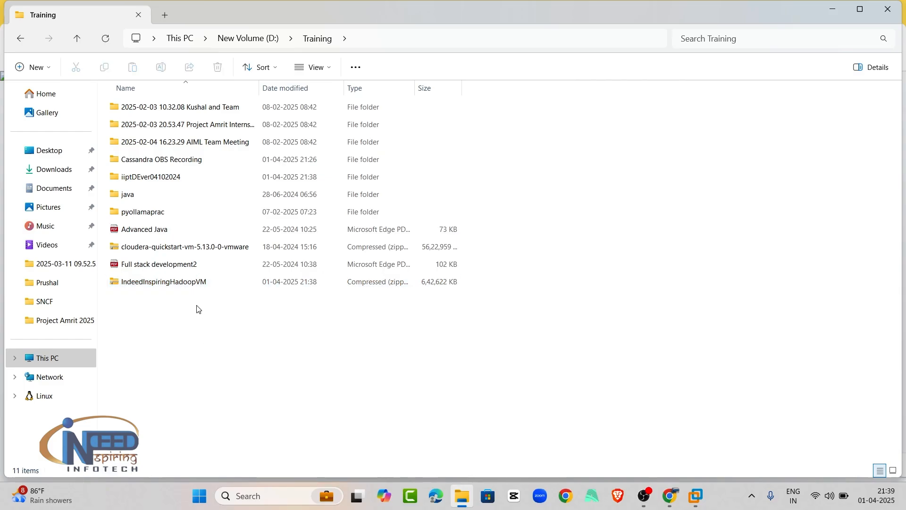
{"action": "left_click", "coordinate": [163, 281]}
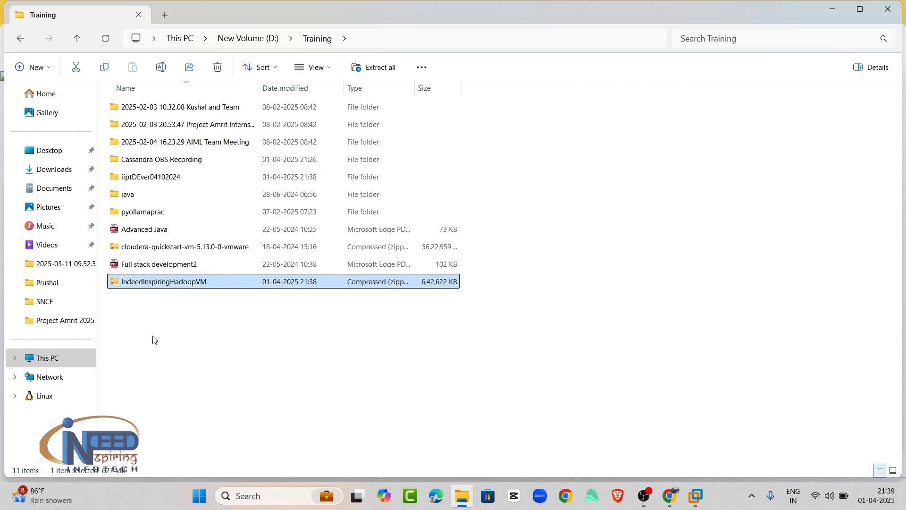
{"action": "mouse_move", "coordinate": [176, 284]}
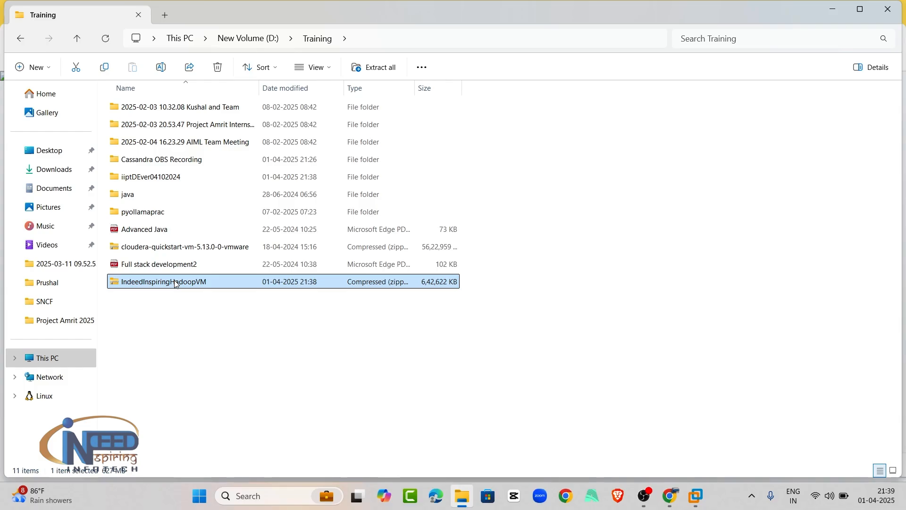
{"action": "right_click", "coordinate": [173, 282]}
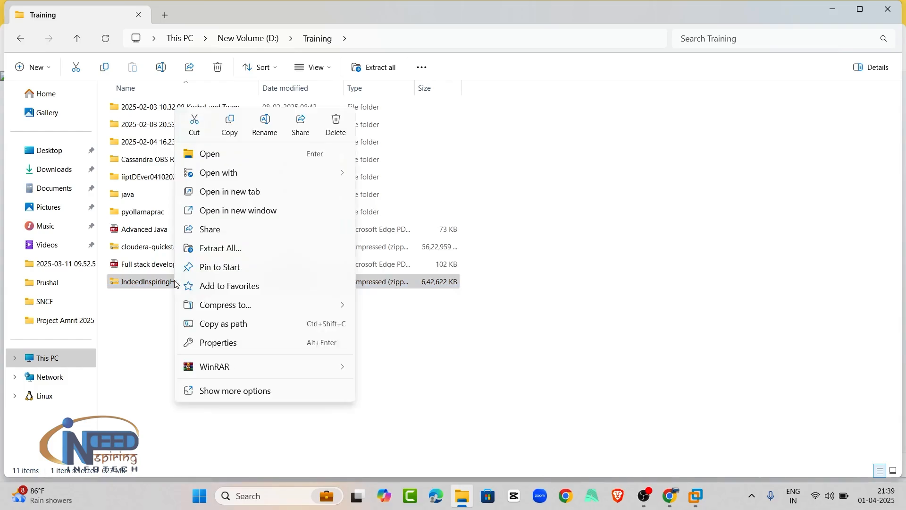
{"action": "mouse_move", "coordinate": [246, 253]}
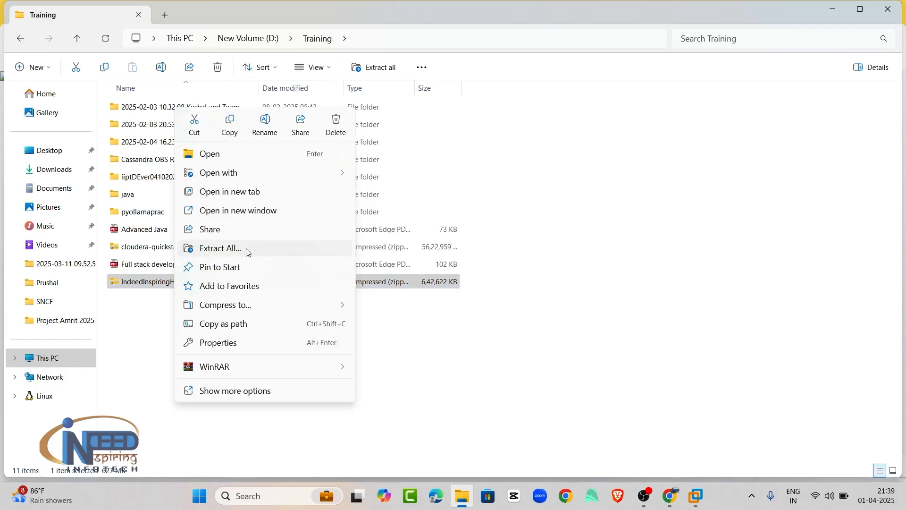
Step: Extract the zip with Extract All into D:\Training\IndeedInspiringHadoopVM and select the extracted folder
{"action": "left_click", "coordinate": [220, 248]}
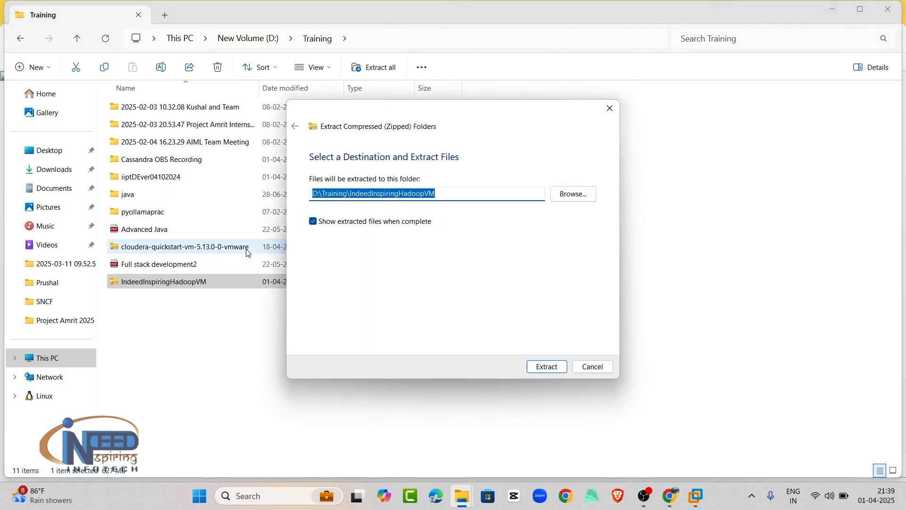
{"action": "left_click", "coordinate": [546, 366]}
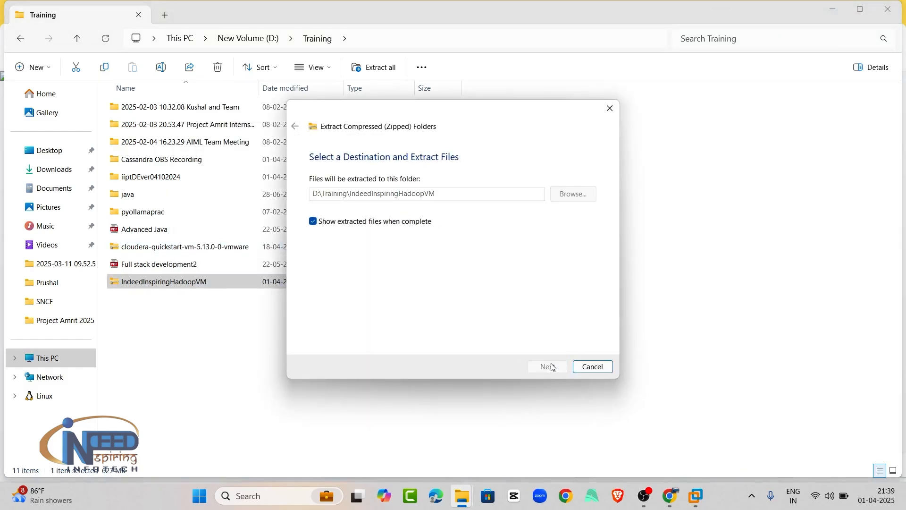
{"action": "left_click", "coordinate": [545, 366]}
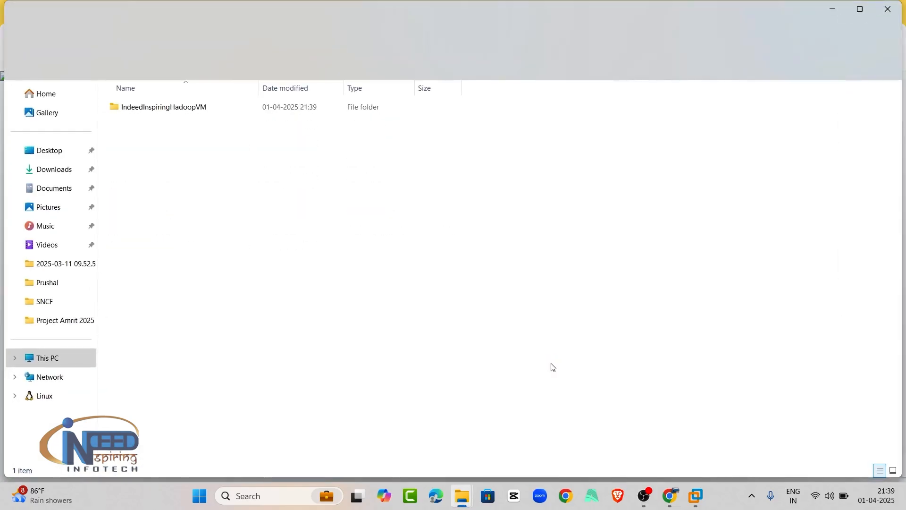
{"action": "left_click", "coordinate": [162, 107]}
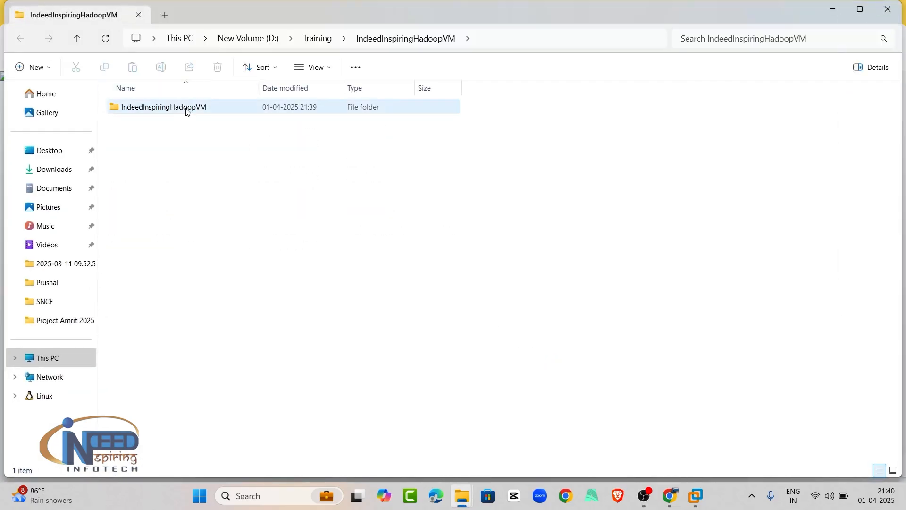
Step: Open the inner IndeedInspiringHadoopVM folder holding the VM's .vmx and disk files
{"action": "double_click", "coordinate": [163, 106]}
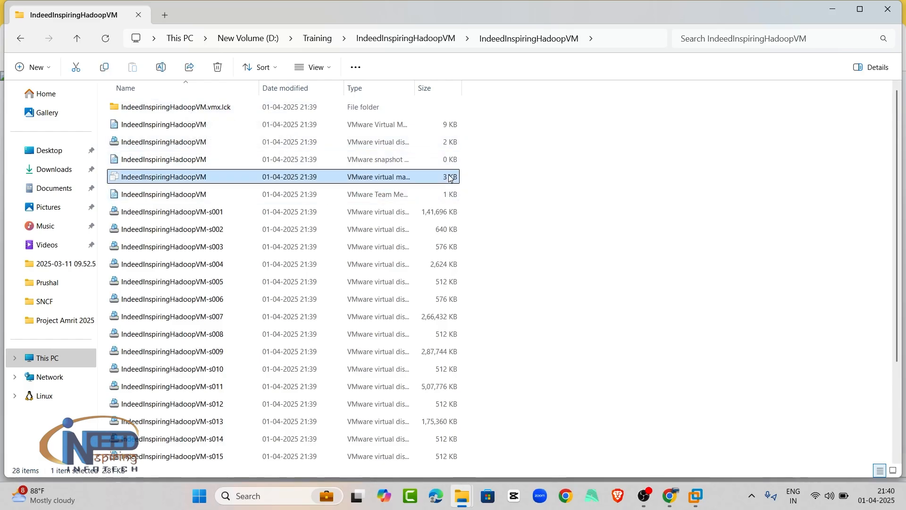
{"action": "mouse_move", "coordinate": [472, 178]}
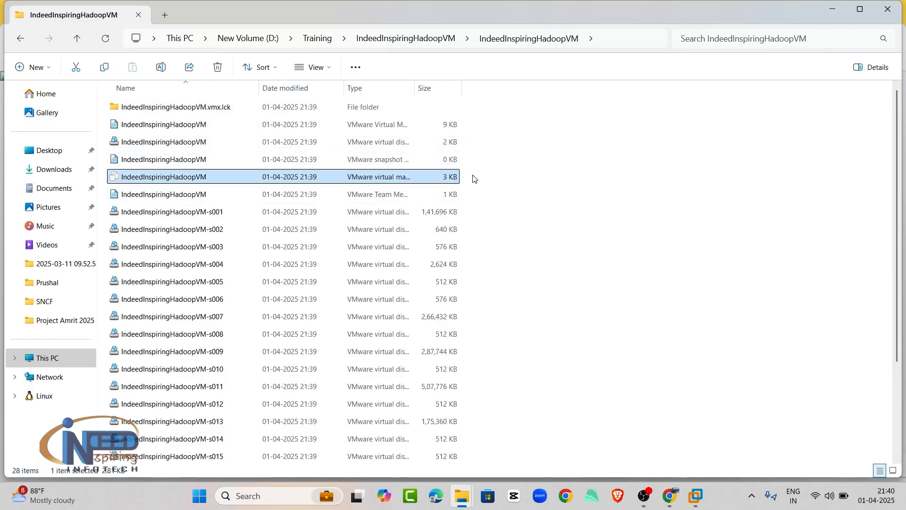
{"action": "mouse_move", "coordinate": [441, 180]}
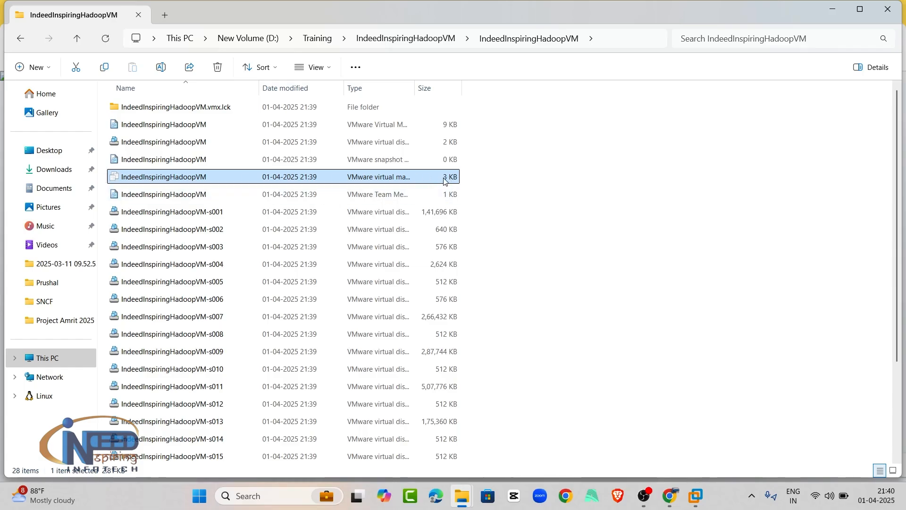
{"action": "mouse_move", "coordinate": [202, 187]}
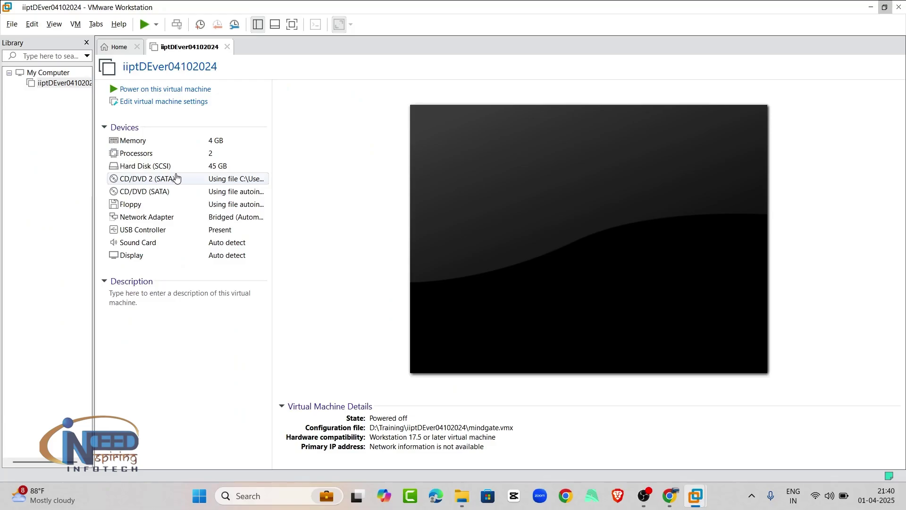
Step: Take ownership of IndeedInspiringHadoopVM, power it on, accept the mitigations hint and choose I Copied It
{"action": "left_click", "coordinate": [165, 88]}
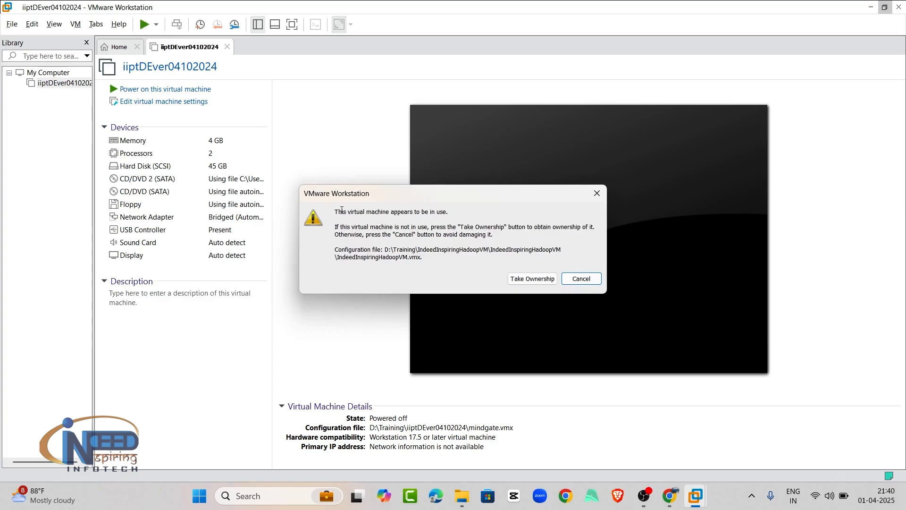
{"action": "mouse_move", "coordinate": [488, 282]}
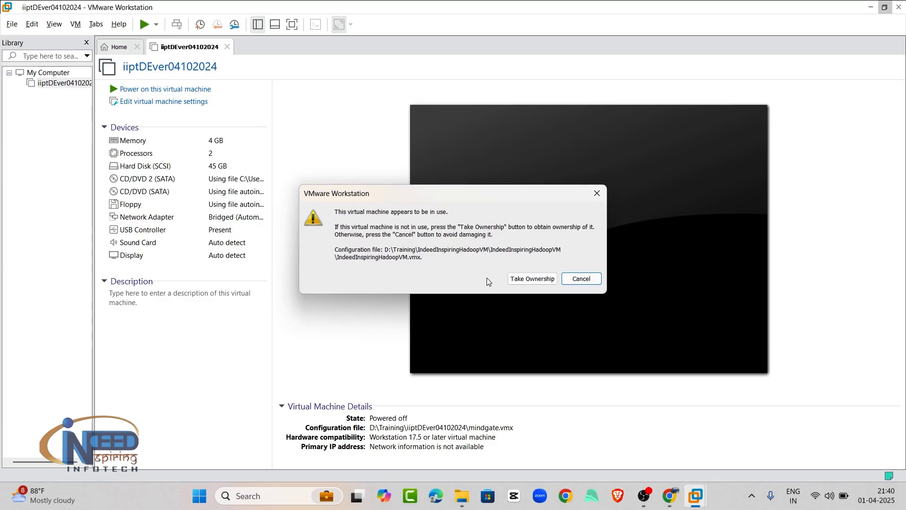
{"action": "left_click", "coordinate": [532, 277]}
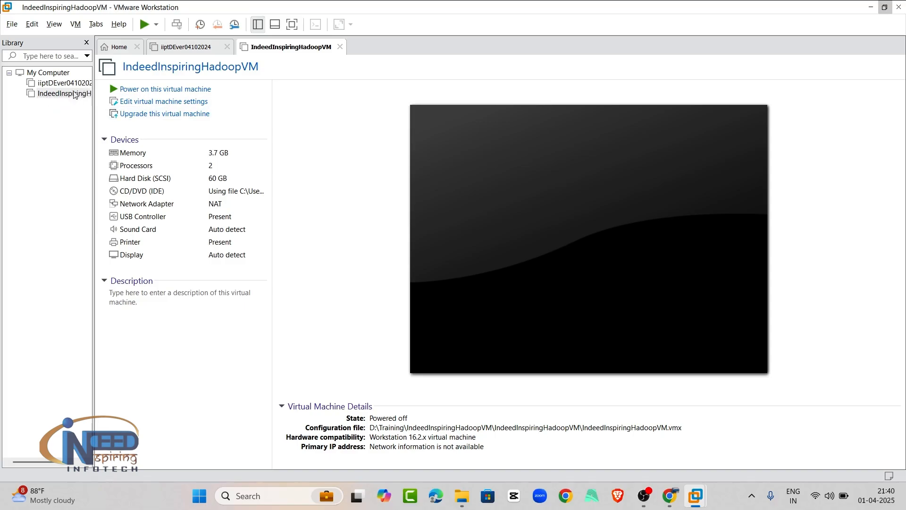
{"action": "left_click", "coordinate": [164, 89]}
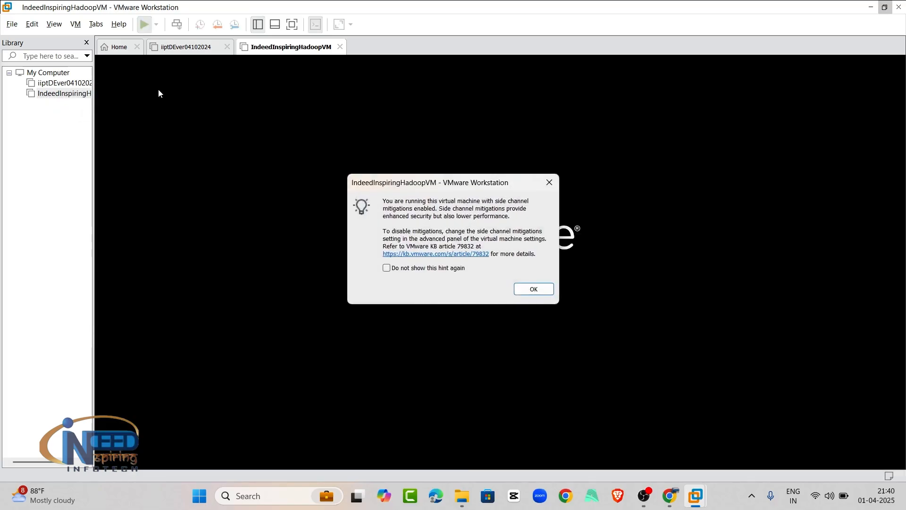
{"action": "mouse_move", "coordinate": [511, 275]}
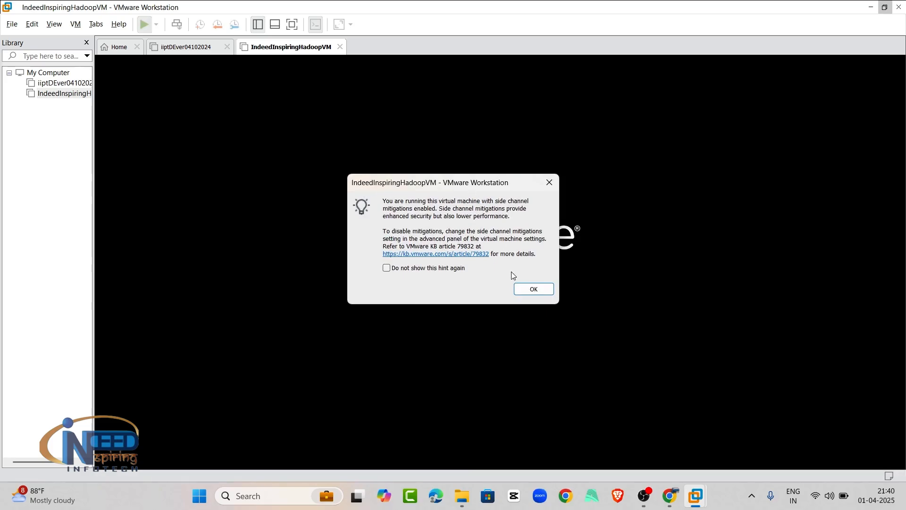
{"action": "left_click", "coordinate": [532, 289]}
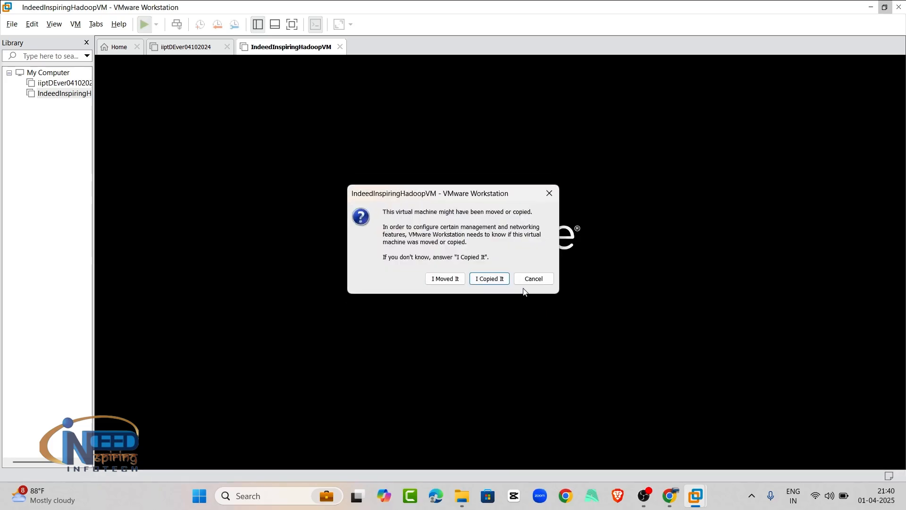
{"action": "left_click", "coordinate": [489, 277]}
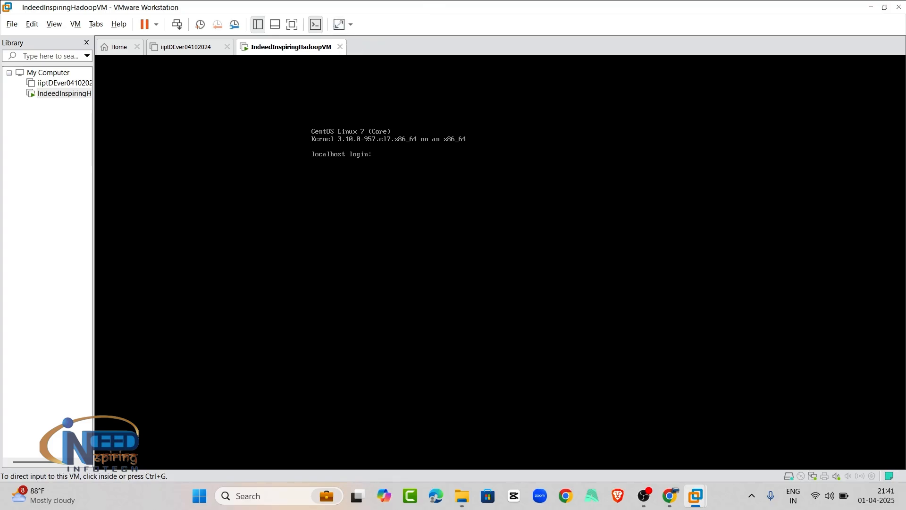
{"action": "mouse_move", "coordinate": [404, 199]}
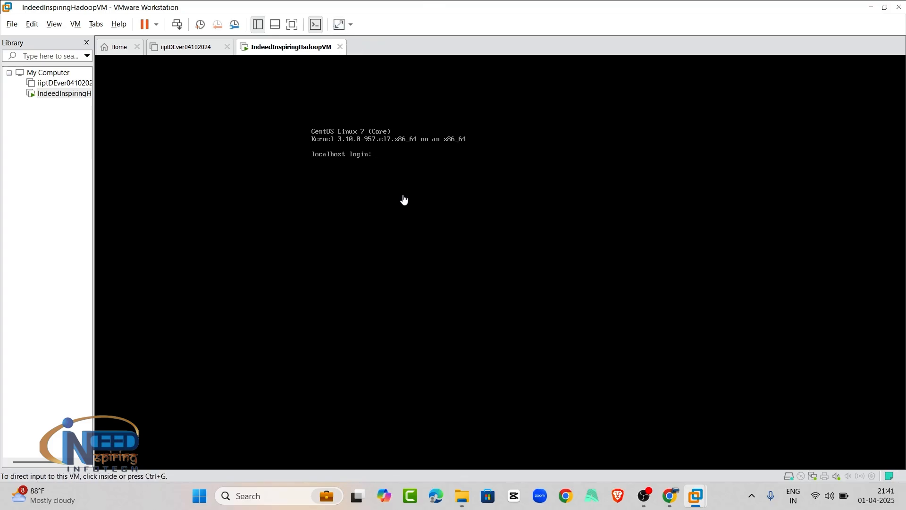
Step: After CentOS 7 boots to the login prompt, bring up the Alt+Tab window switcher
{"action": "key", "text": "alt+tab"}
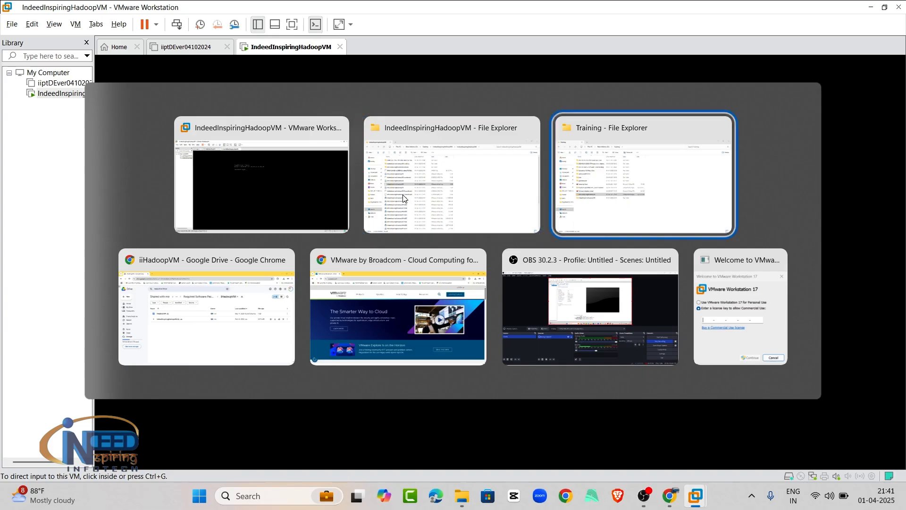
Step: Read the root credentials in the iiHadoopVM Google Doc, then return to the running VM
{"action": "left_click", "coordinate": [204, 307]}
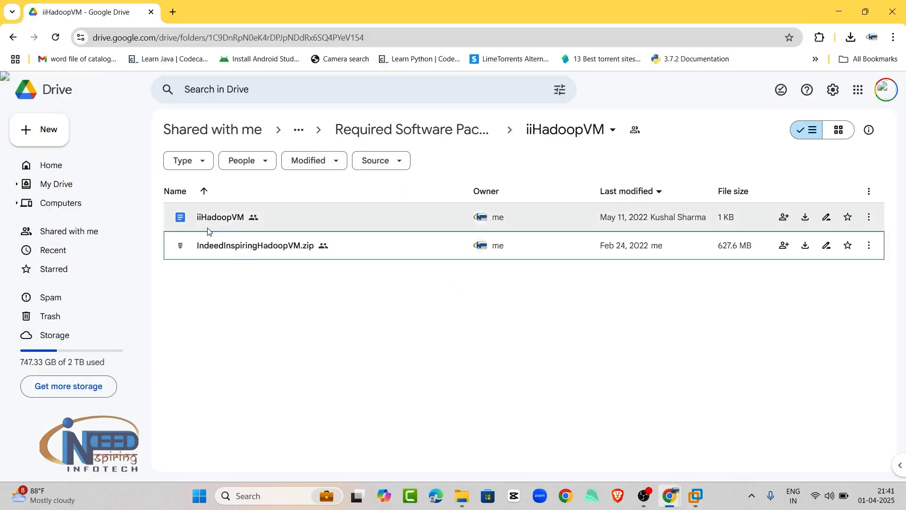
{"action": "double_click", "coordinate": [220, 217]}
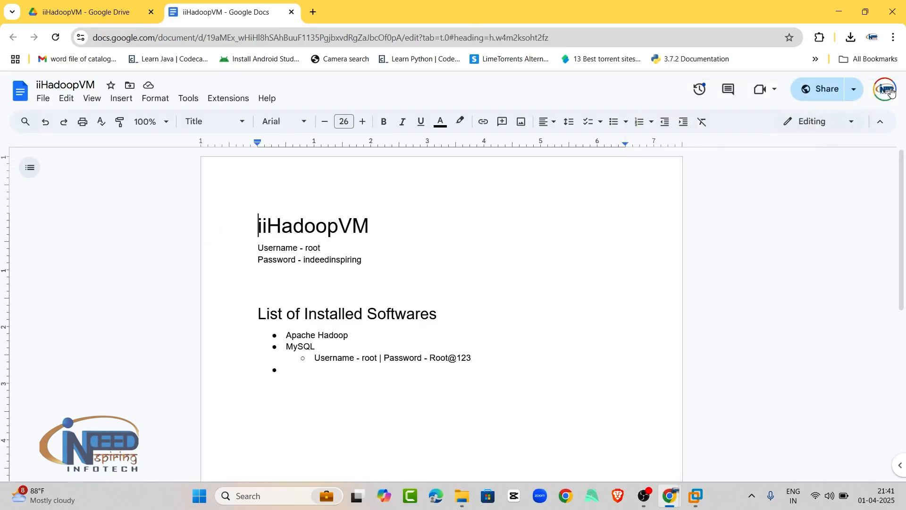
{"action": "left_click", "coordinate": [693, 496]}
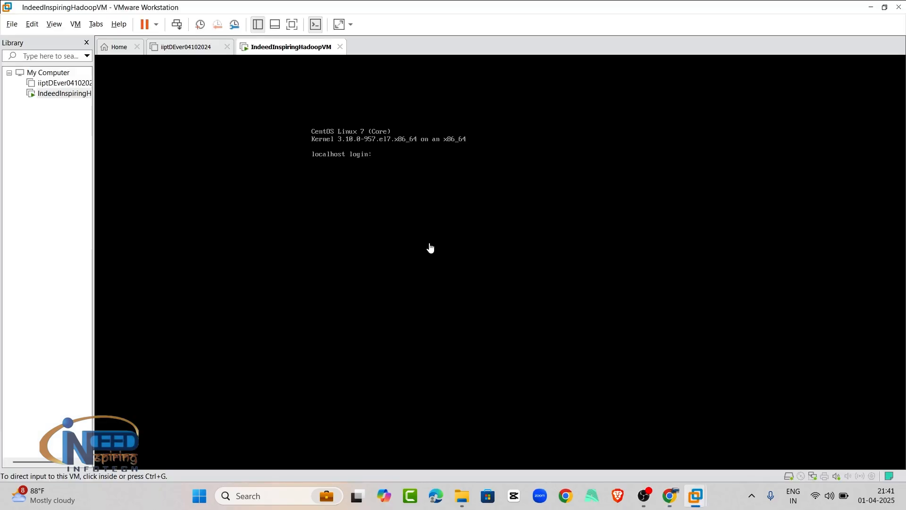
Step: Log into CentOS as root, list the home and / directories, then power off with init 0
{"action": "type", "text": "root"}
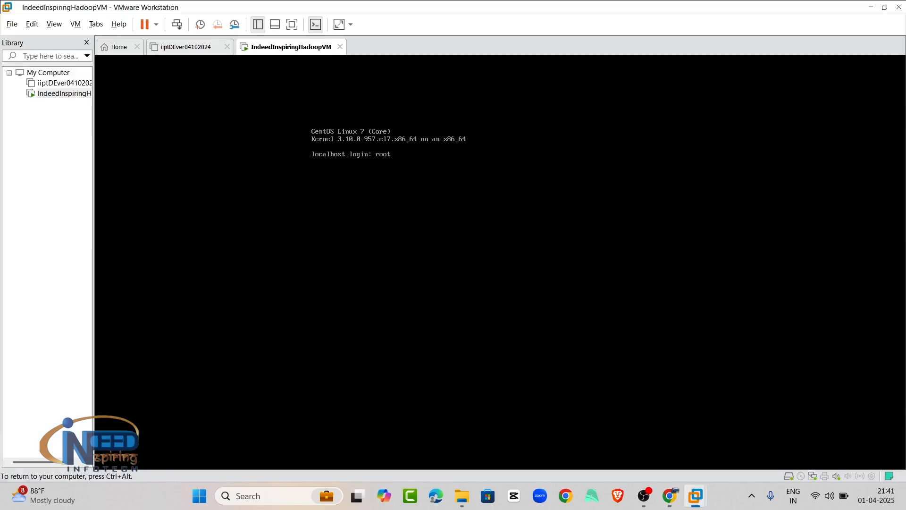
{"action": "key", "text": "Return"}
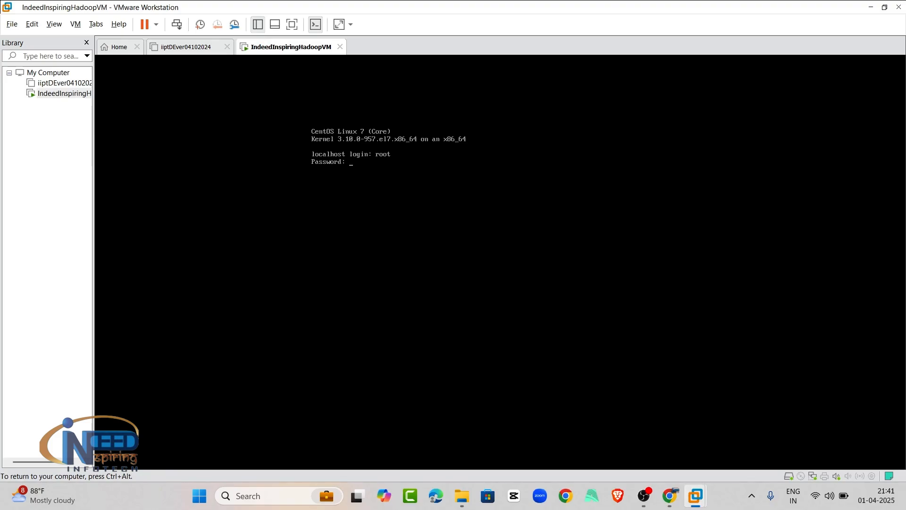
{"action": "key", "text": "Return"}
{"action": "type", "text": "ls"}
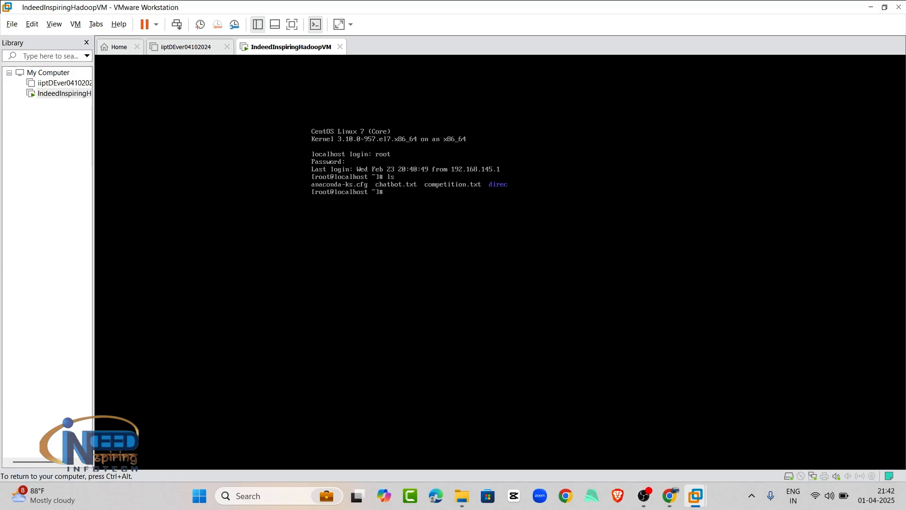
{"action": "type", "text": "cd /"}
{"action": "type", "text": "ls"}
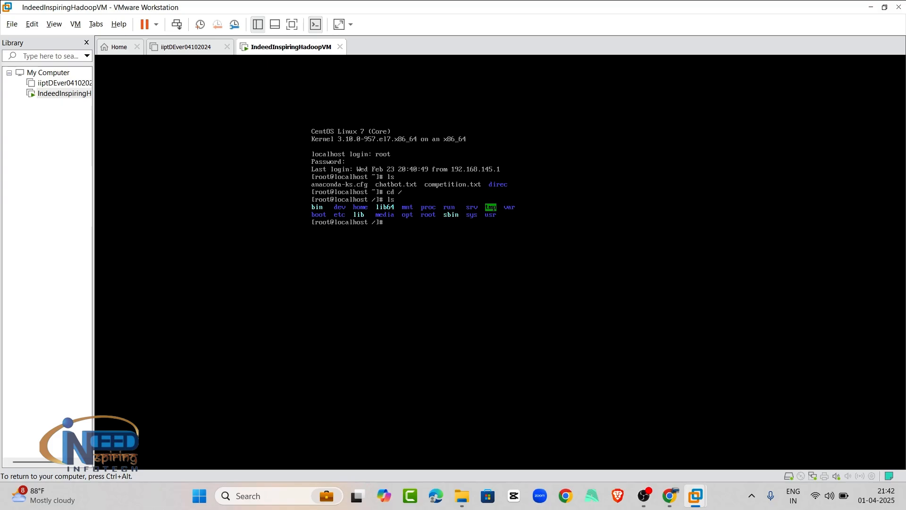
{"action": "type", "text": "init"}
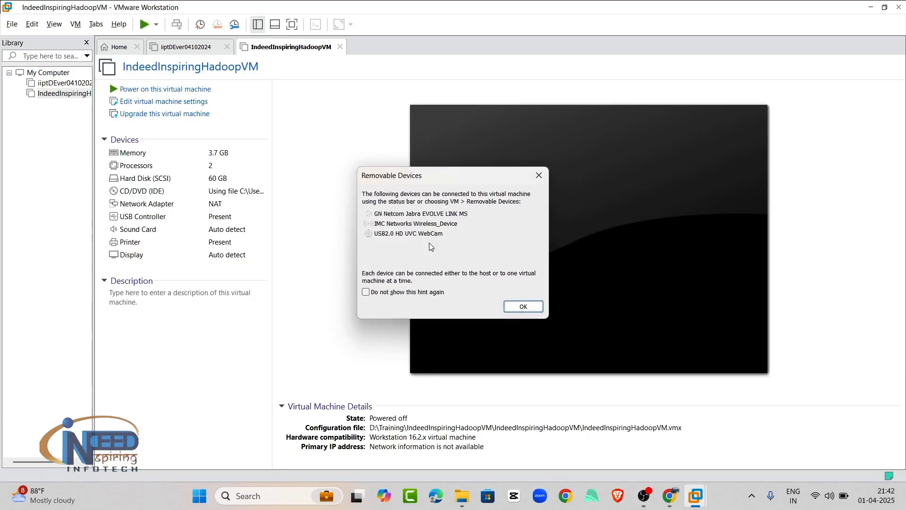
{"action": "mouse_move", "coordinate": [522, 306]}
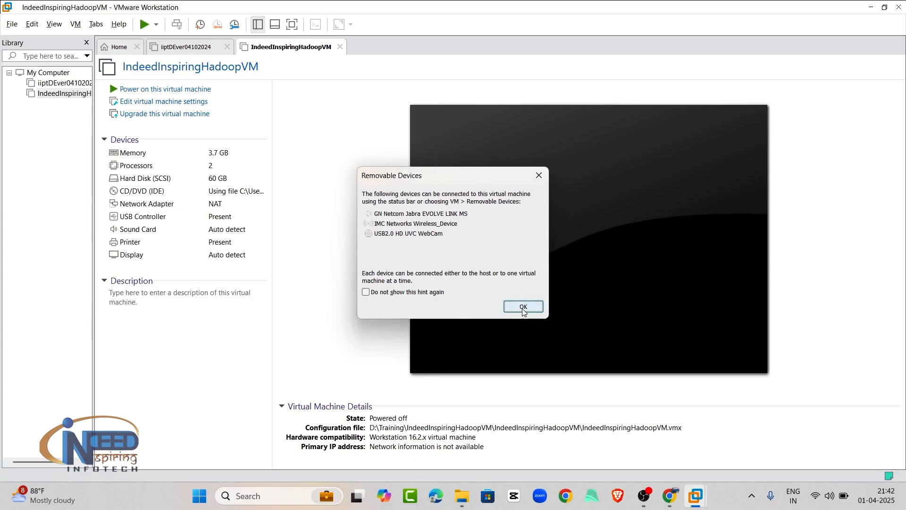
Step: Dismiss the Removable Devices hint, leaving the powered-off VM summary visible
{"action": "left_click", "coordinate": [522, 306]}
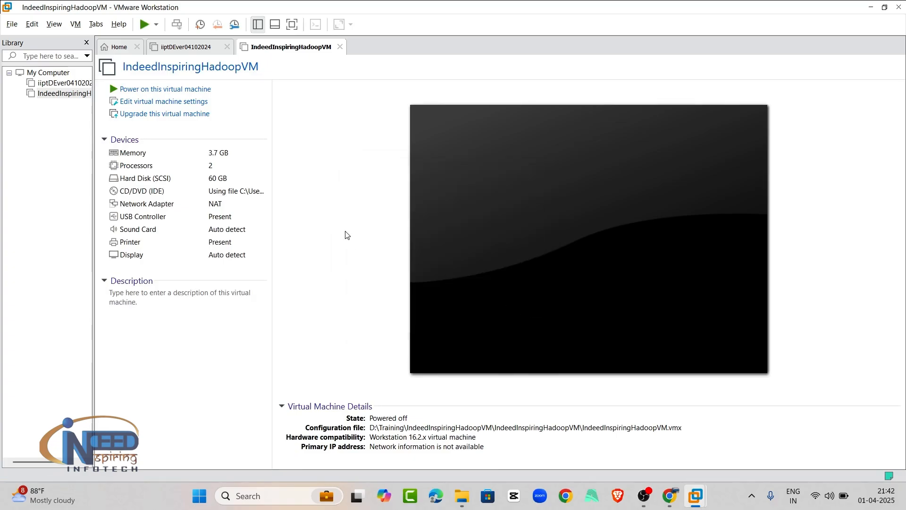